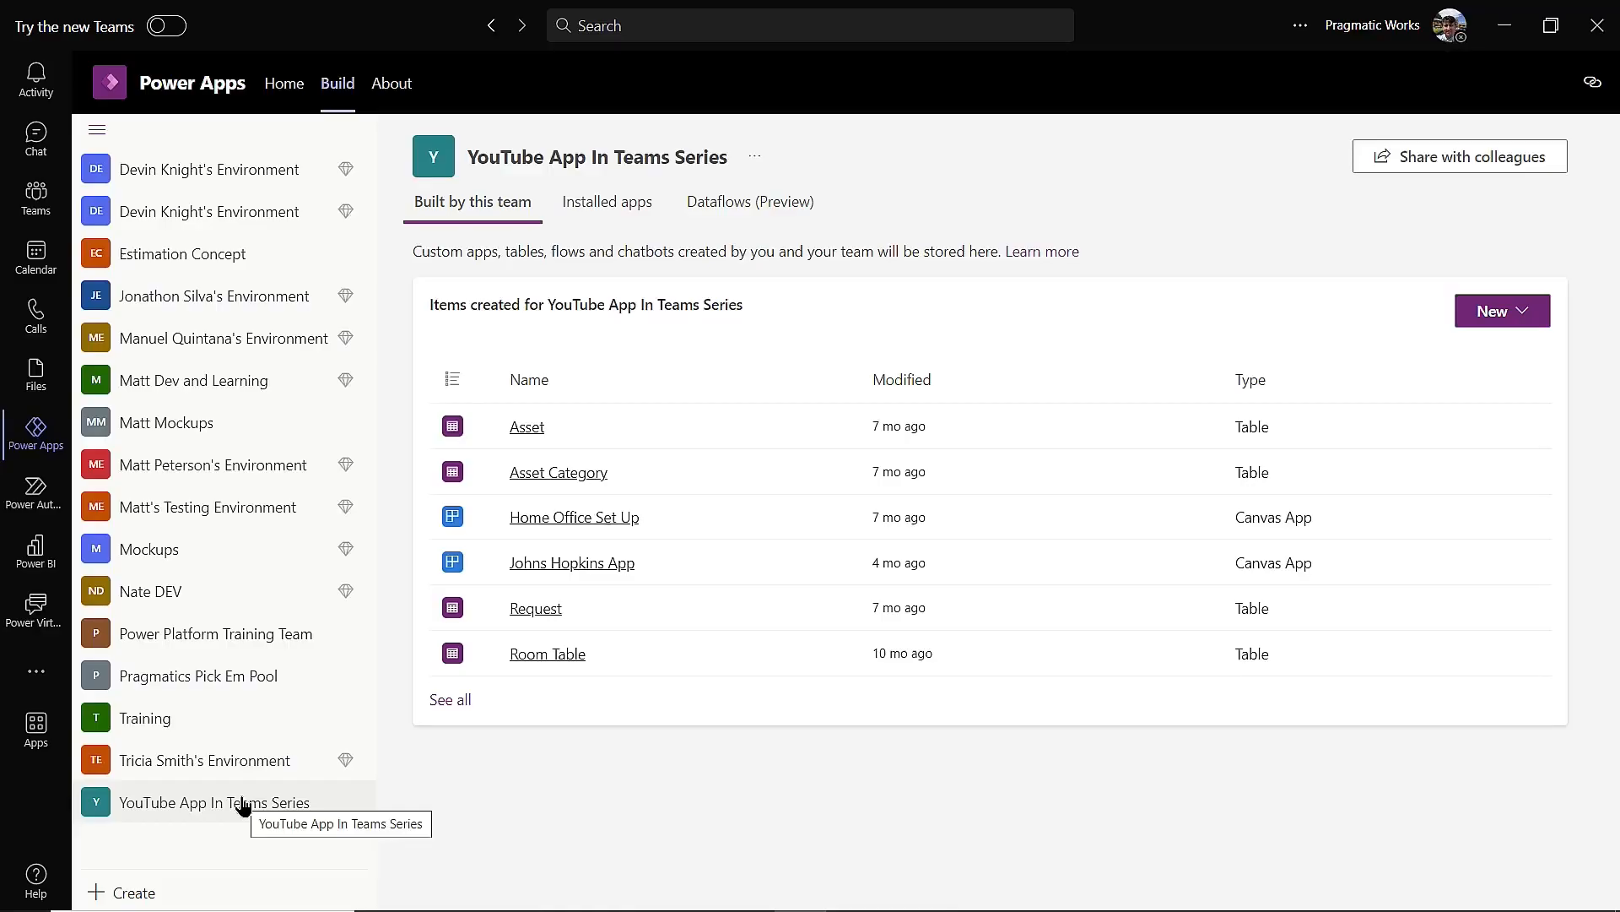
mouse_move(36, 434)
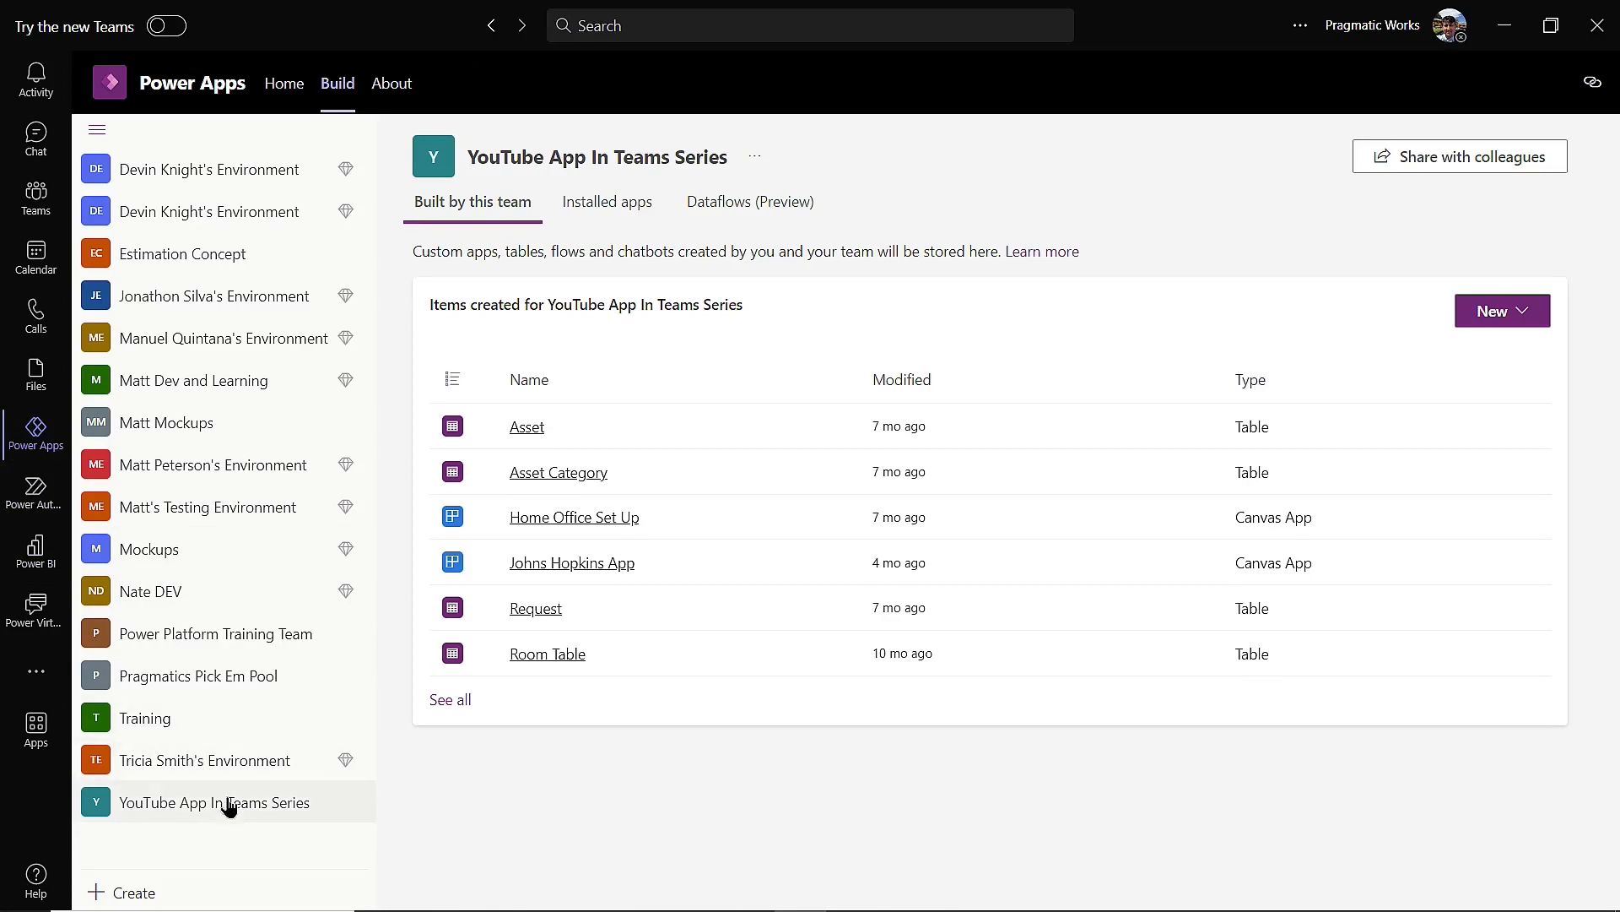
mouse_move(215, 802)
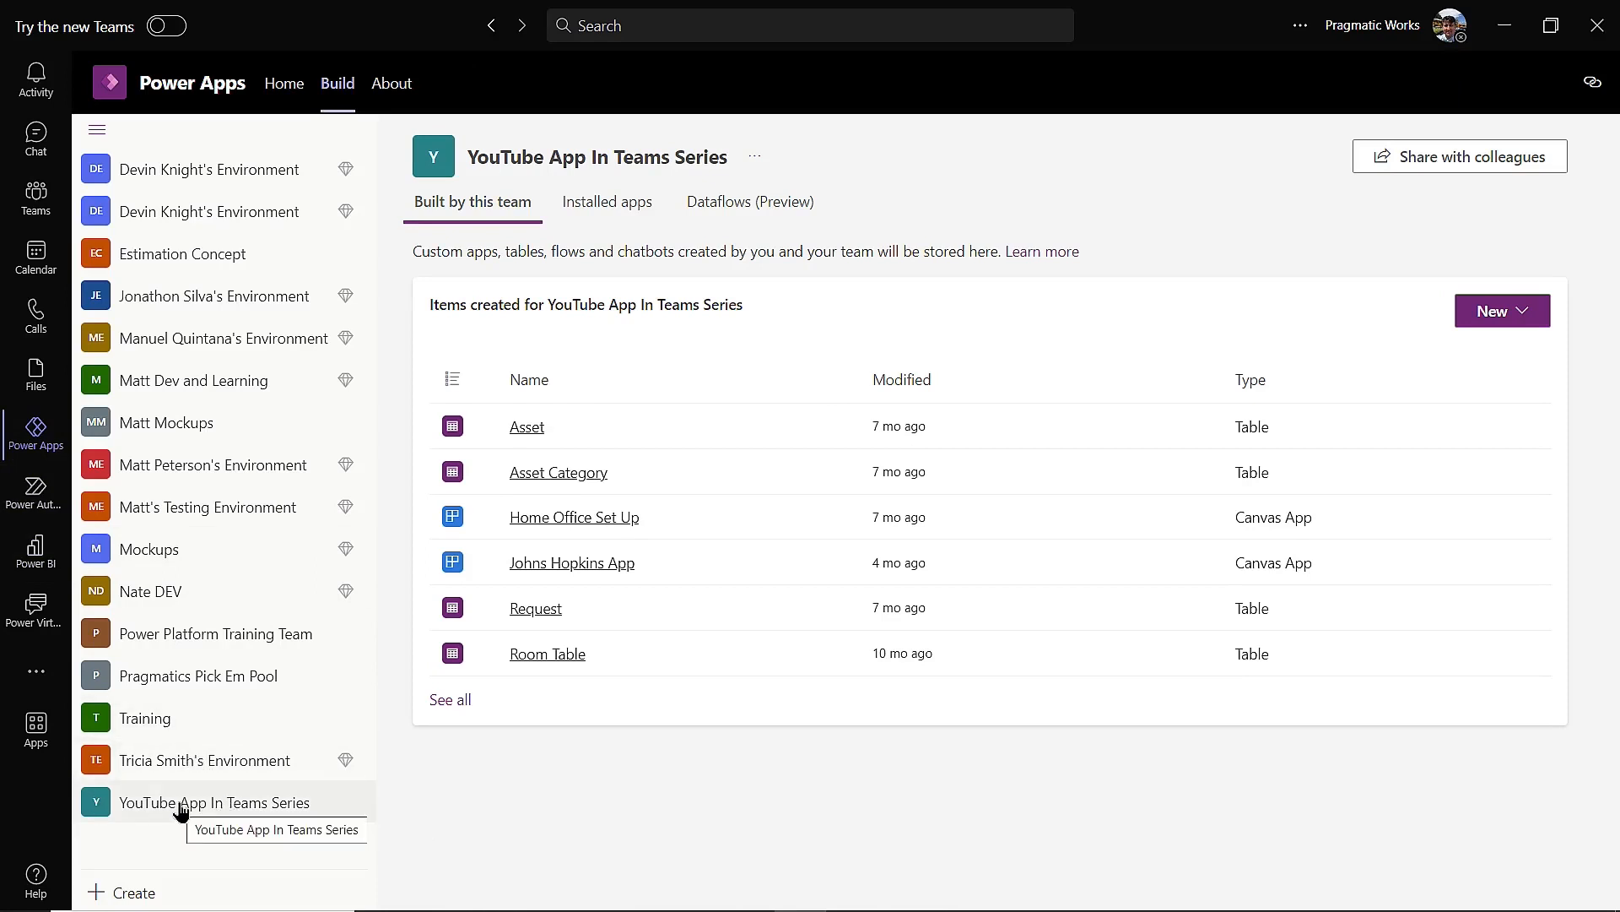
mouse_move(181, 812)
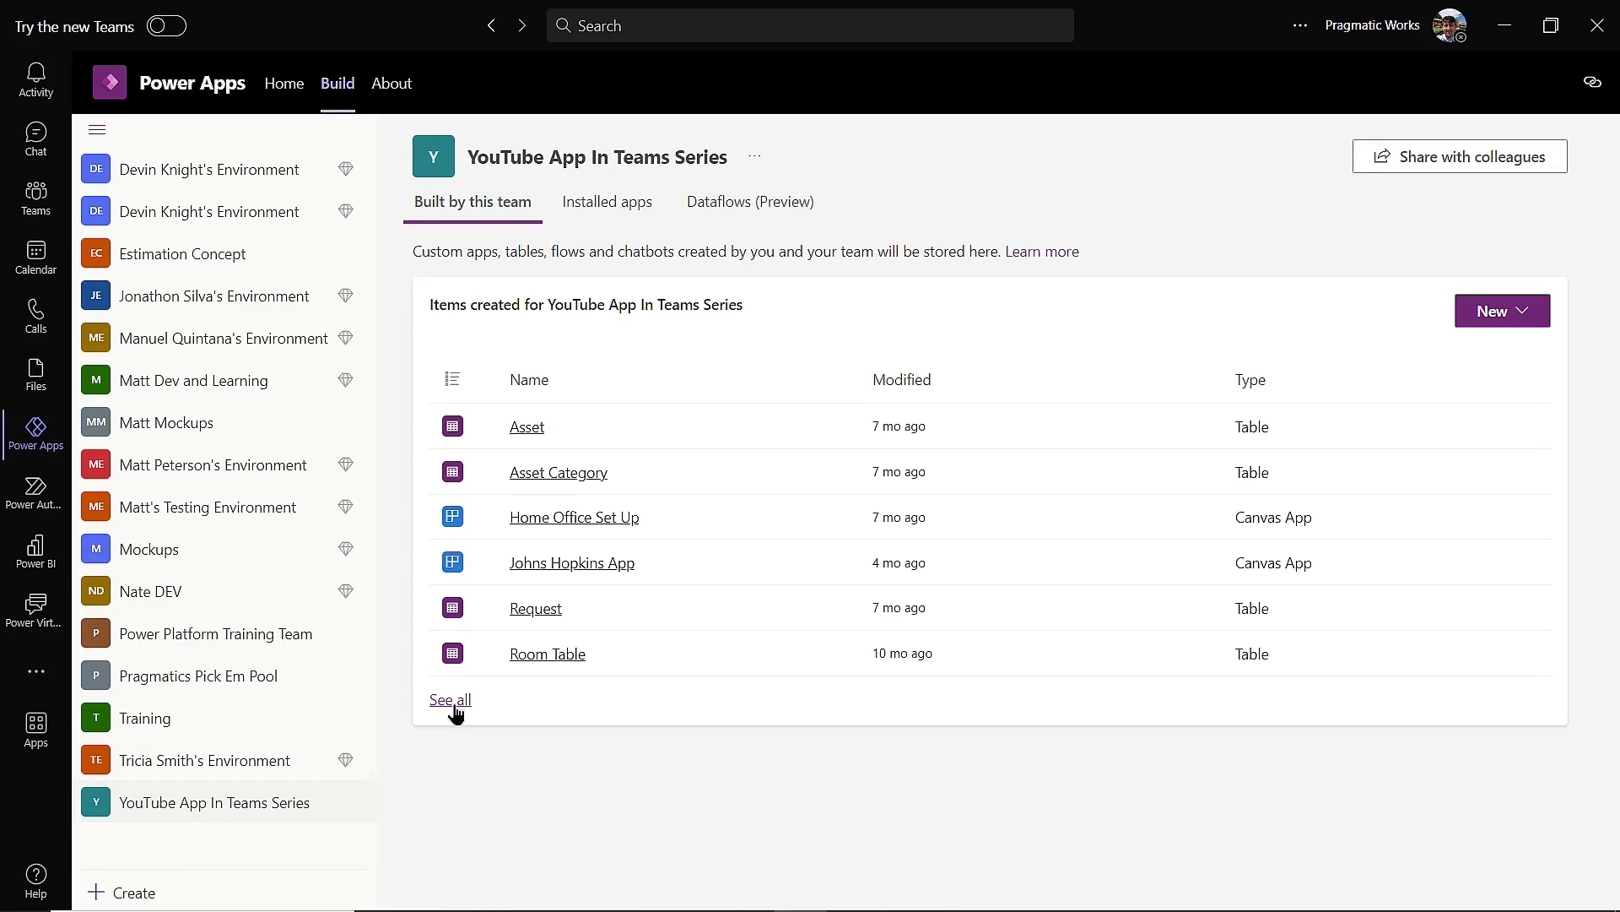
Show all team items, filter to Tables, and open the Student table's details
click(449, 698)
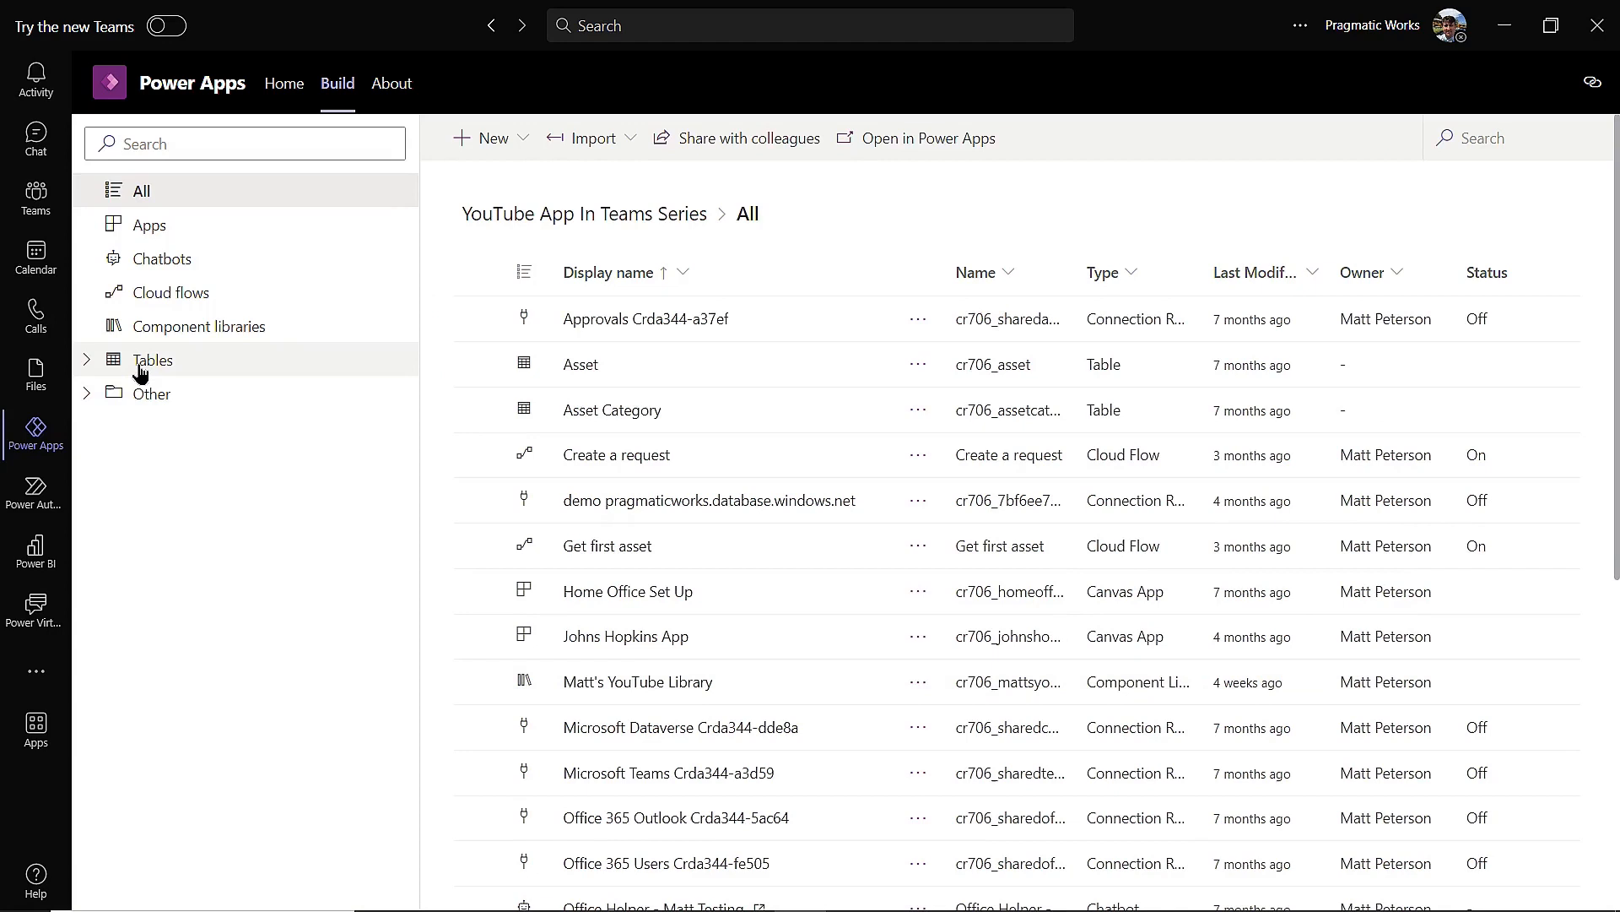
click(152, 360)
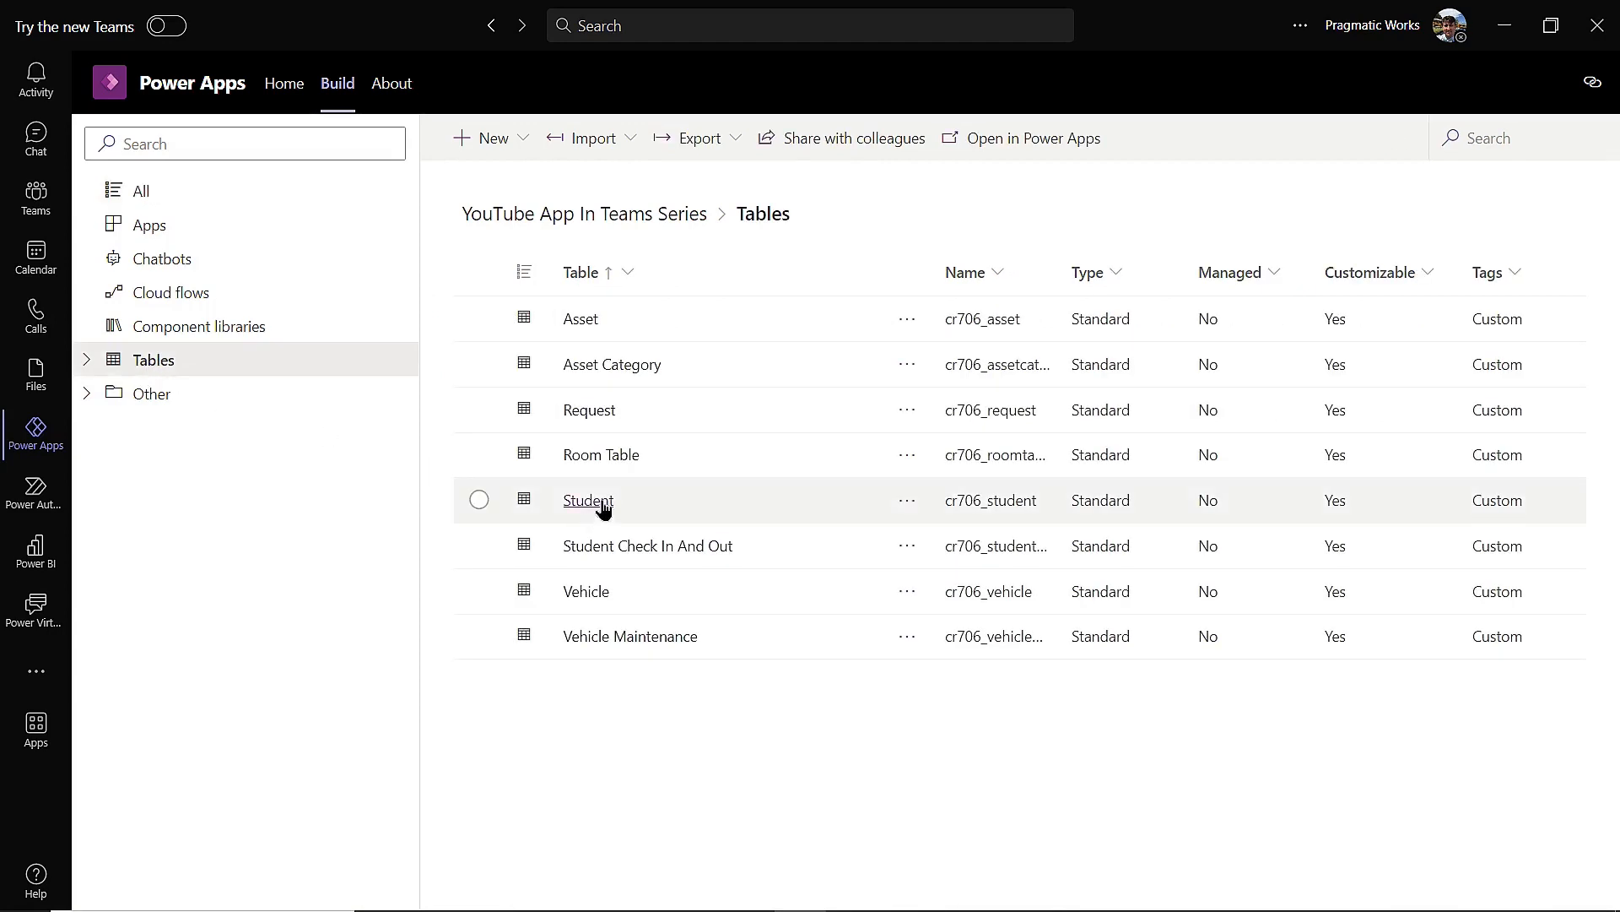
click(478, 500)
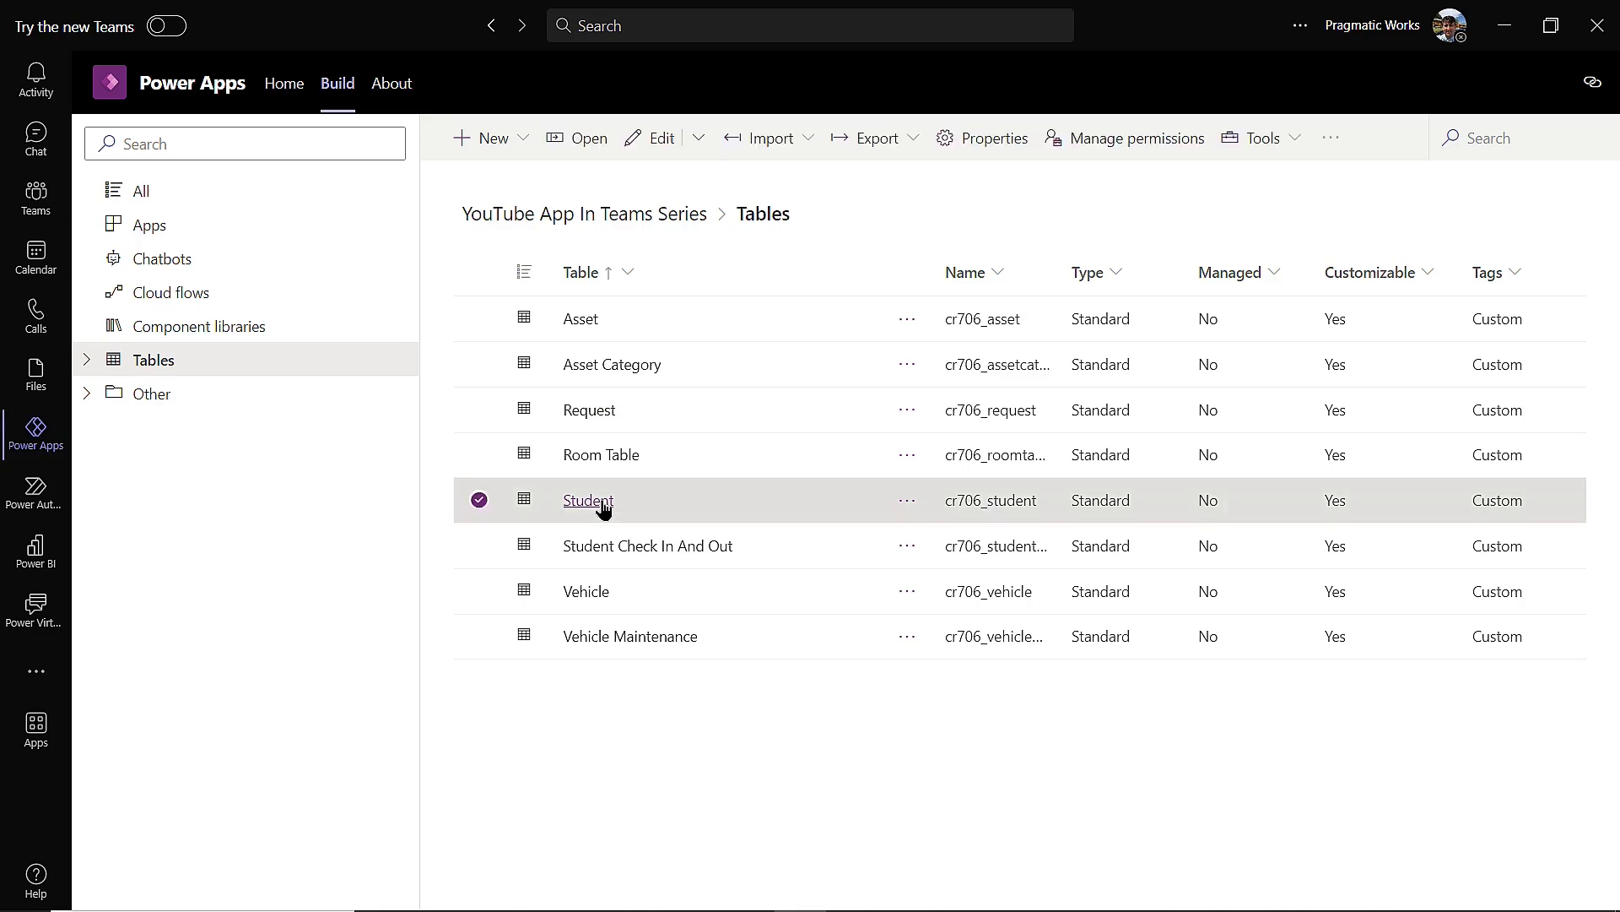
click(587, 500)
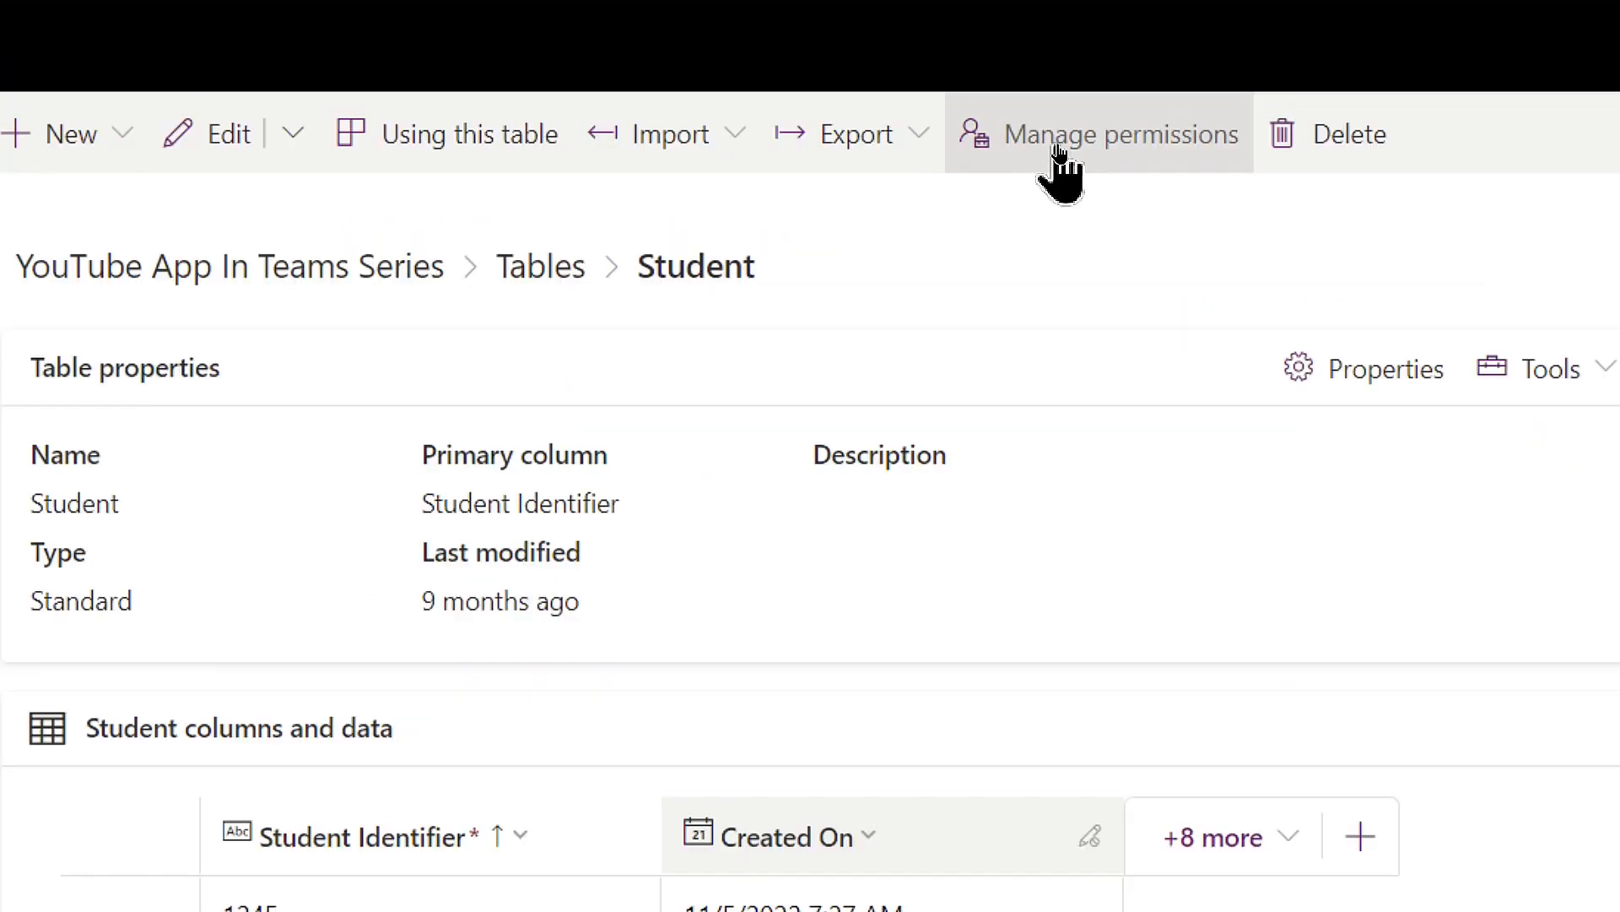
Bring up Manage permissions for the Student table and scroll through its access levels
click(1117, 134)
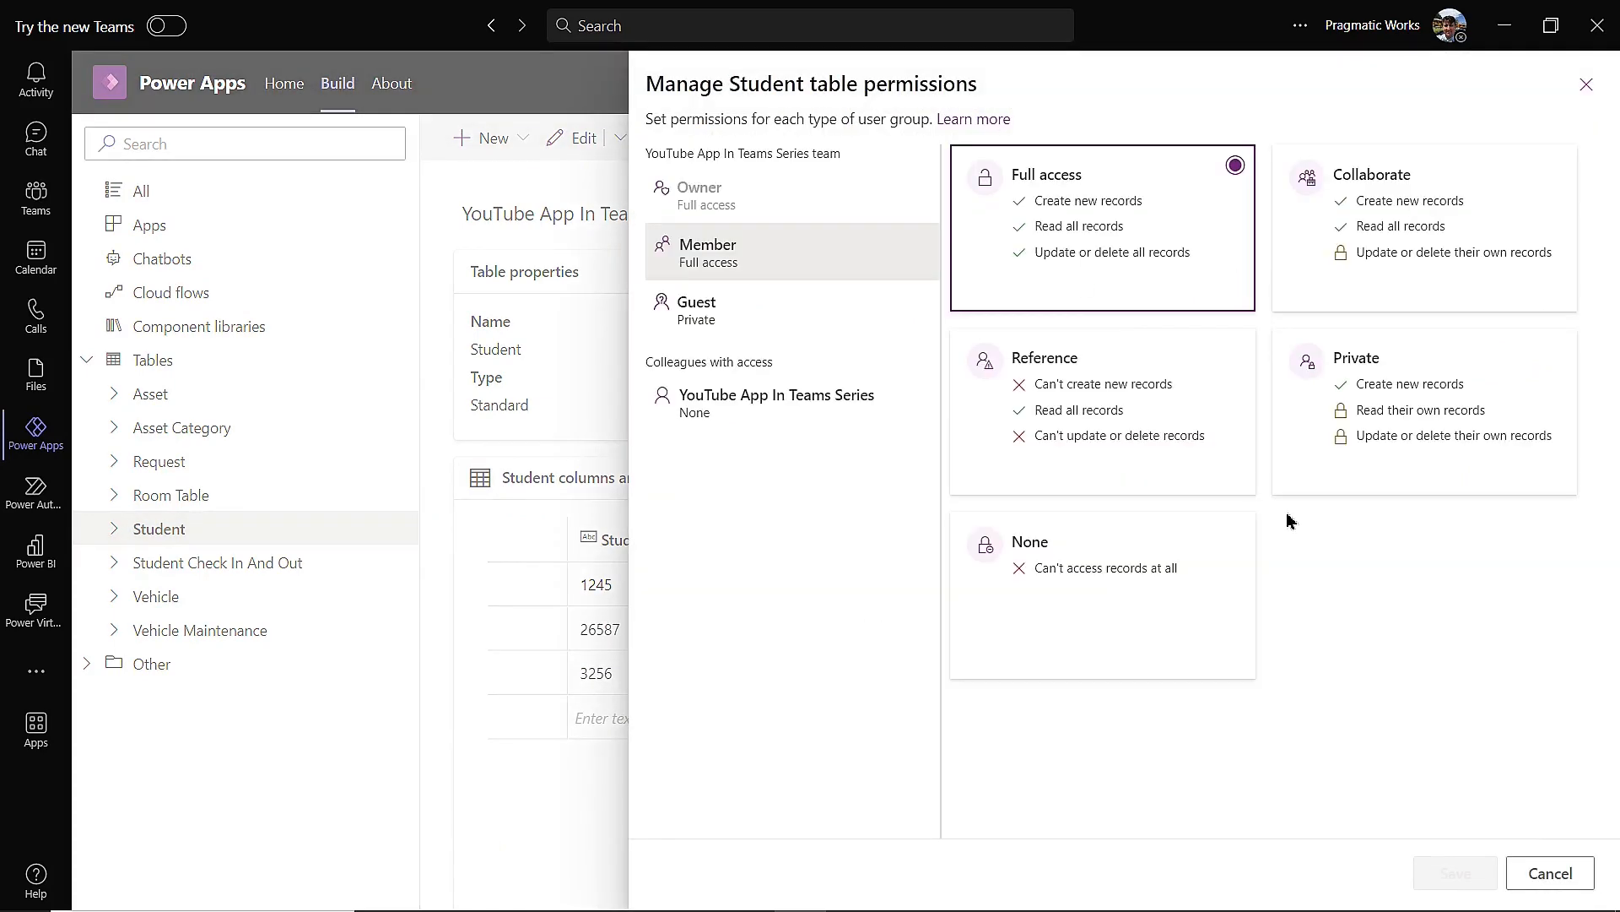
mouse_move(1340, 555)
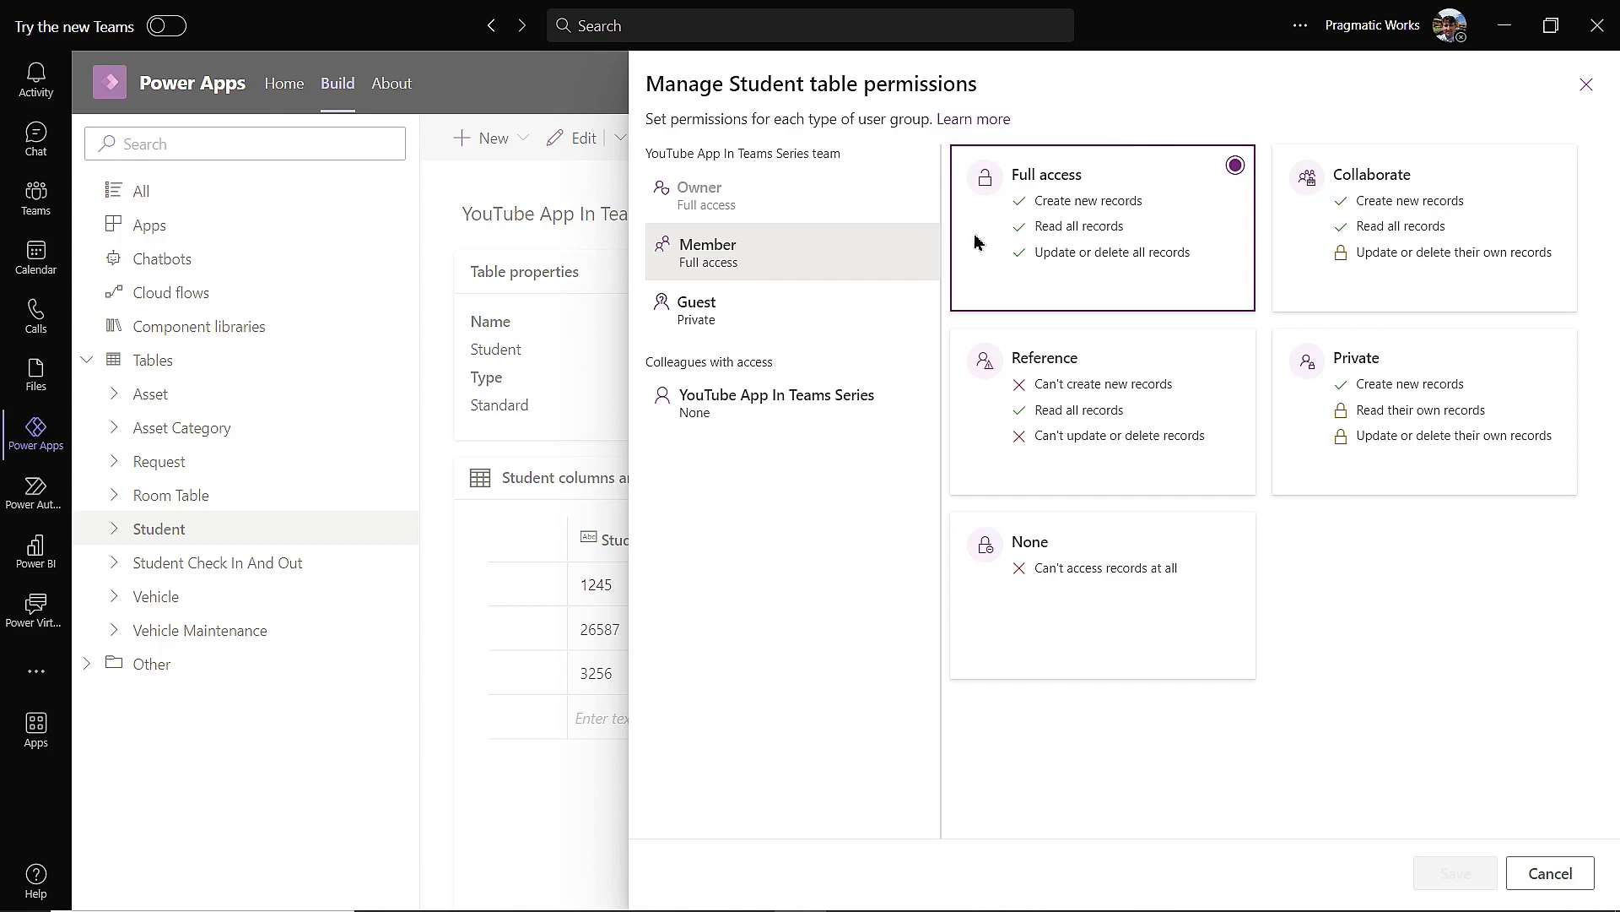
mouse_move(1195, 265)
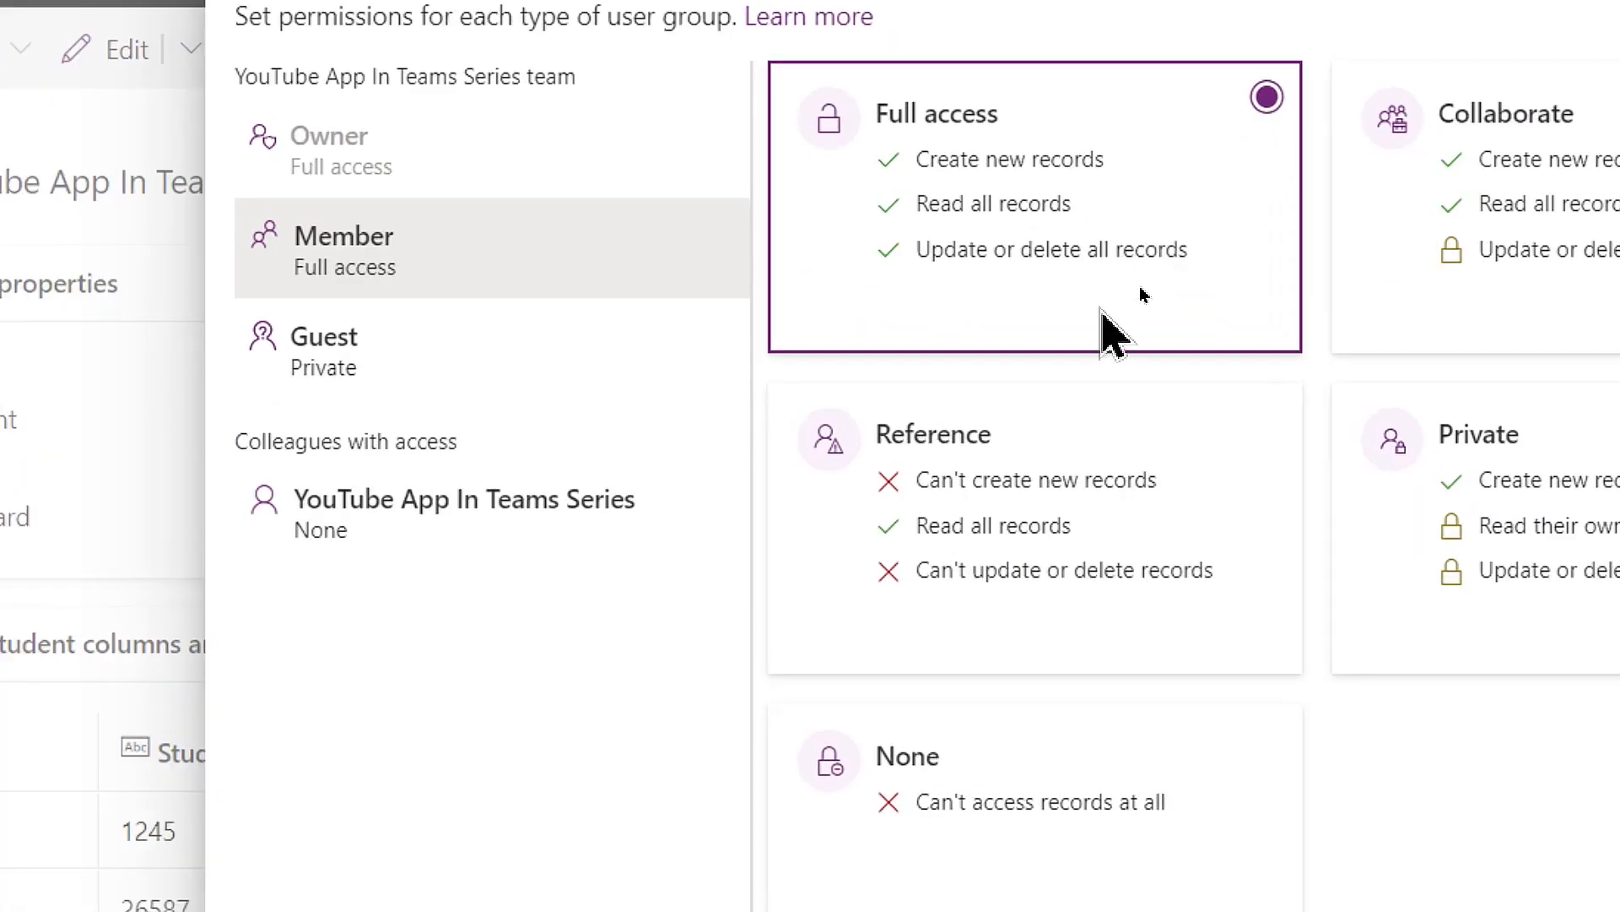
mouse_move(1114, 315)
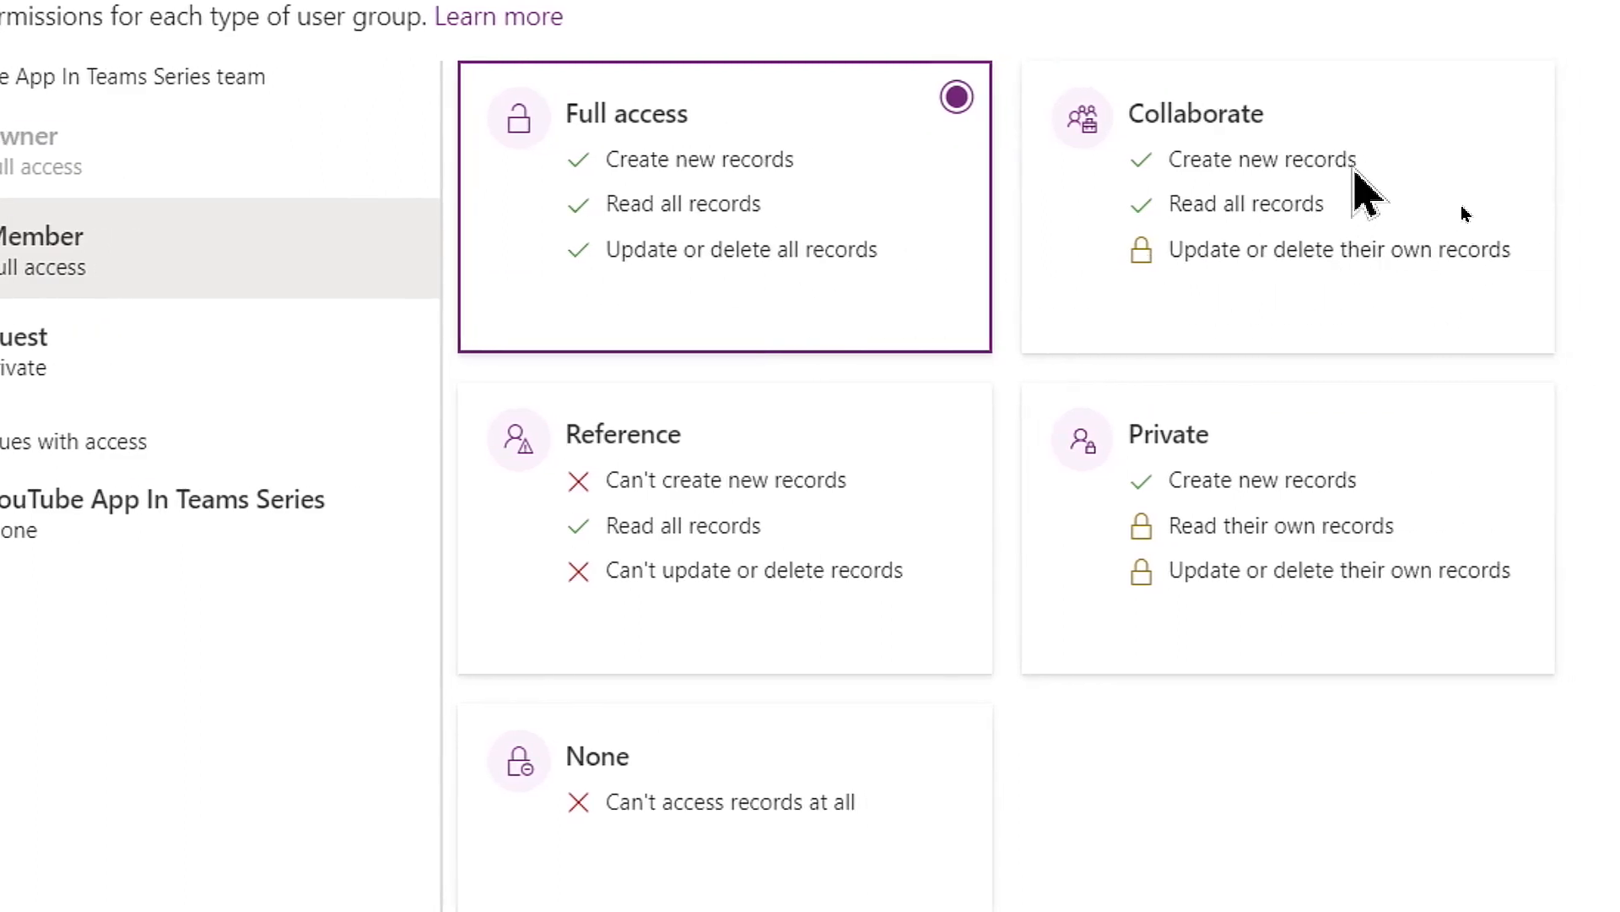
mouse_move(1344, 243)
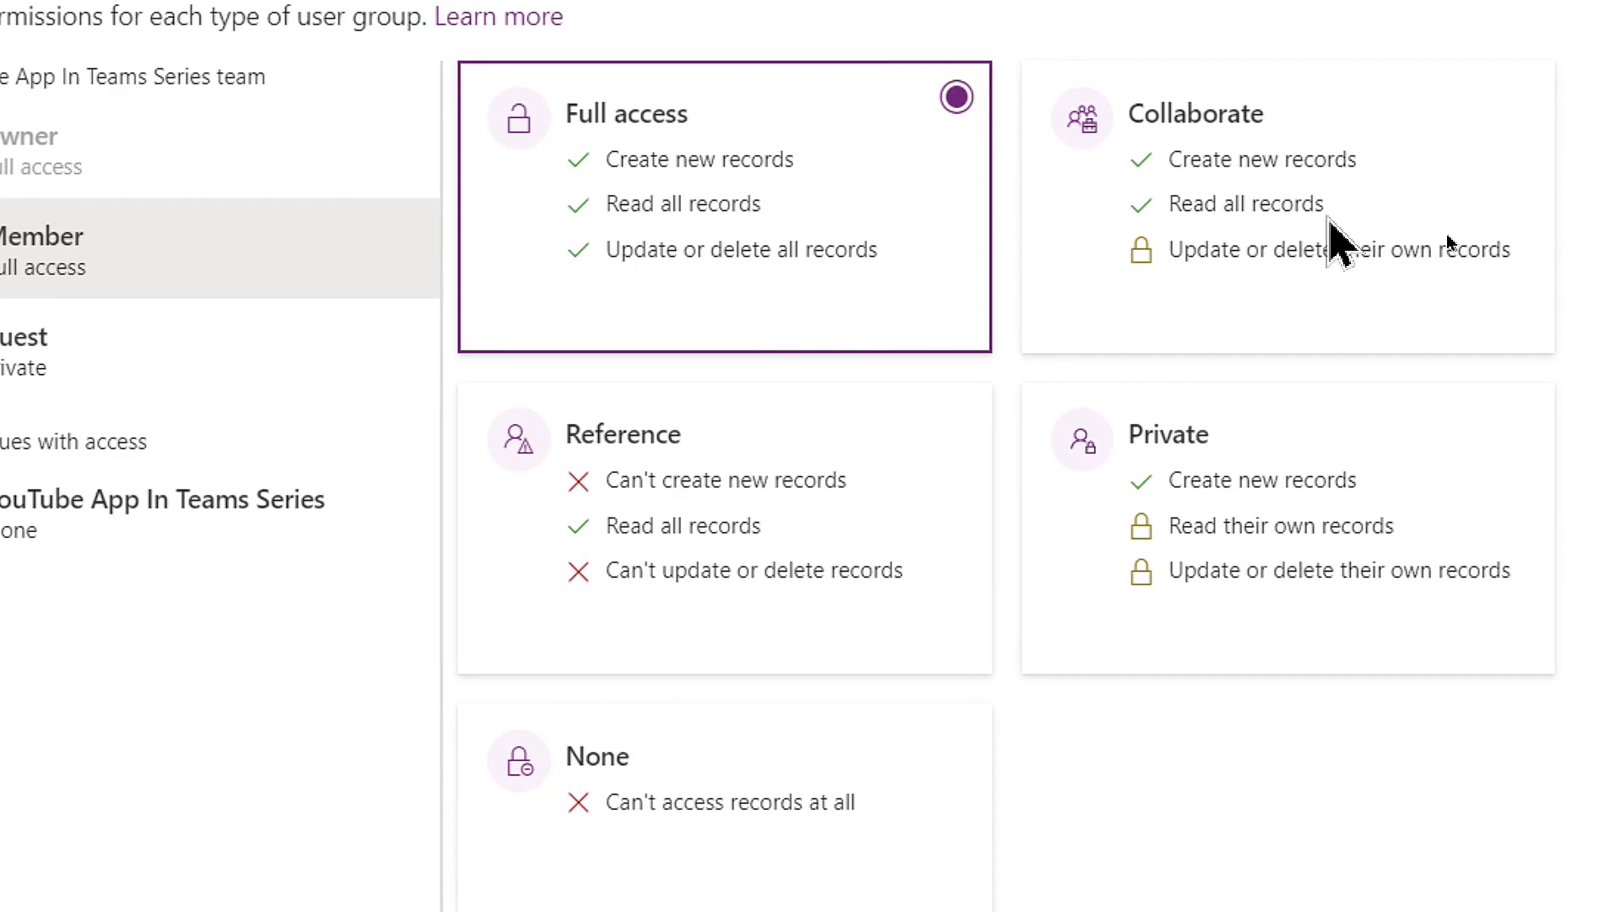
mouse_move(1406, 297)
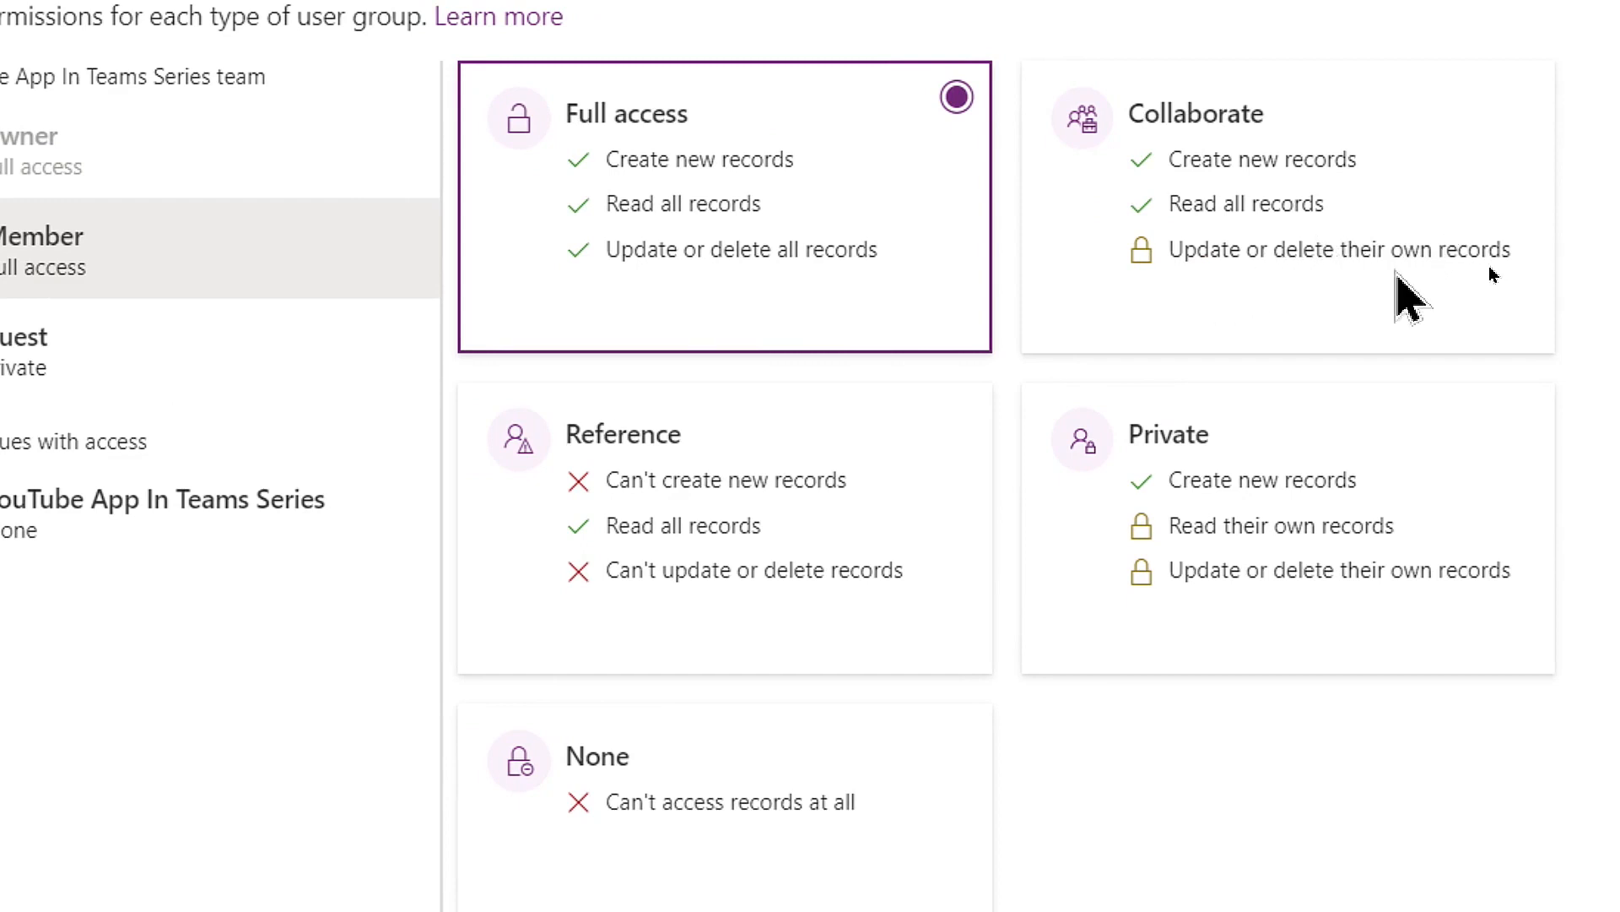
mouse_move(1046, 417)
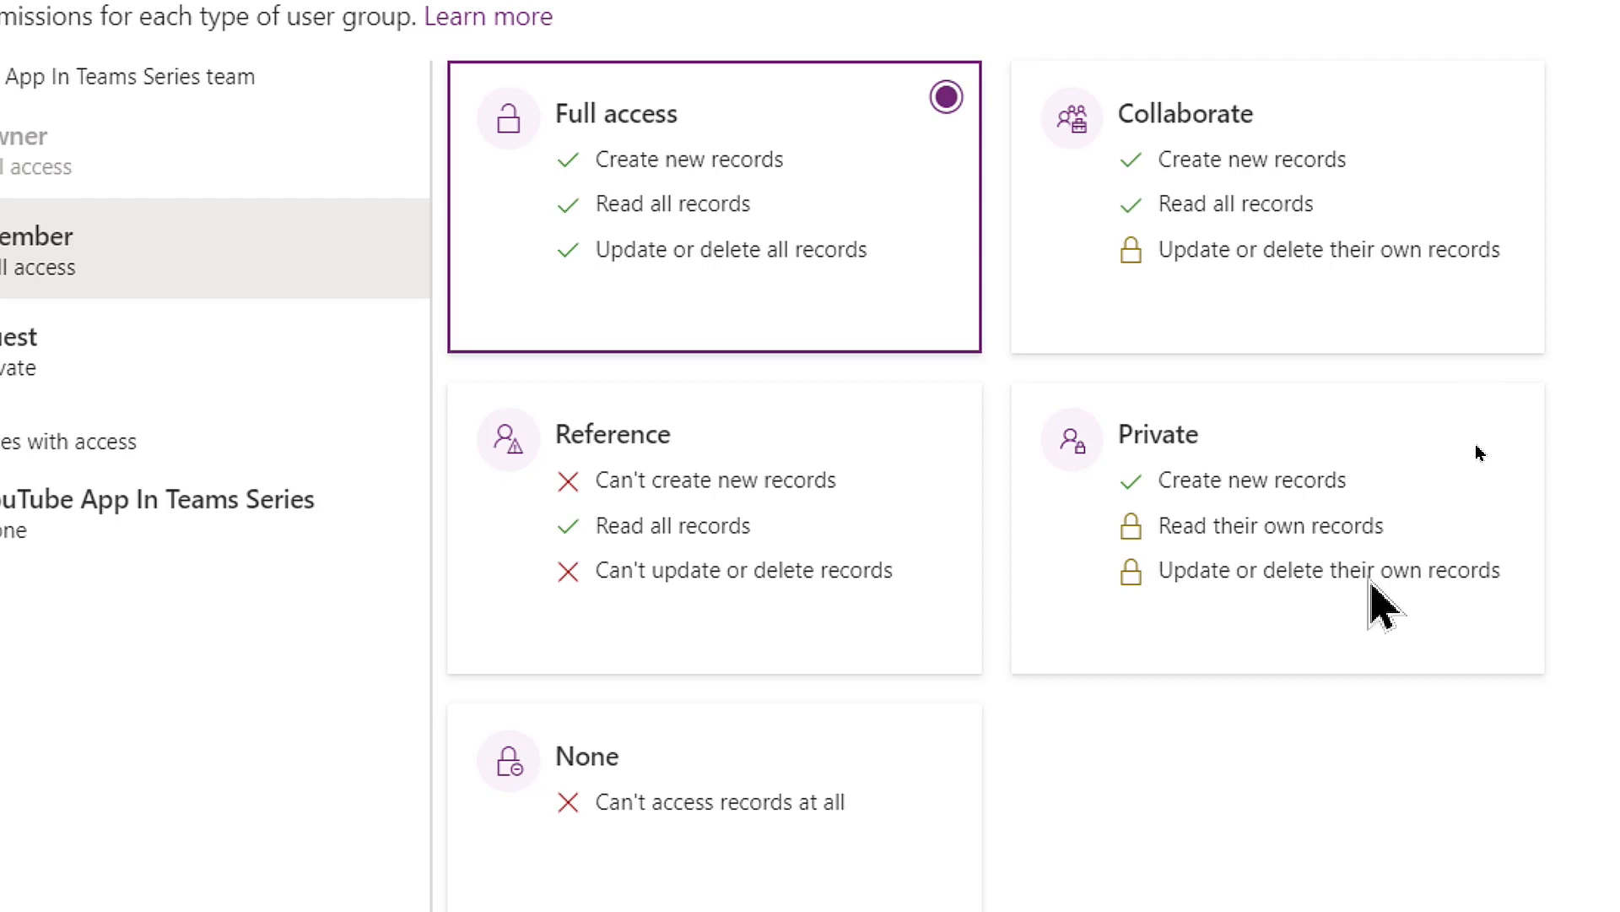
scroll(down, 3)
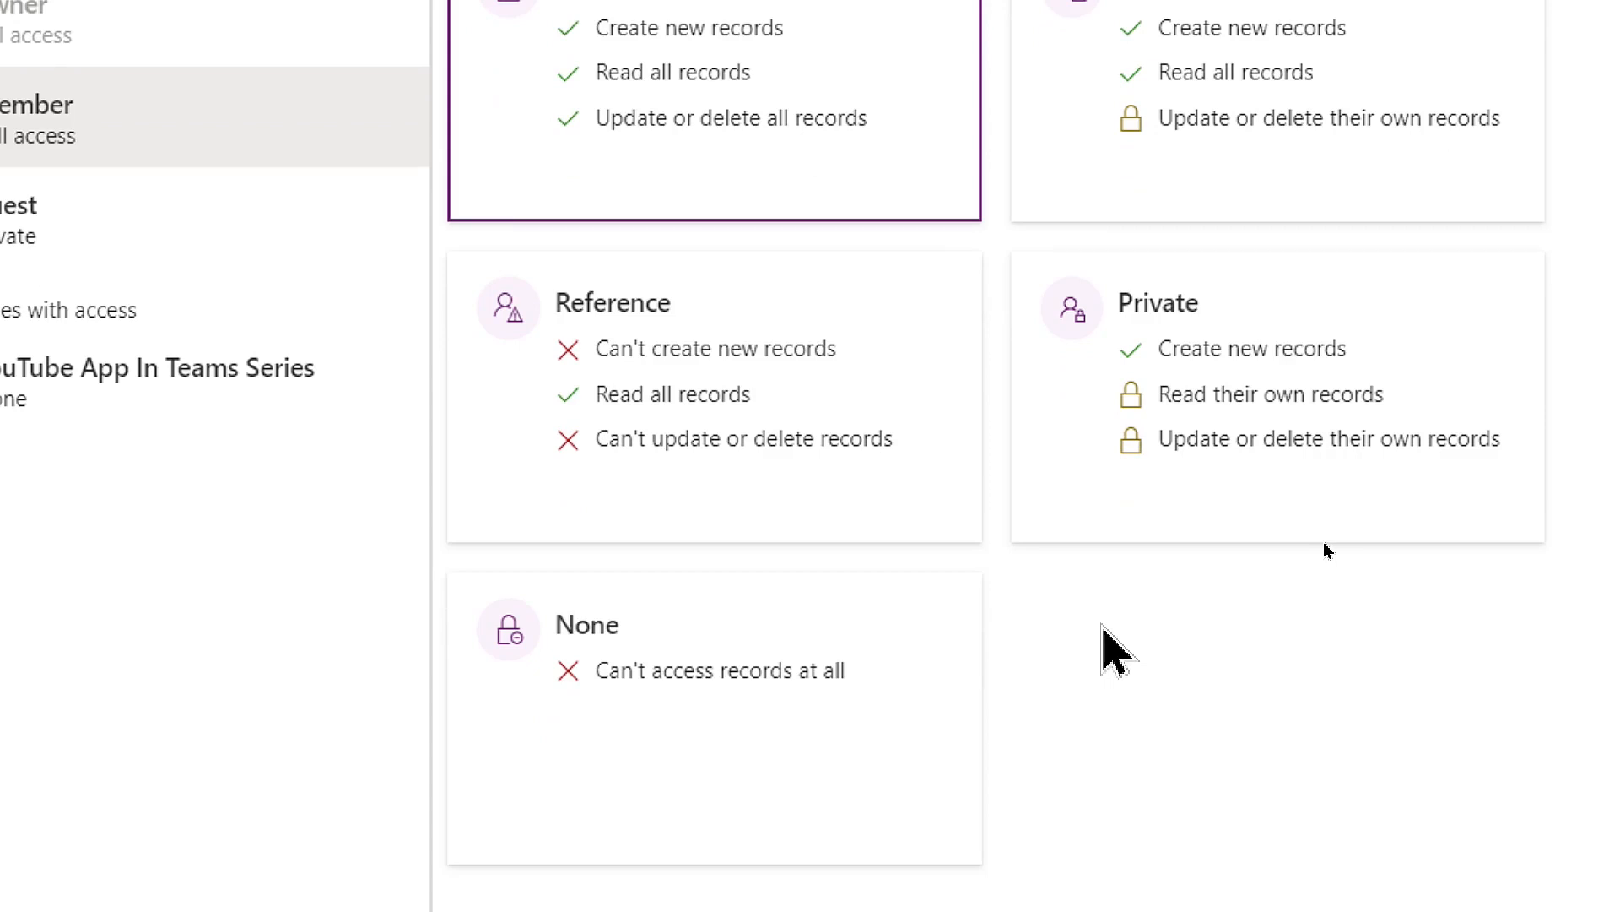
mouse_move(648, 599)
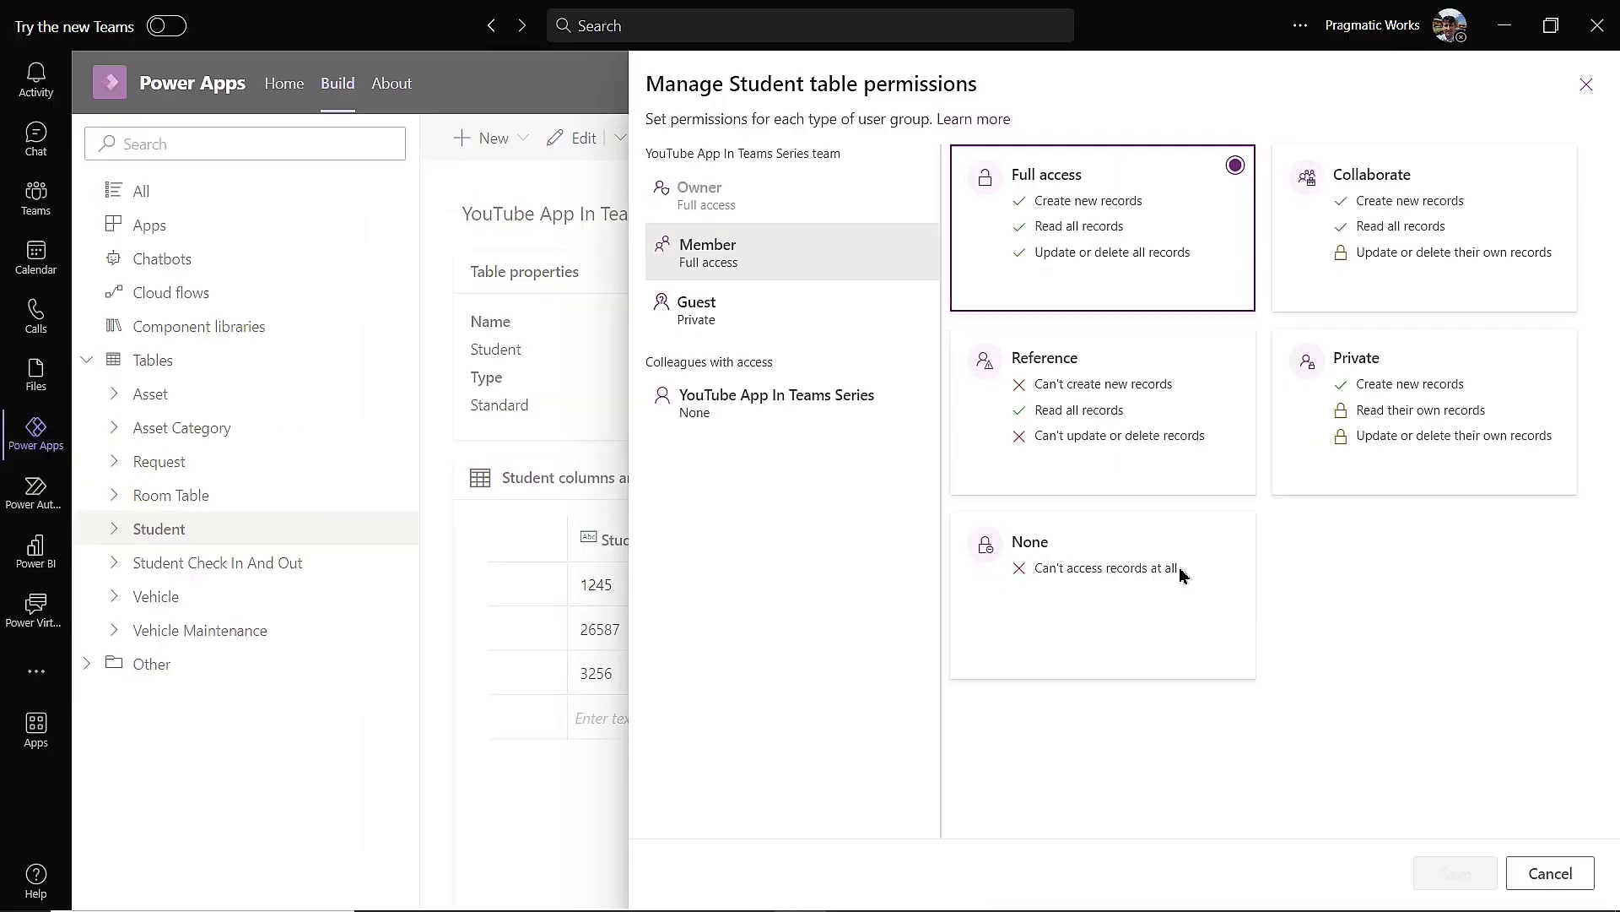
mouse_move(737, 421)
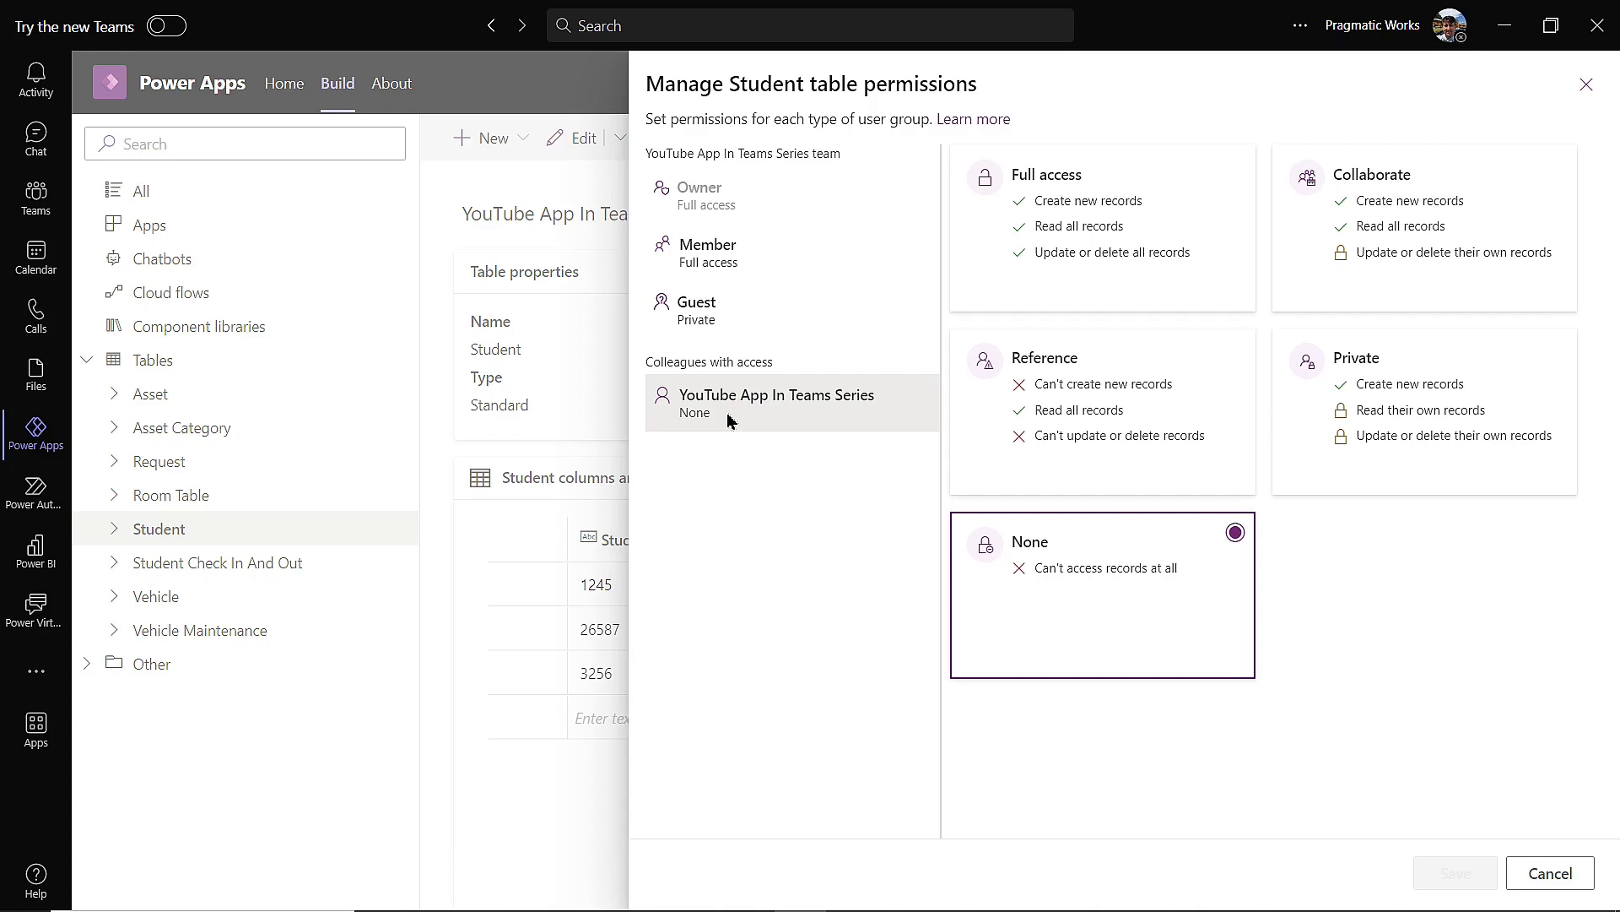
mouse_move(1396, 390)
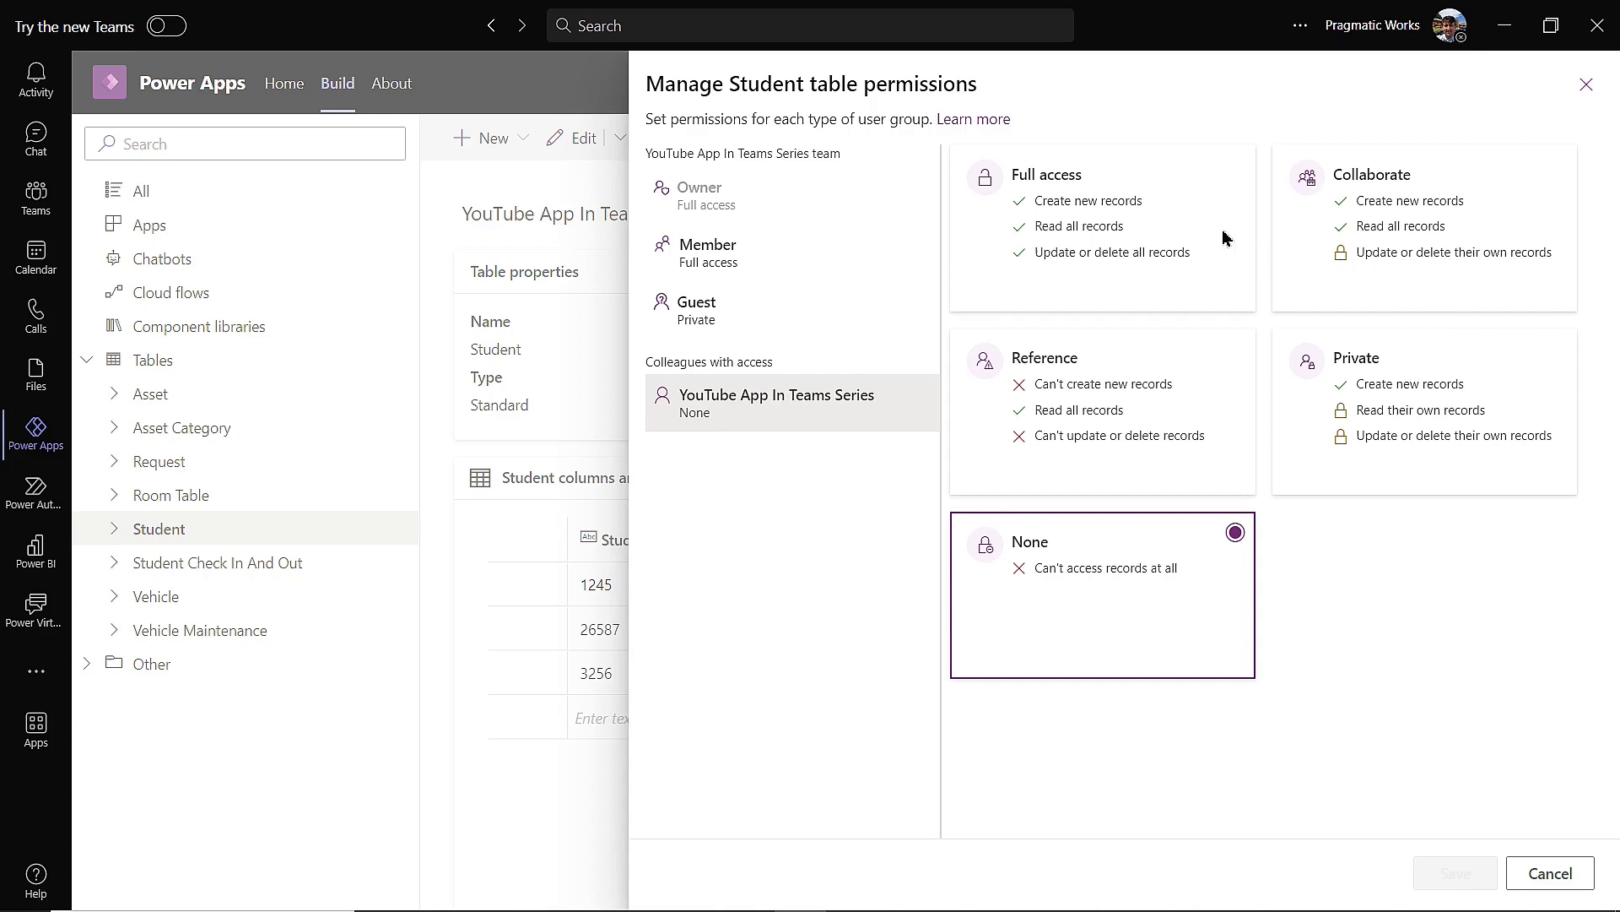
mouse_move(1106, 505)
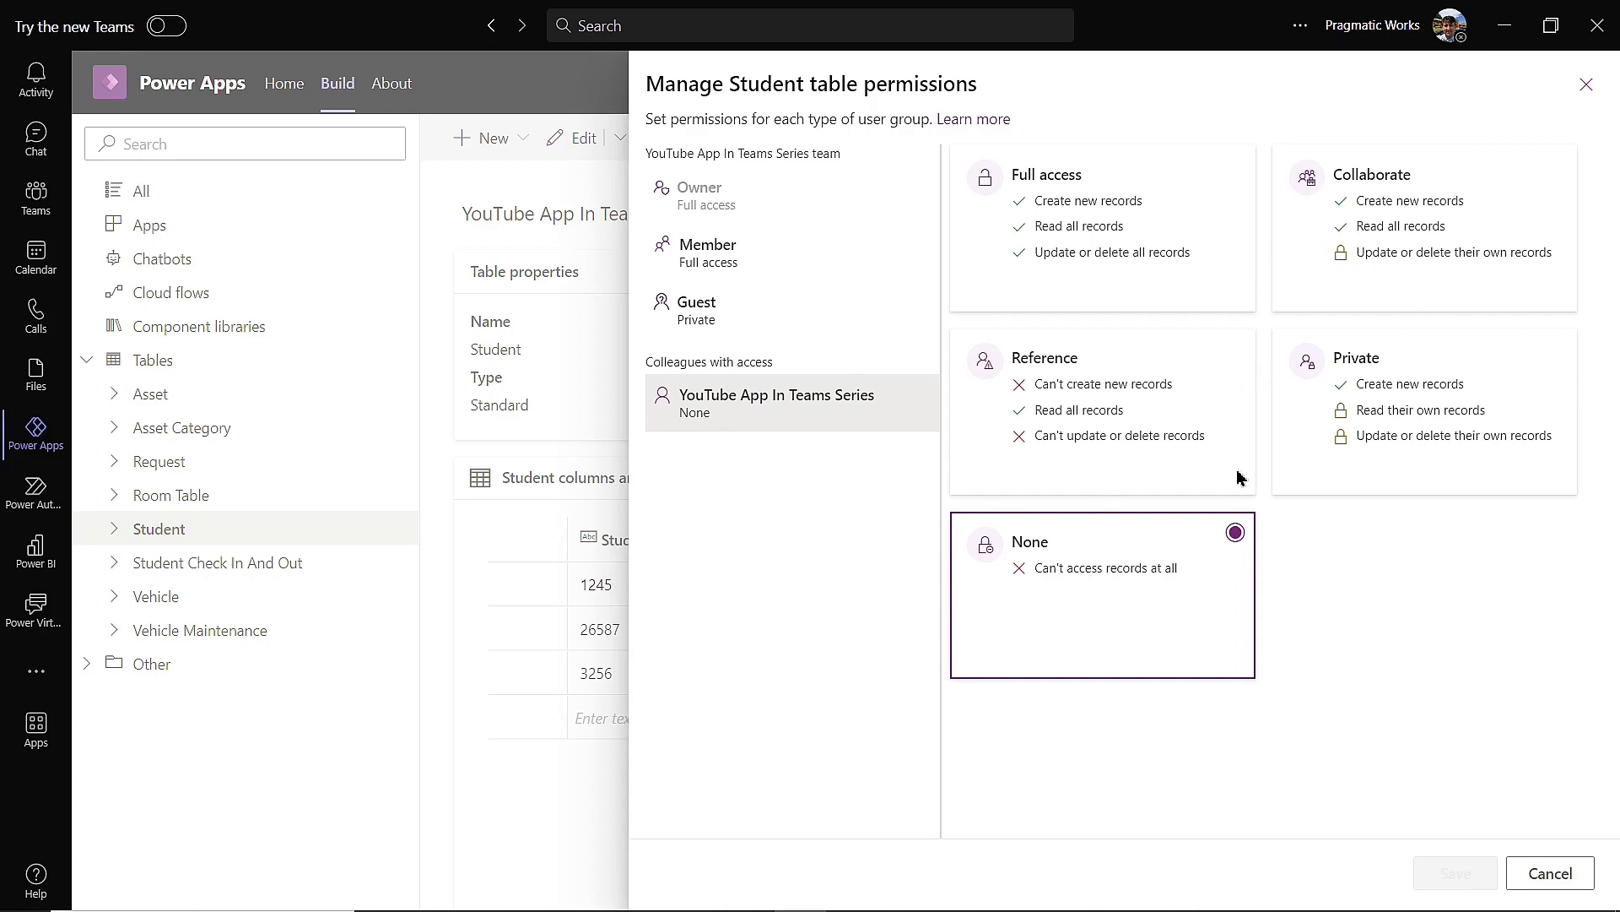
mouse_move(1001, 629)
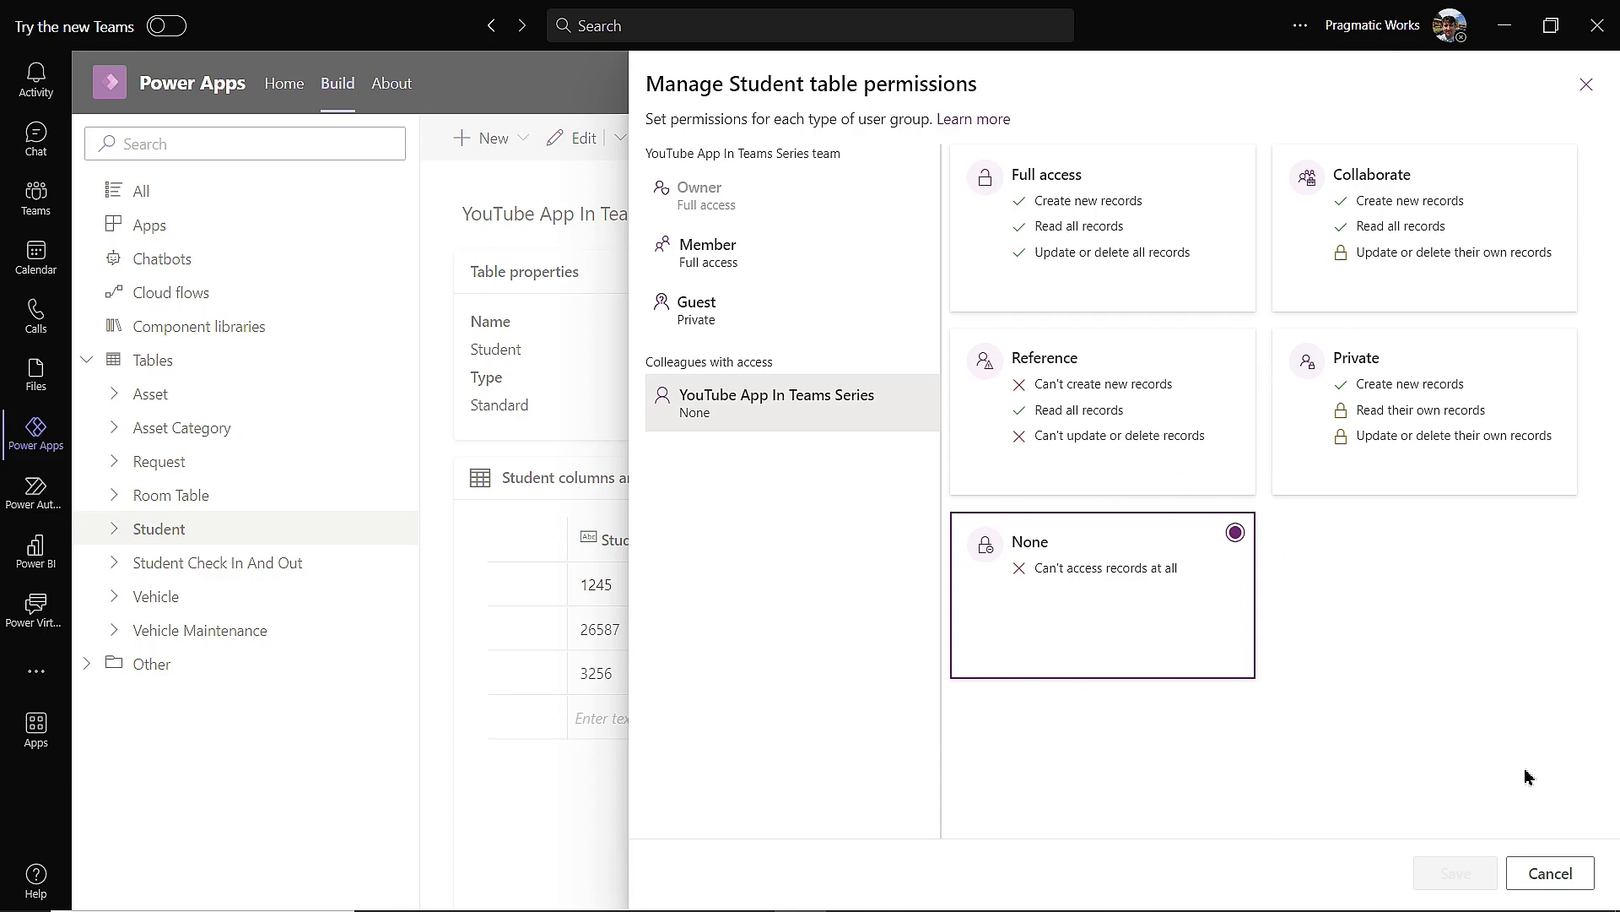
Cancel the Student table permissions manager without saving changes
click(1550, 872)
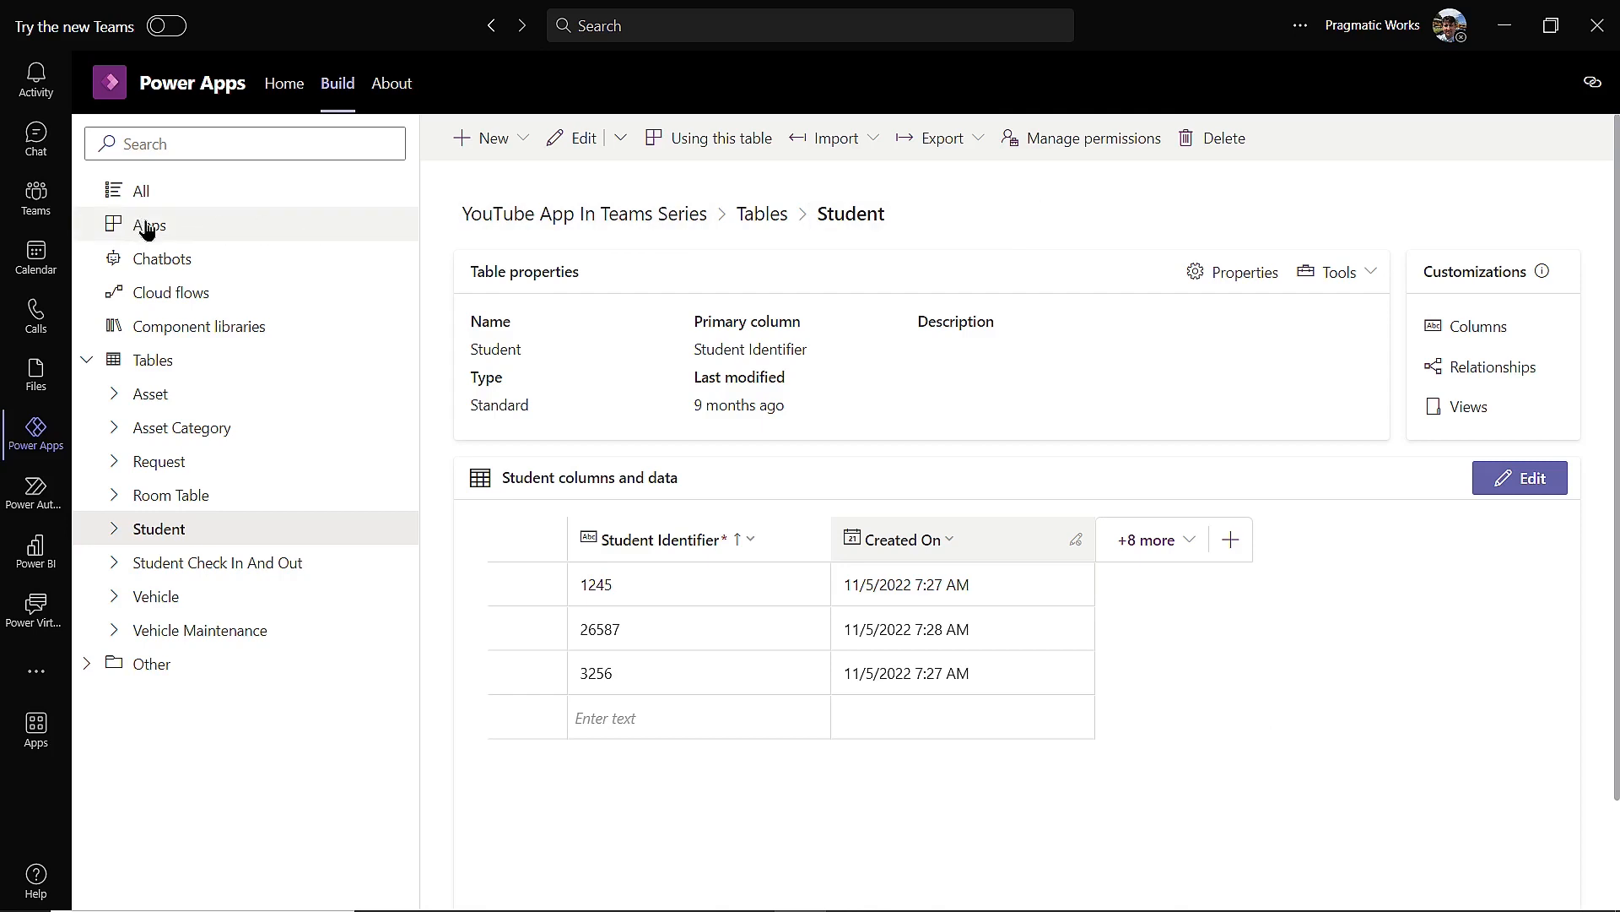
Go to the team's Apps list and open Student Check In App in the editor
click(149, 224)
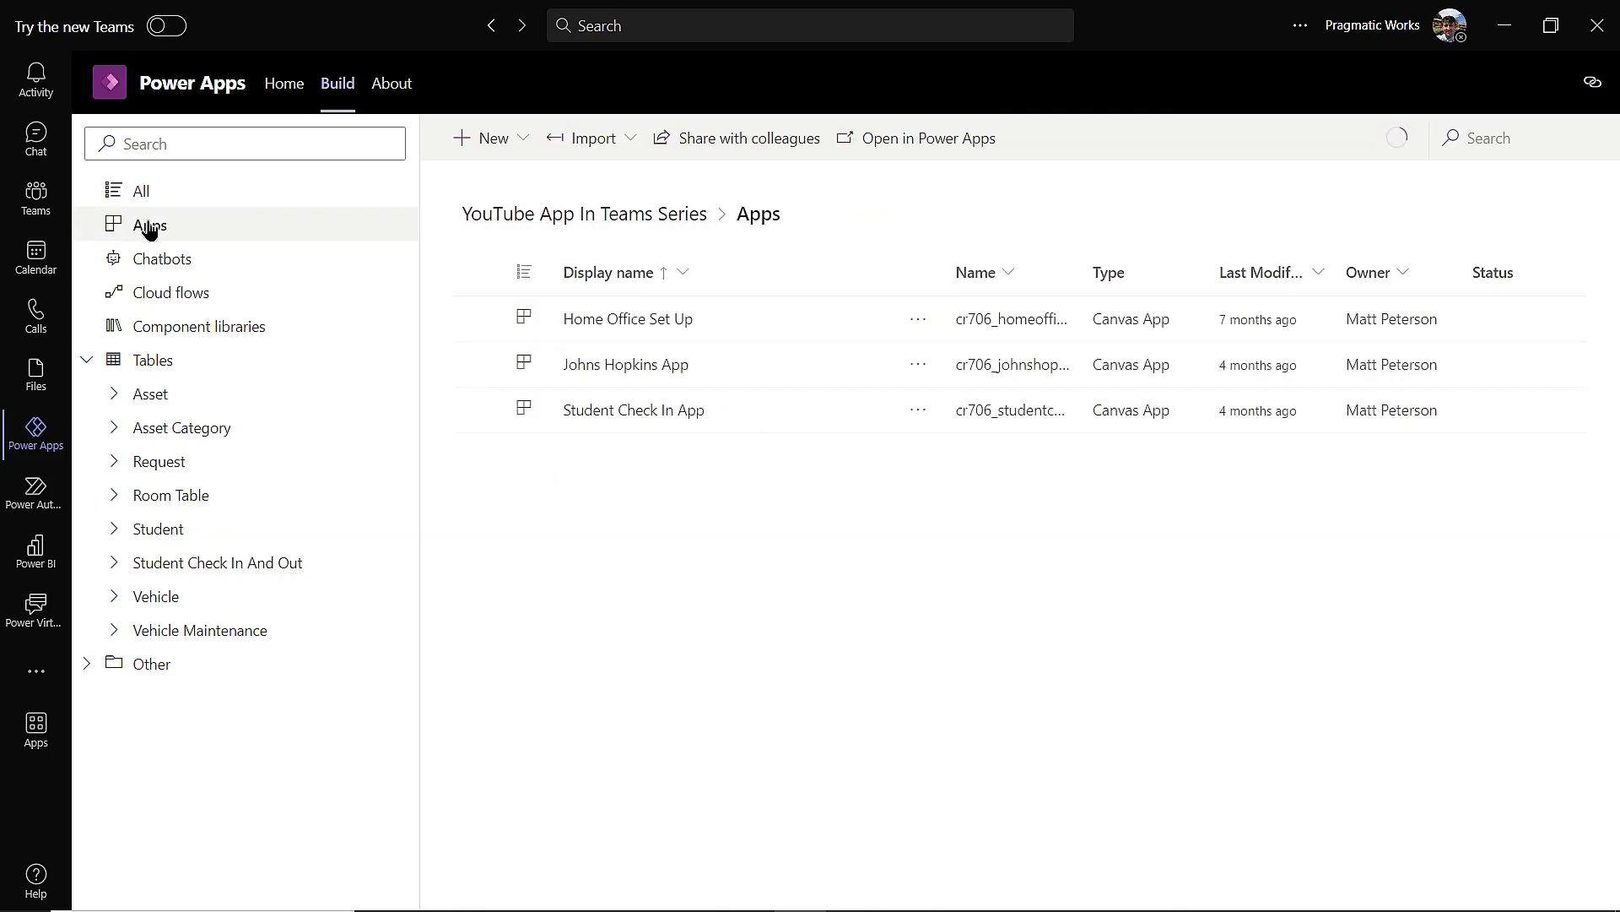
click(633, 408)
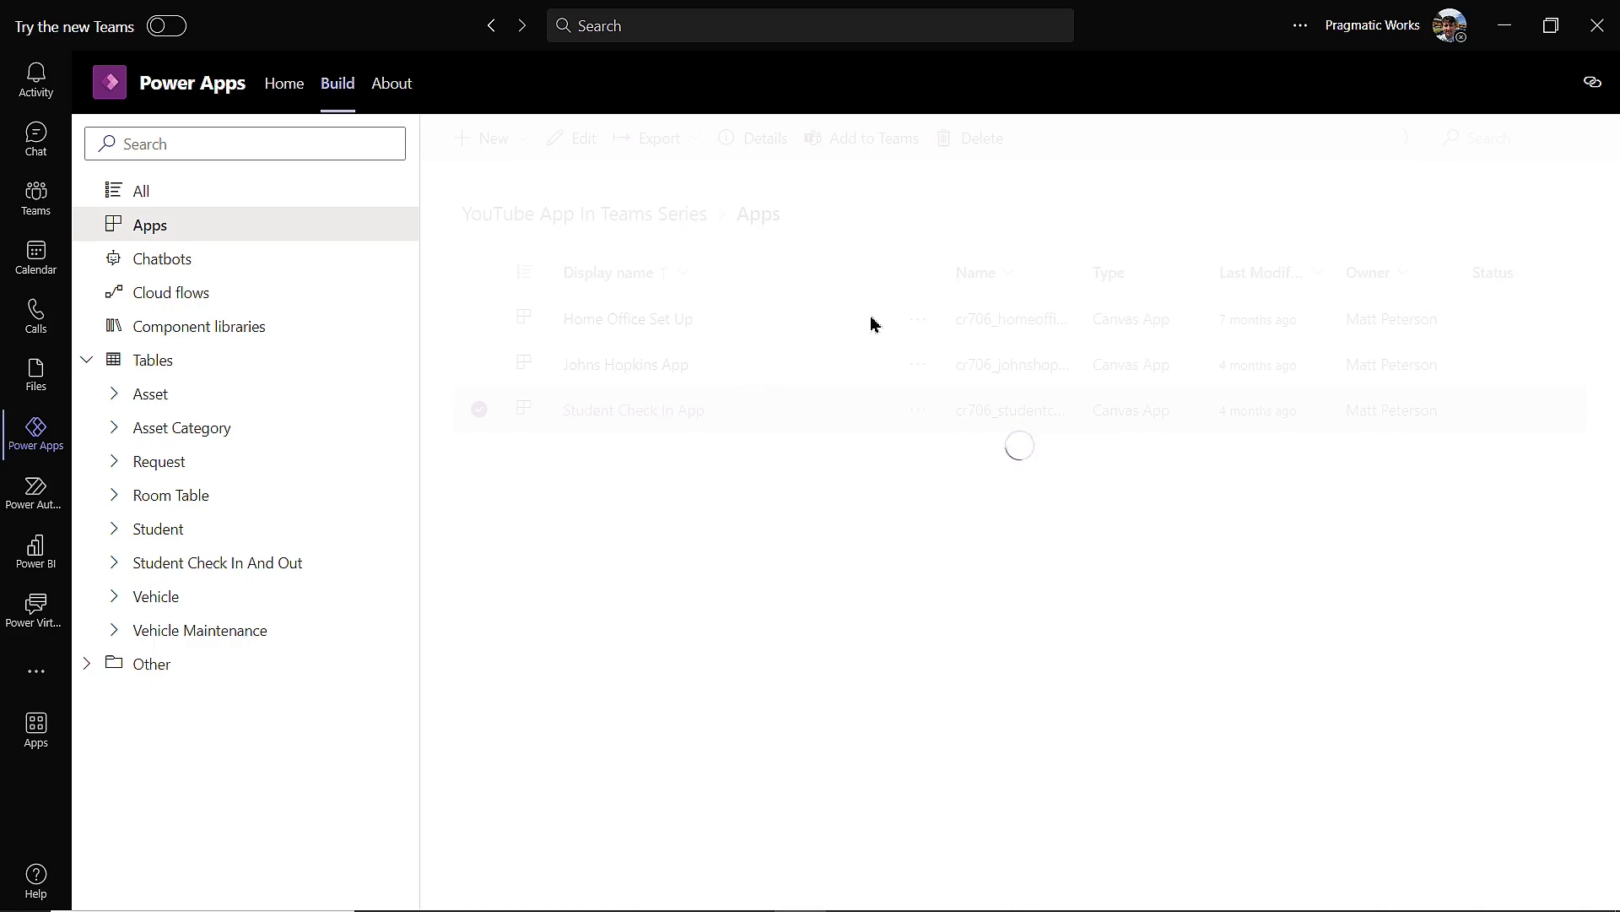
mouse_move(638, 413)
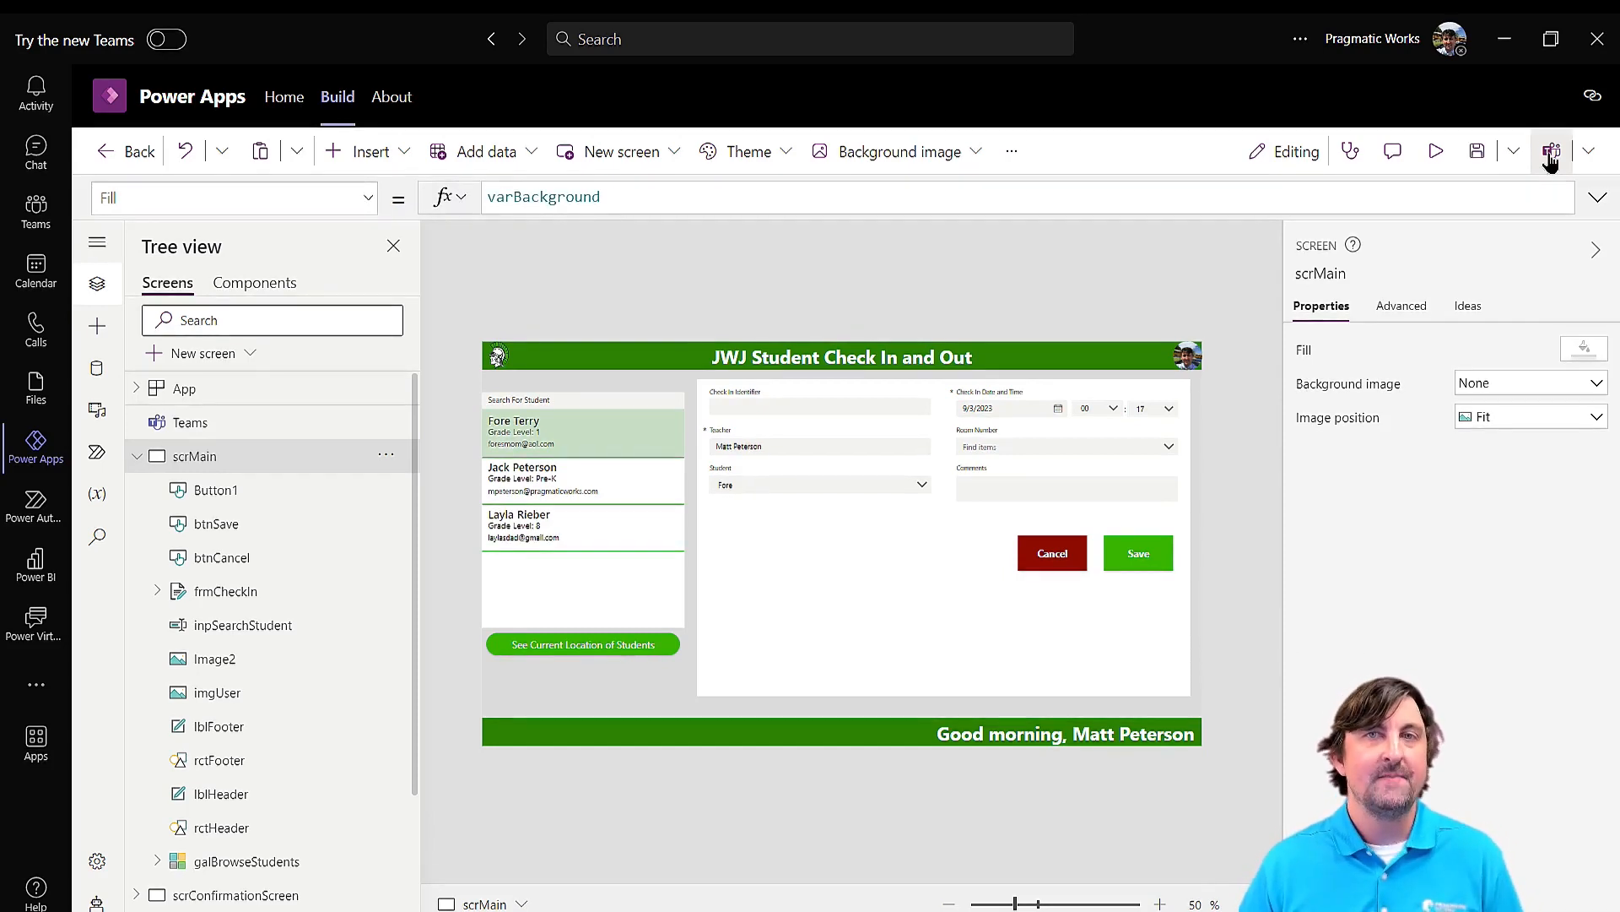
mouse_move(1550, 150)
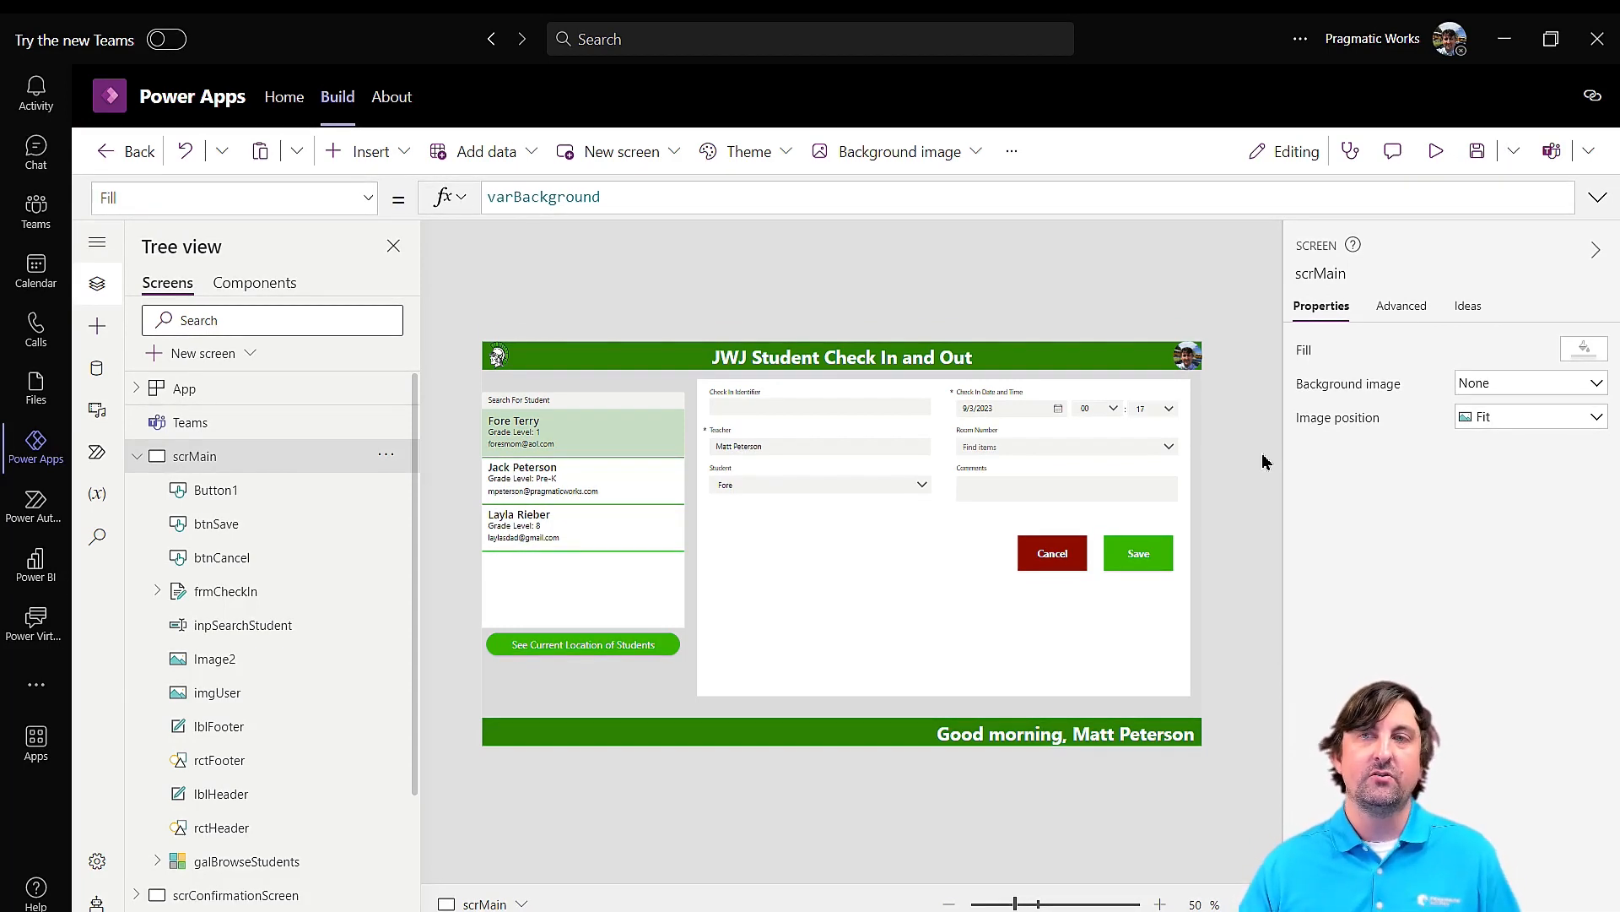
mouse_move(1550, 150)
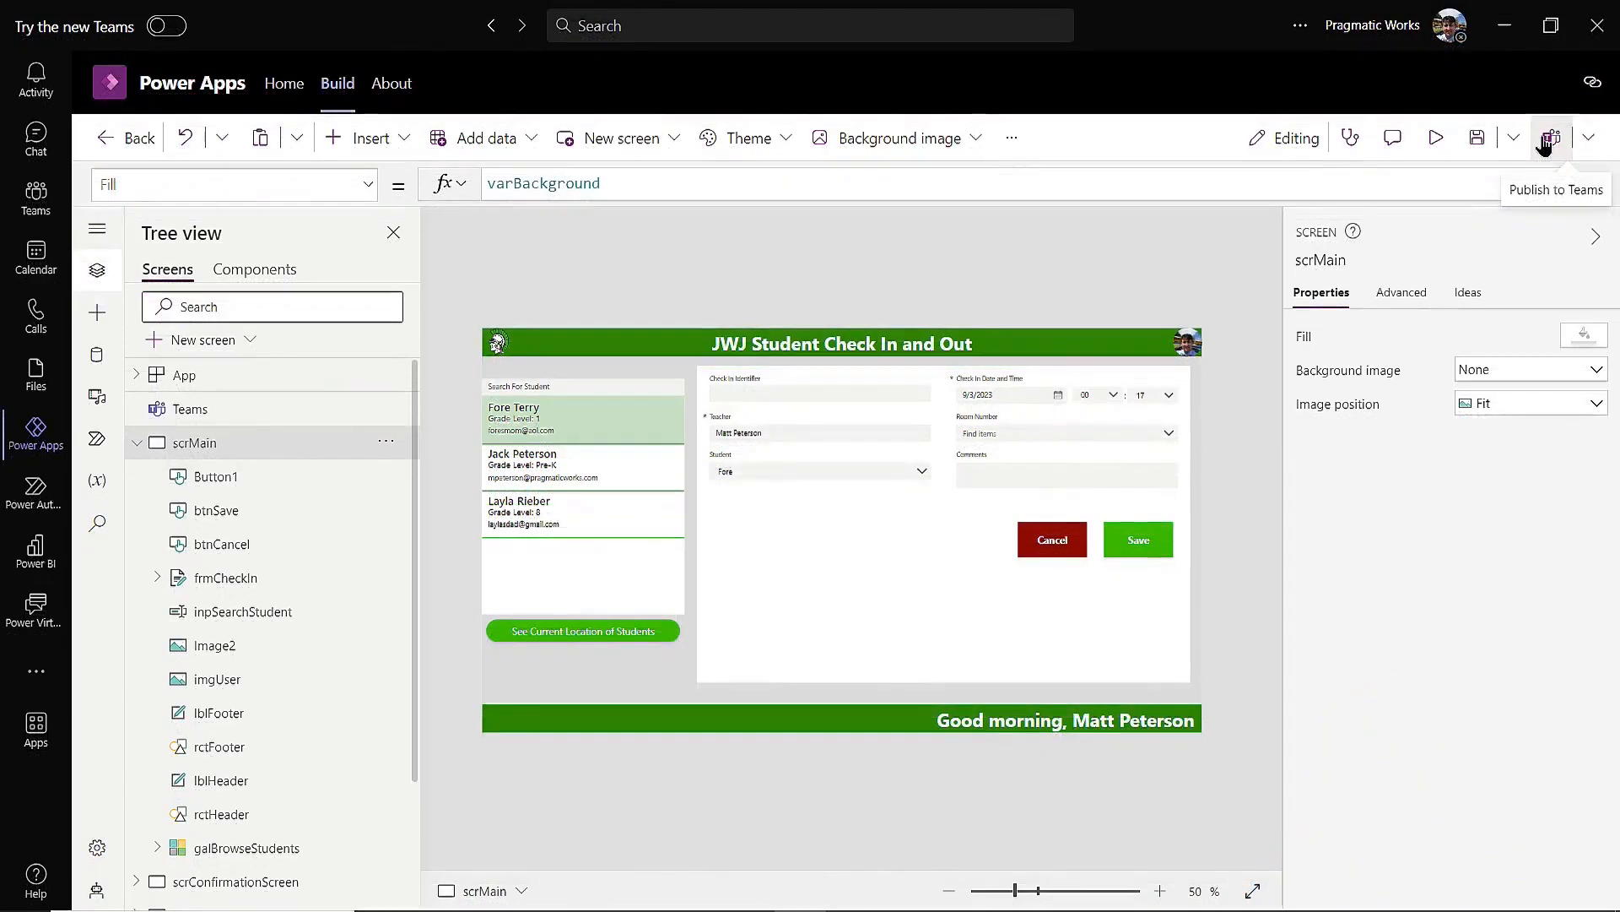
Publish Student Check In App to Teams and save it as a tab in the General channel
click(1477, 137)
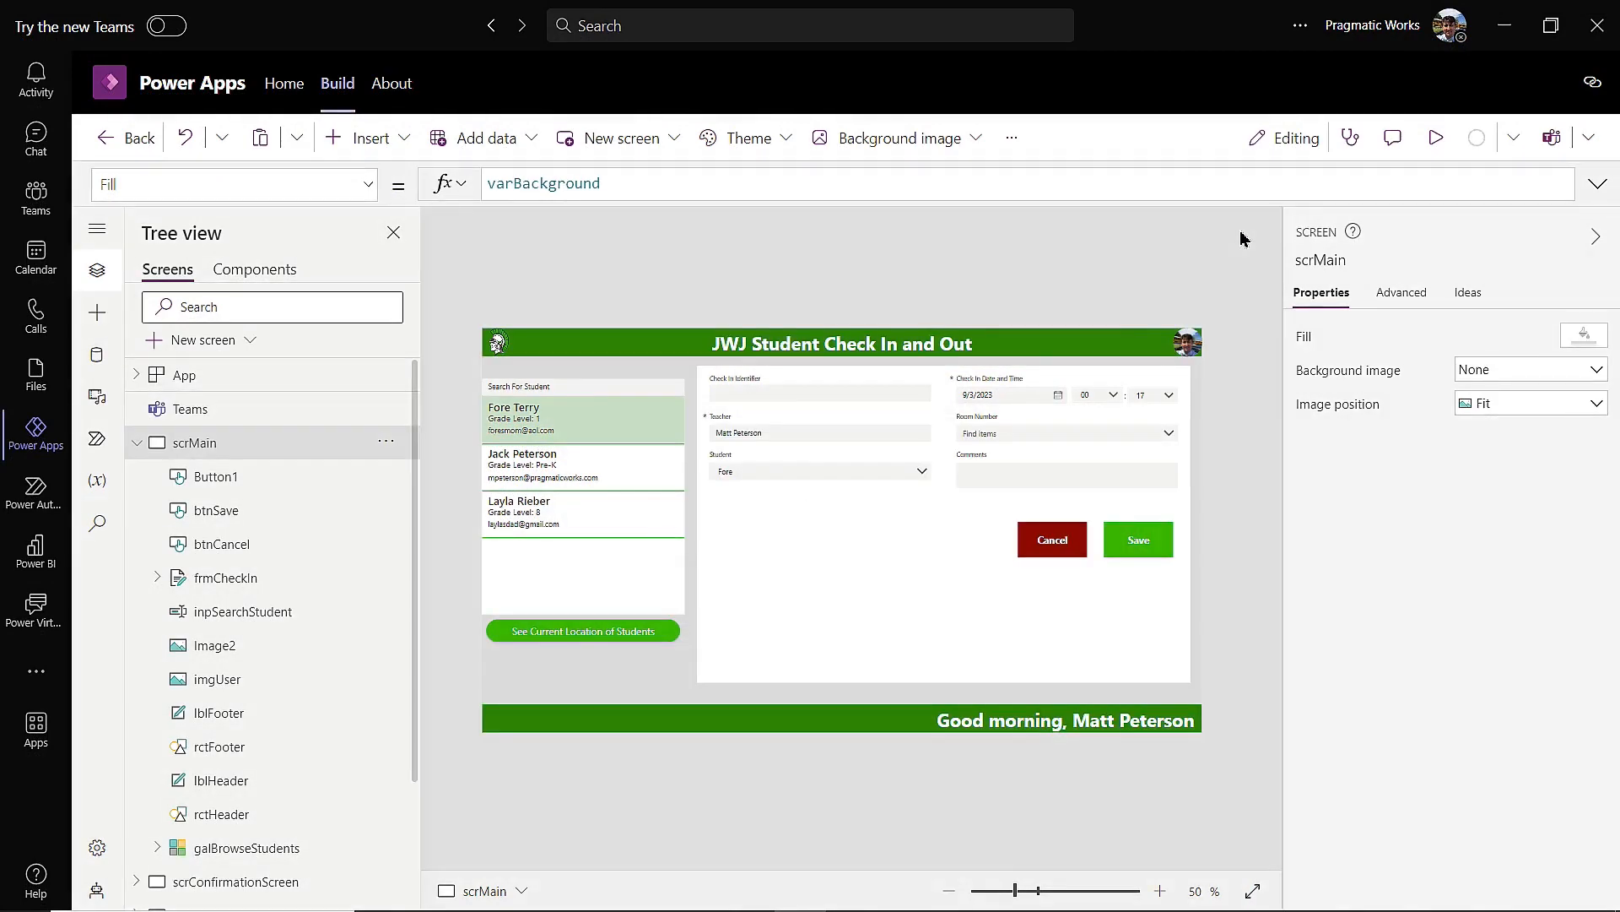
click(1477, 137)
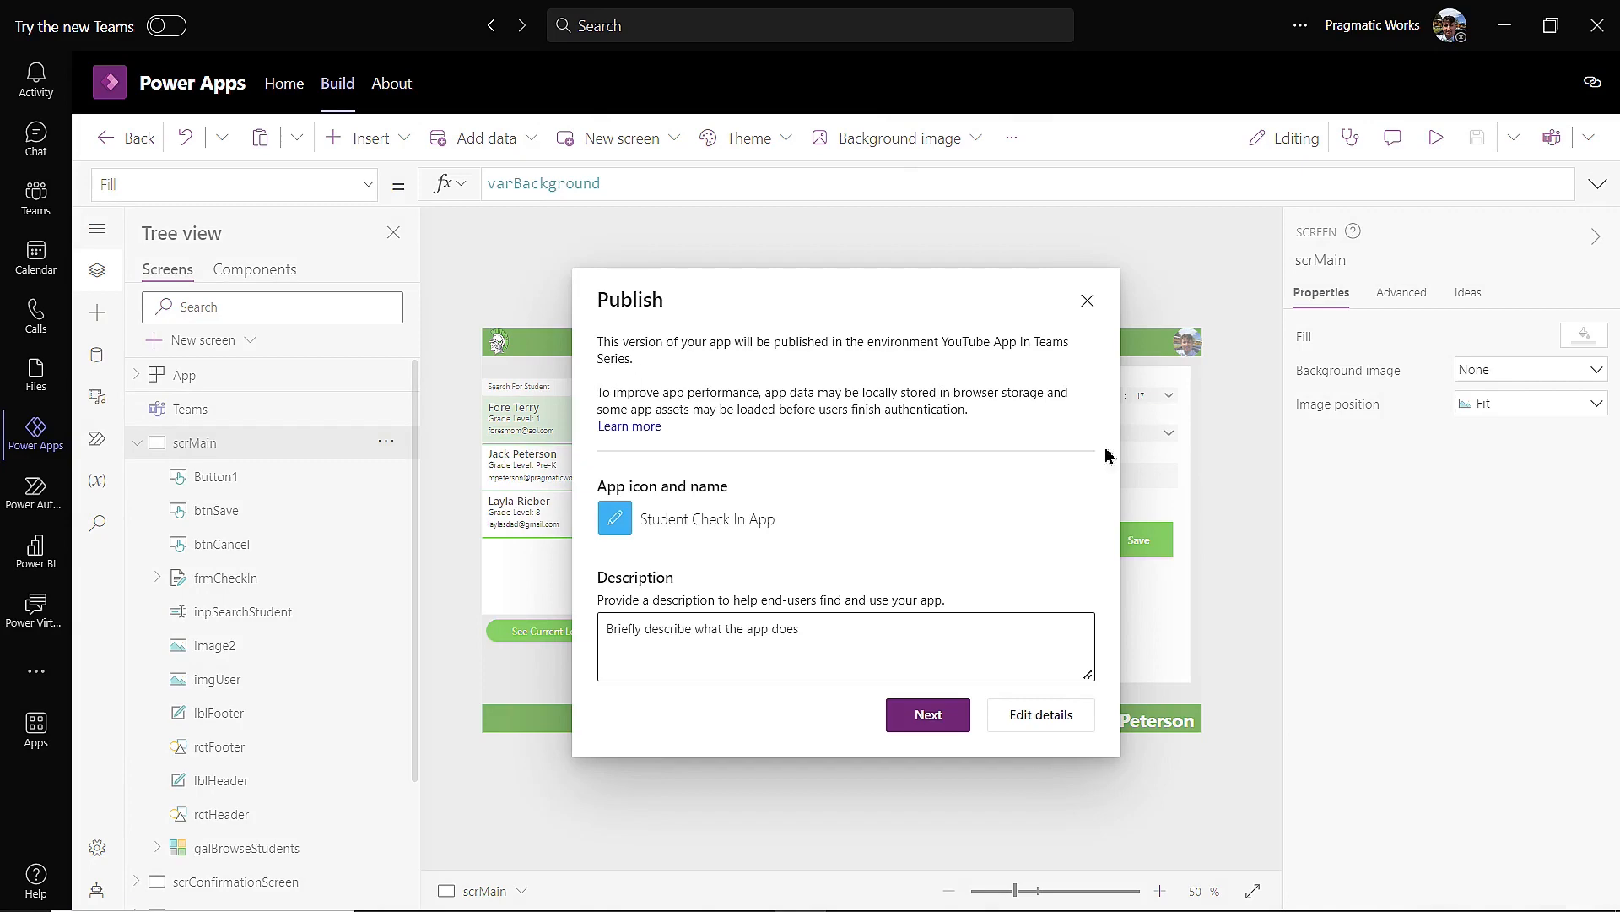
click(927, 714)
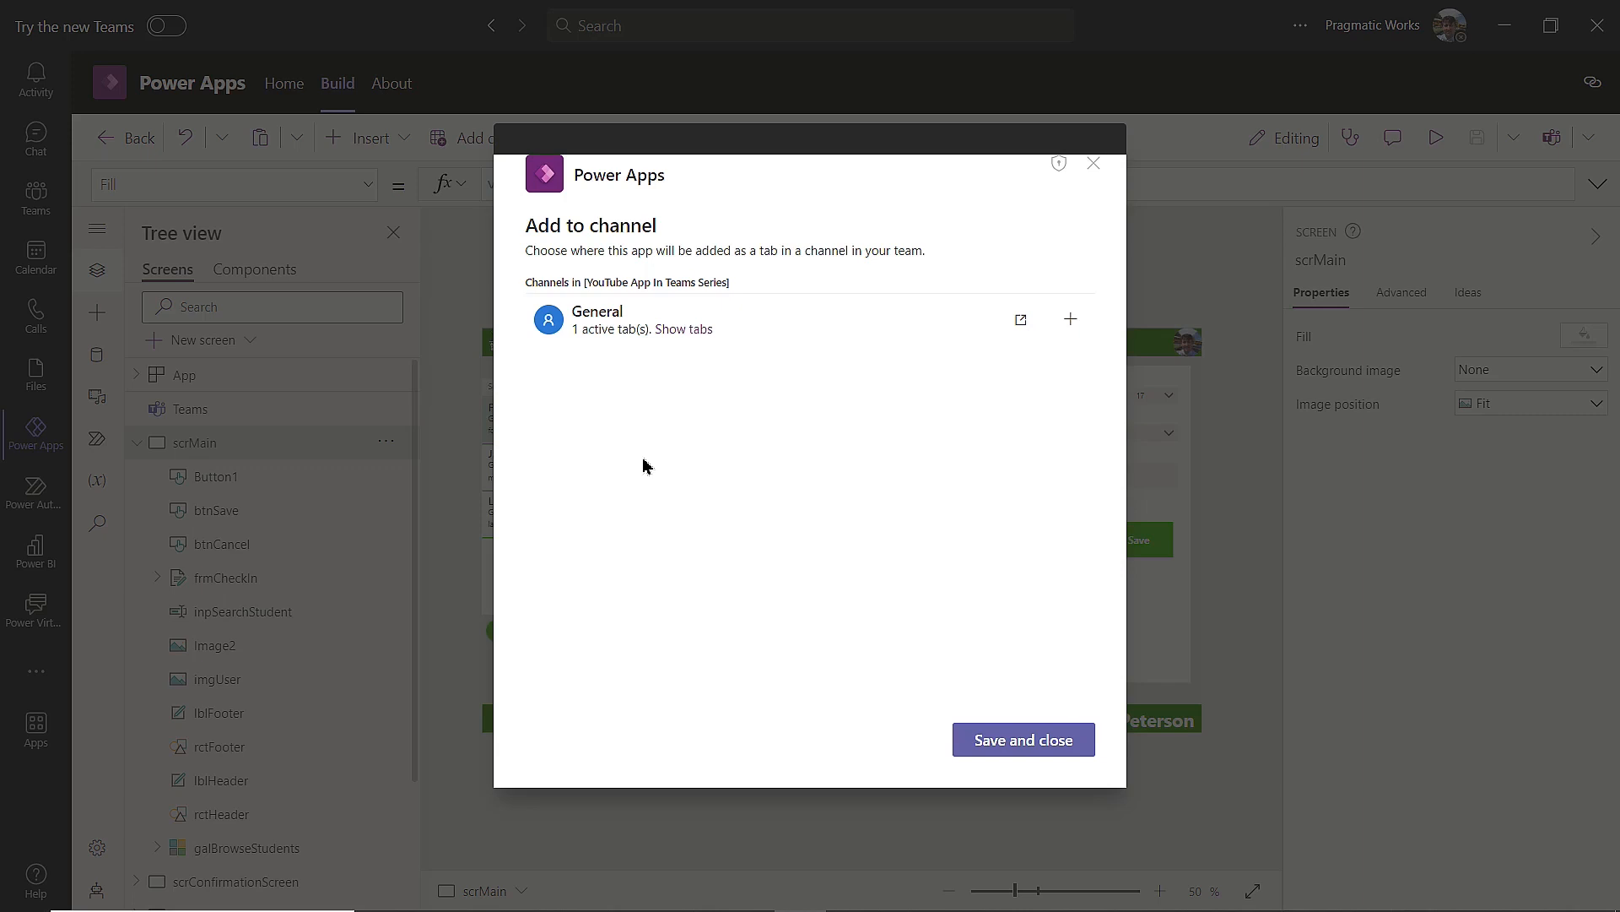
mouse_move(1023, 740)
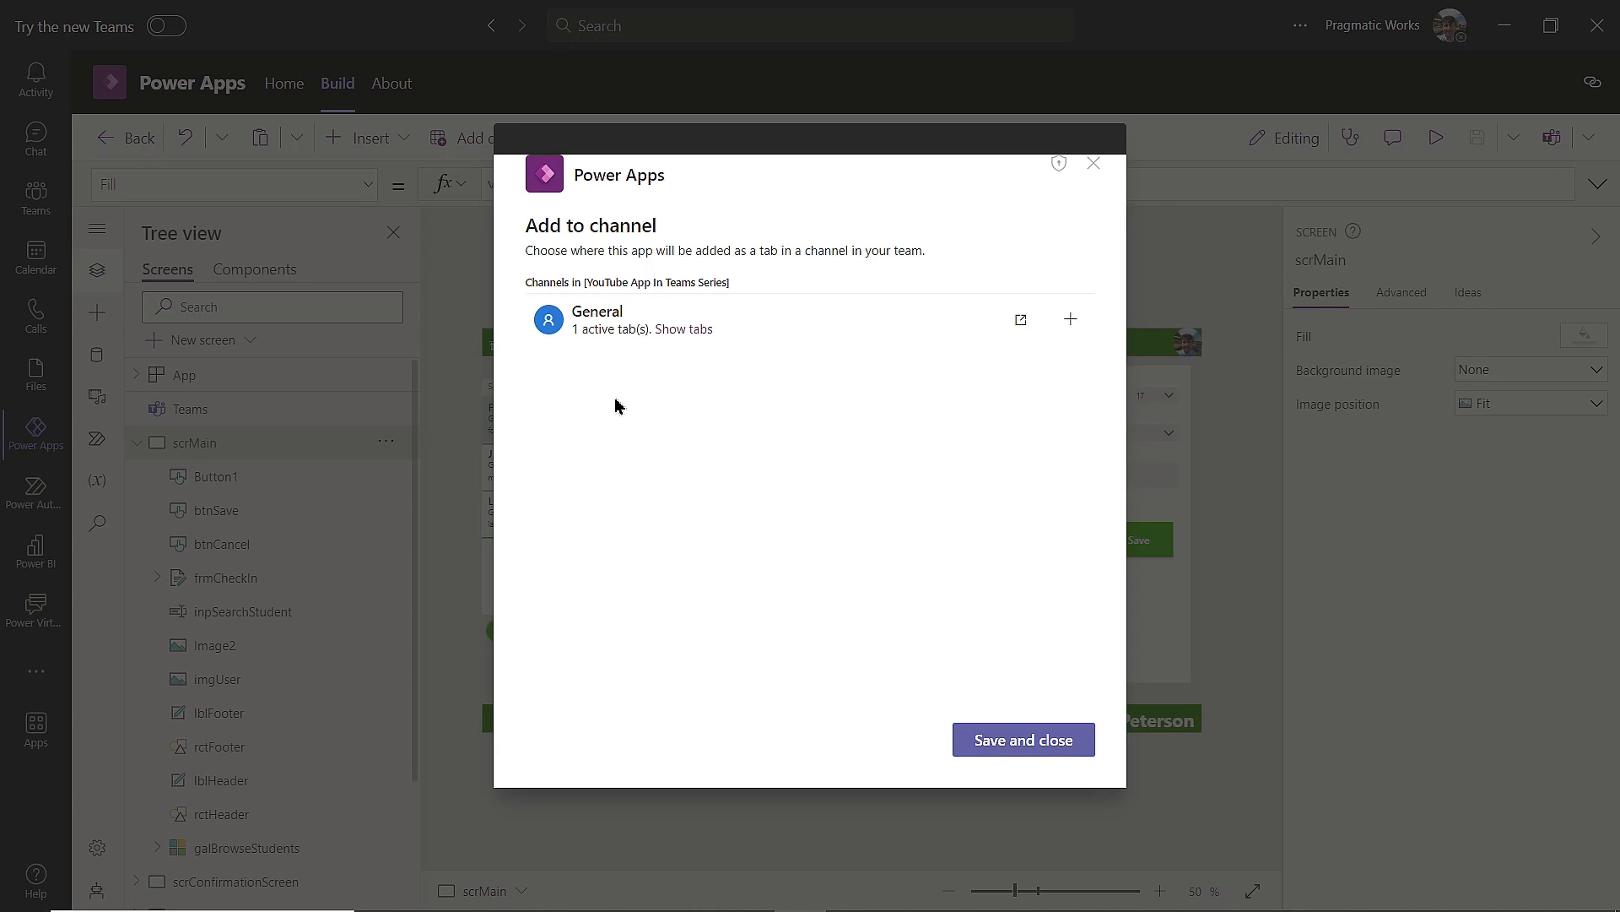
mouse_move(633, 625)
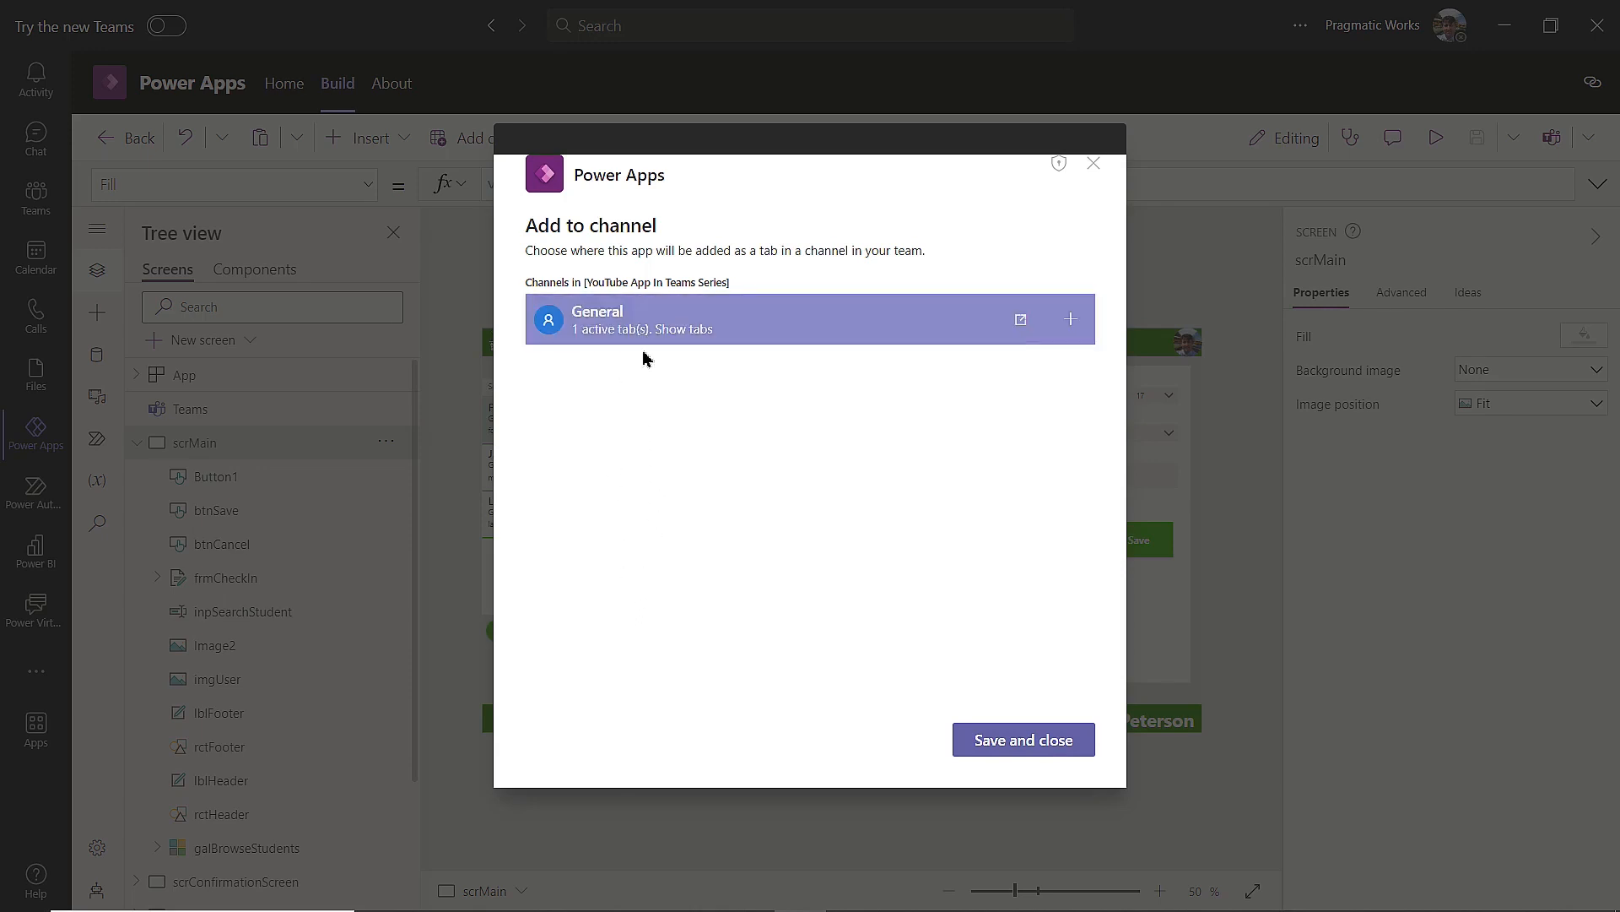
mouse_move(1023, 739)
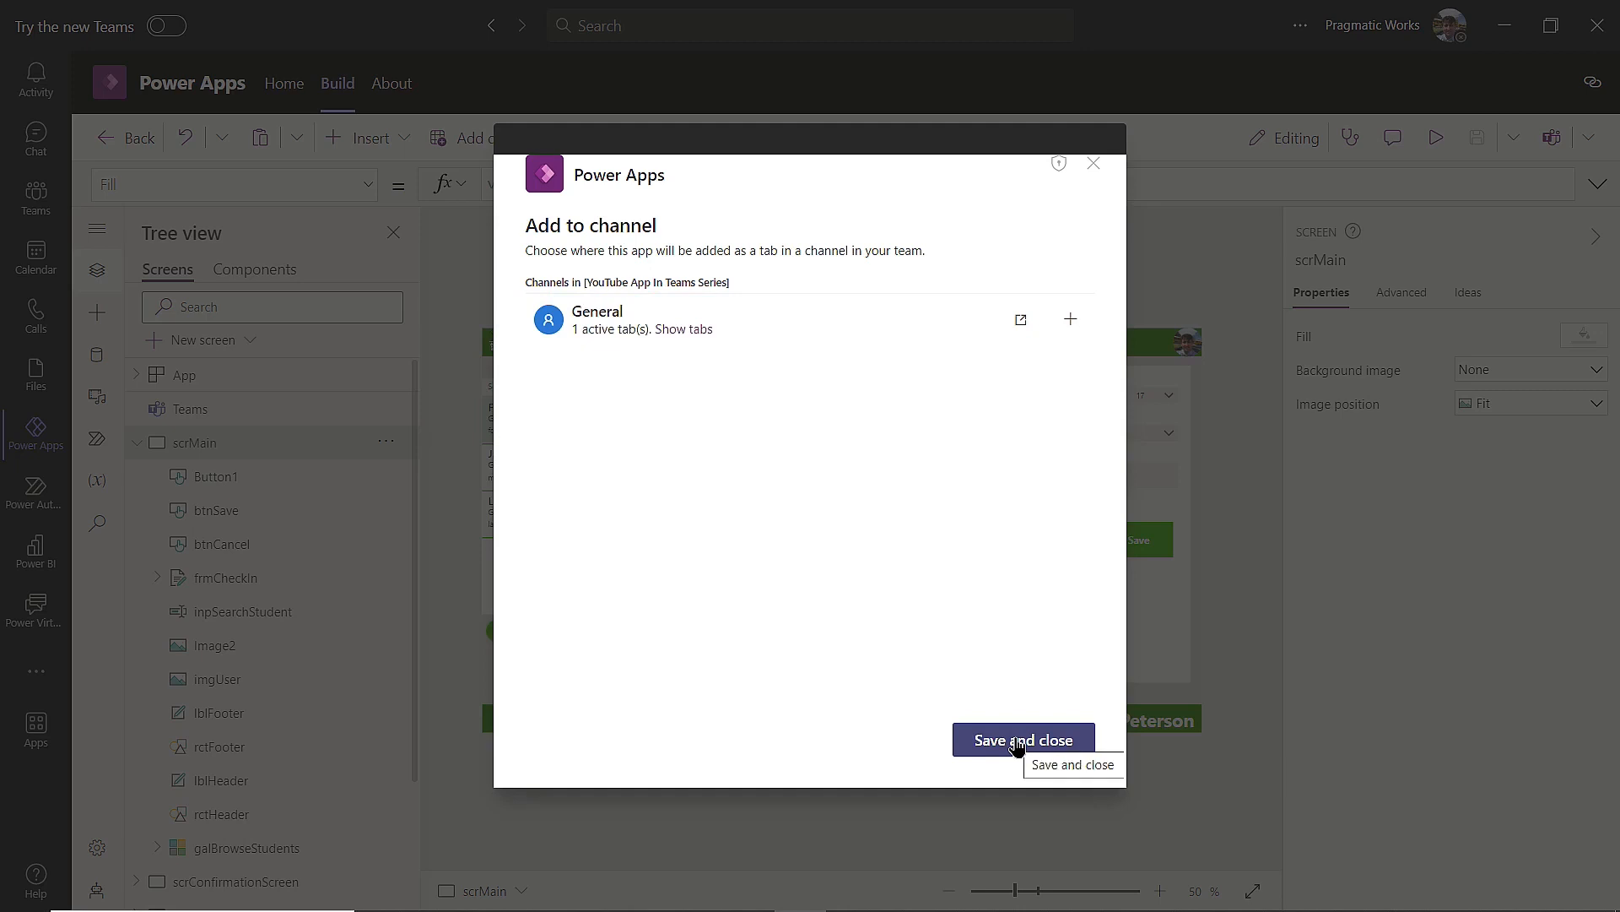
click(1023, 739)
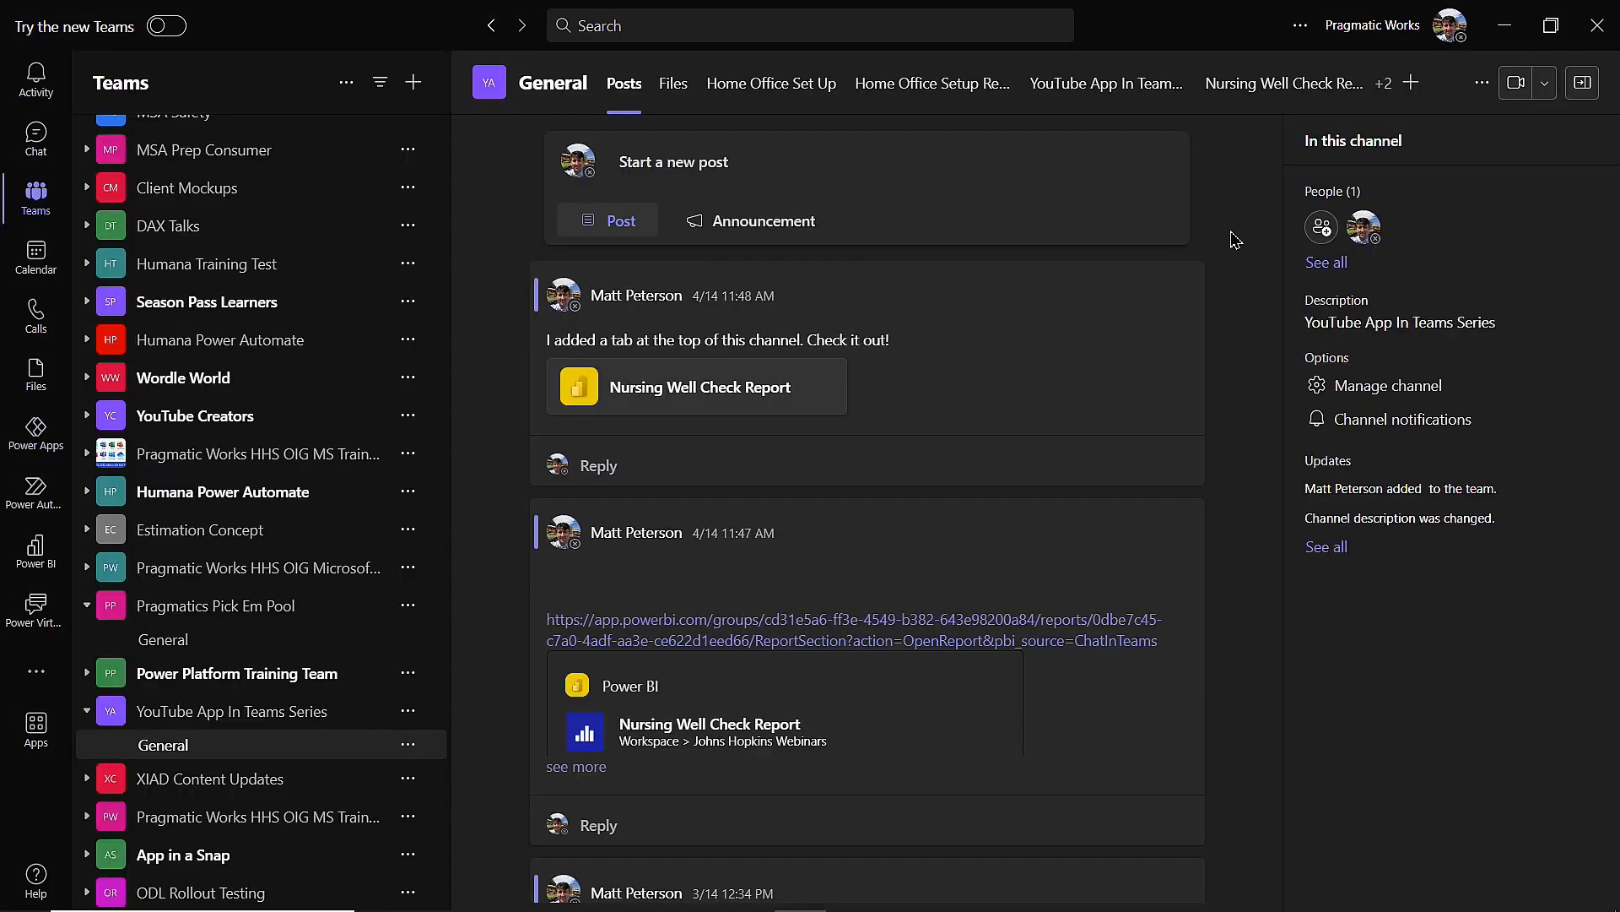
mouse_move(941, 184)
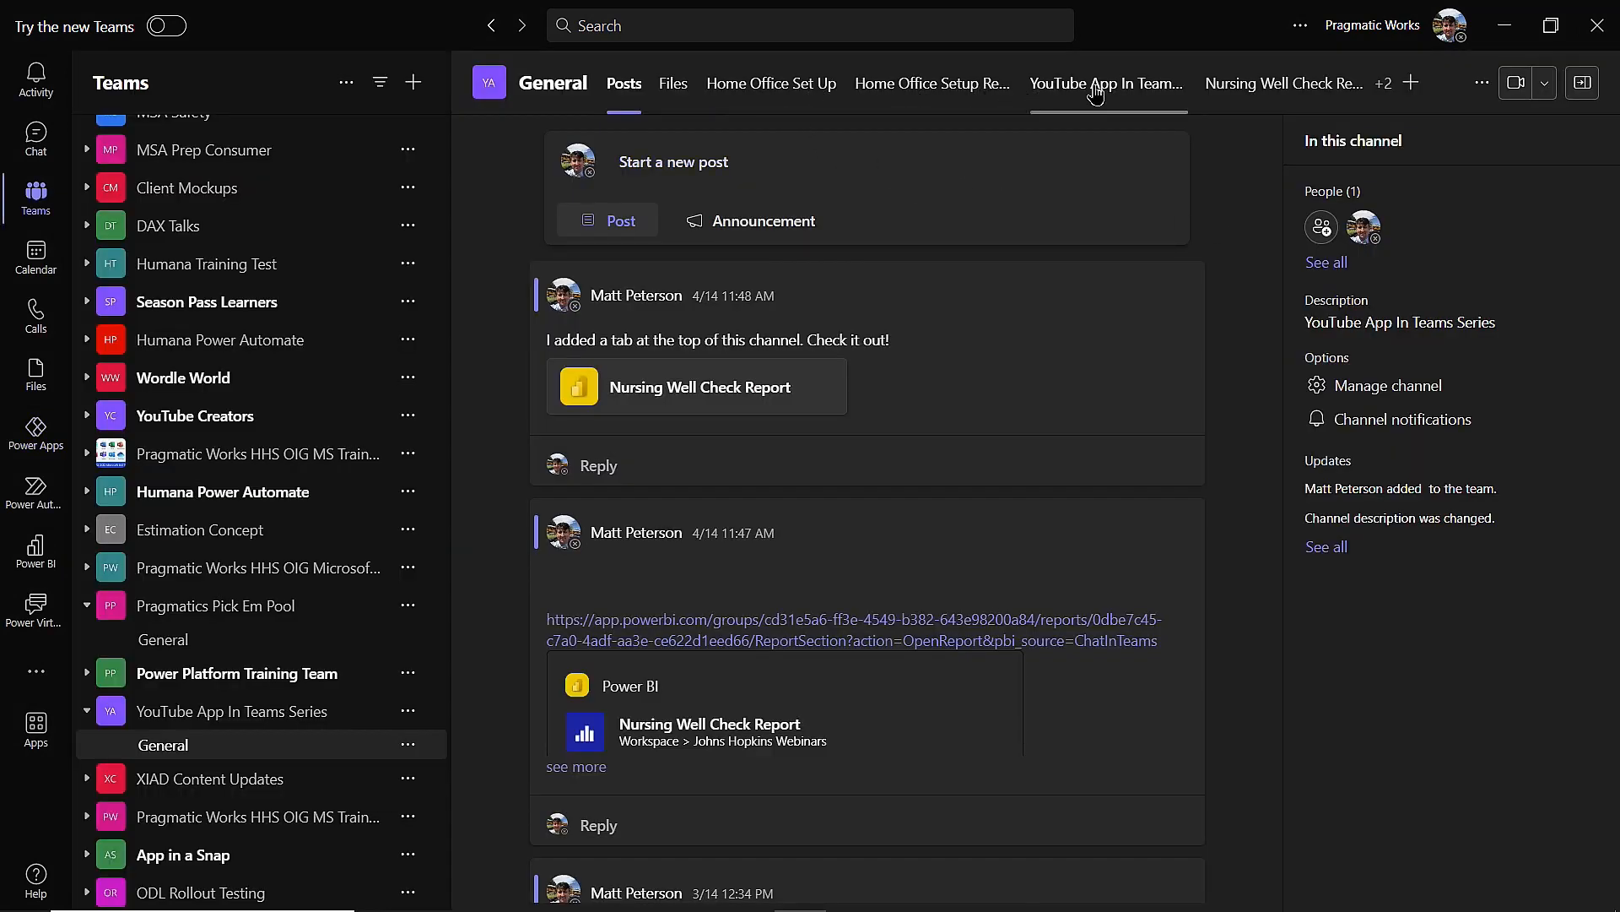
Open the Student Check In App tab from the General channel's +2 overflow
click(1384, 83)
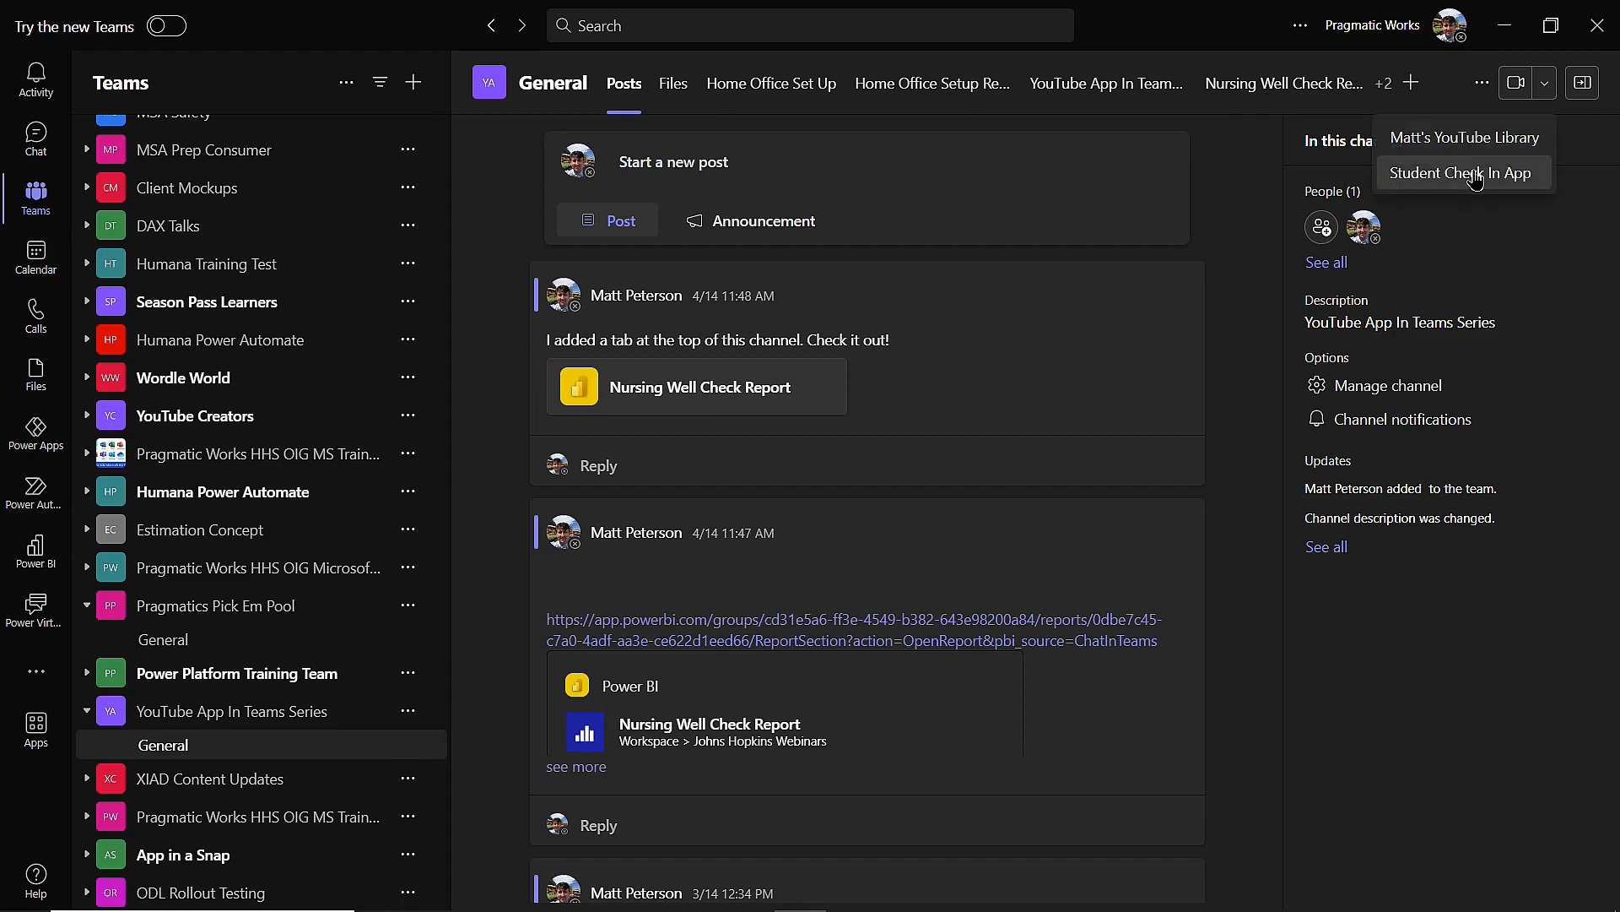
click(1462, 172)
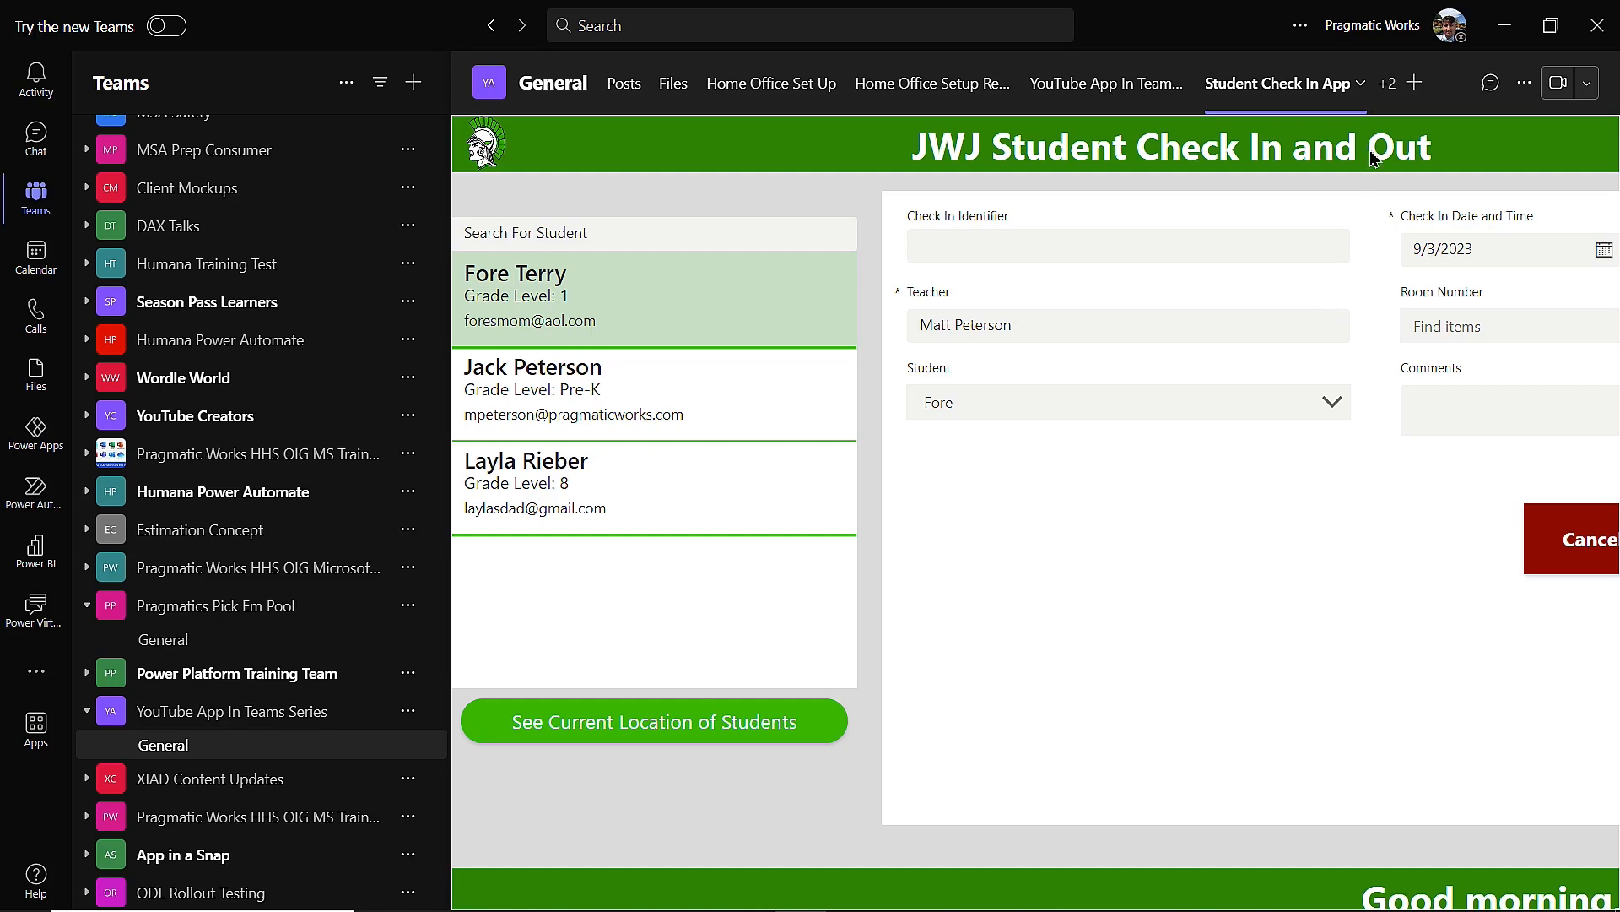
Expand the Student Check In App tab to fill the Teams window
click(1363, 84)
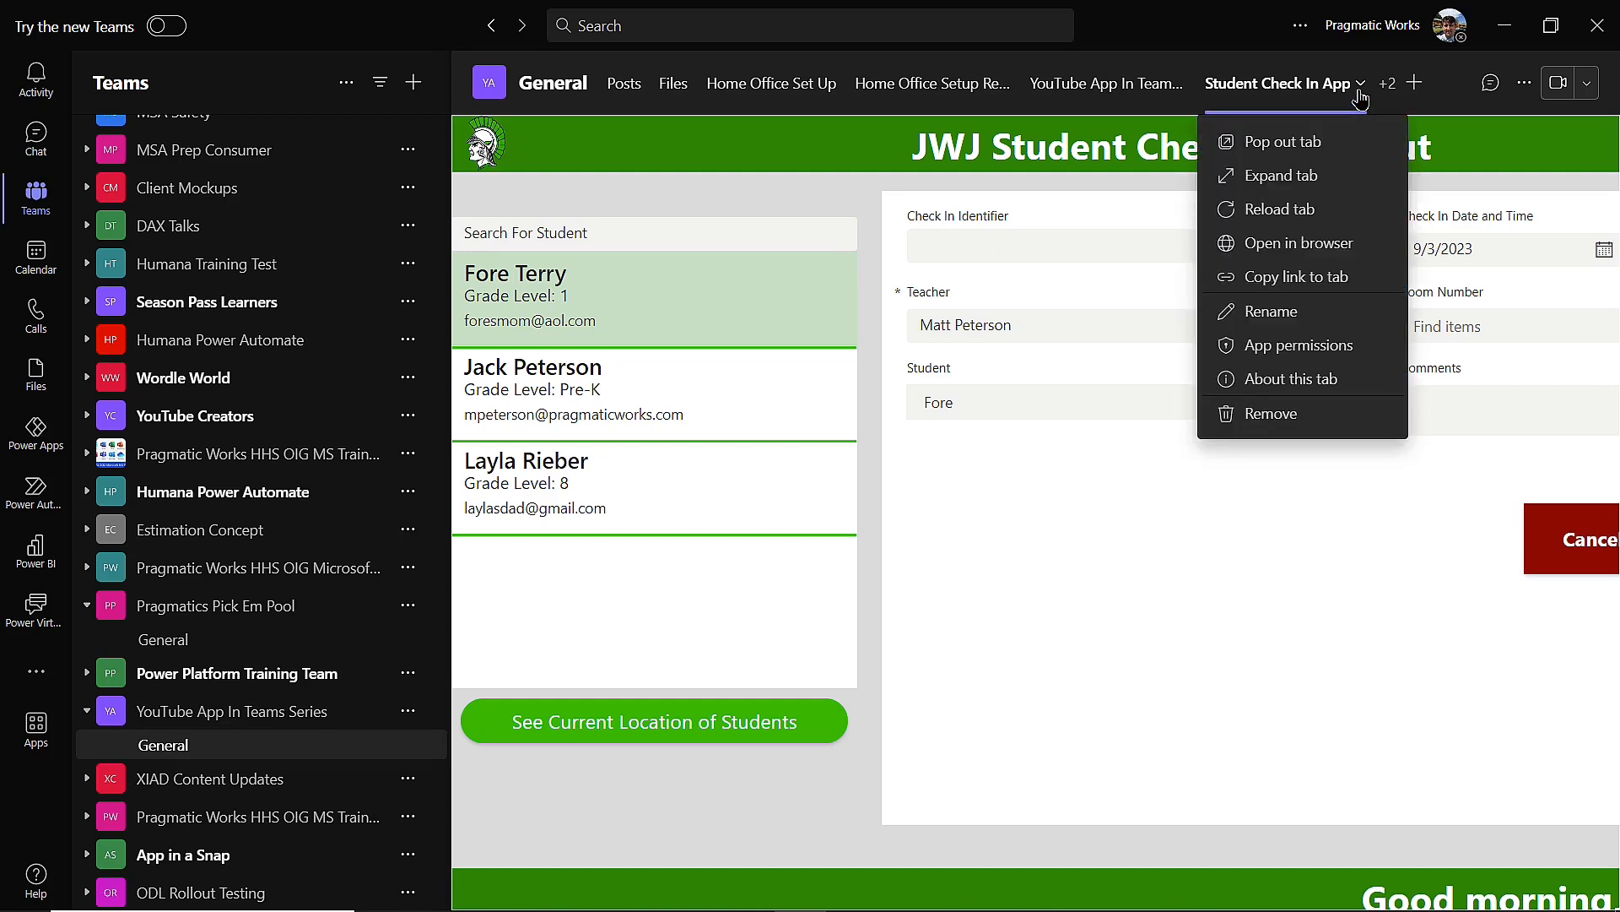
mouse_move(1317, 141)
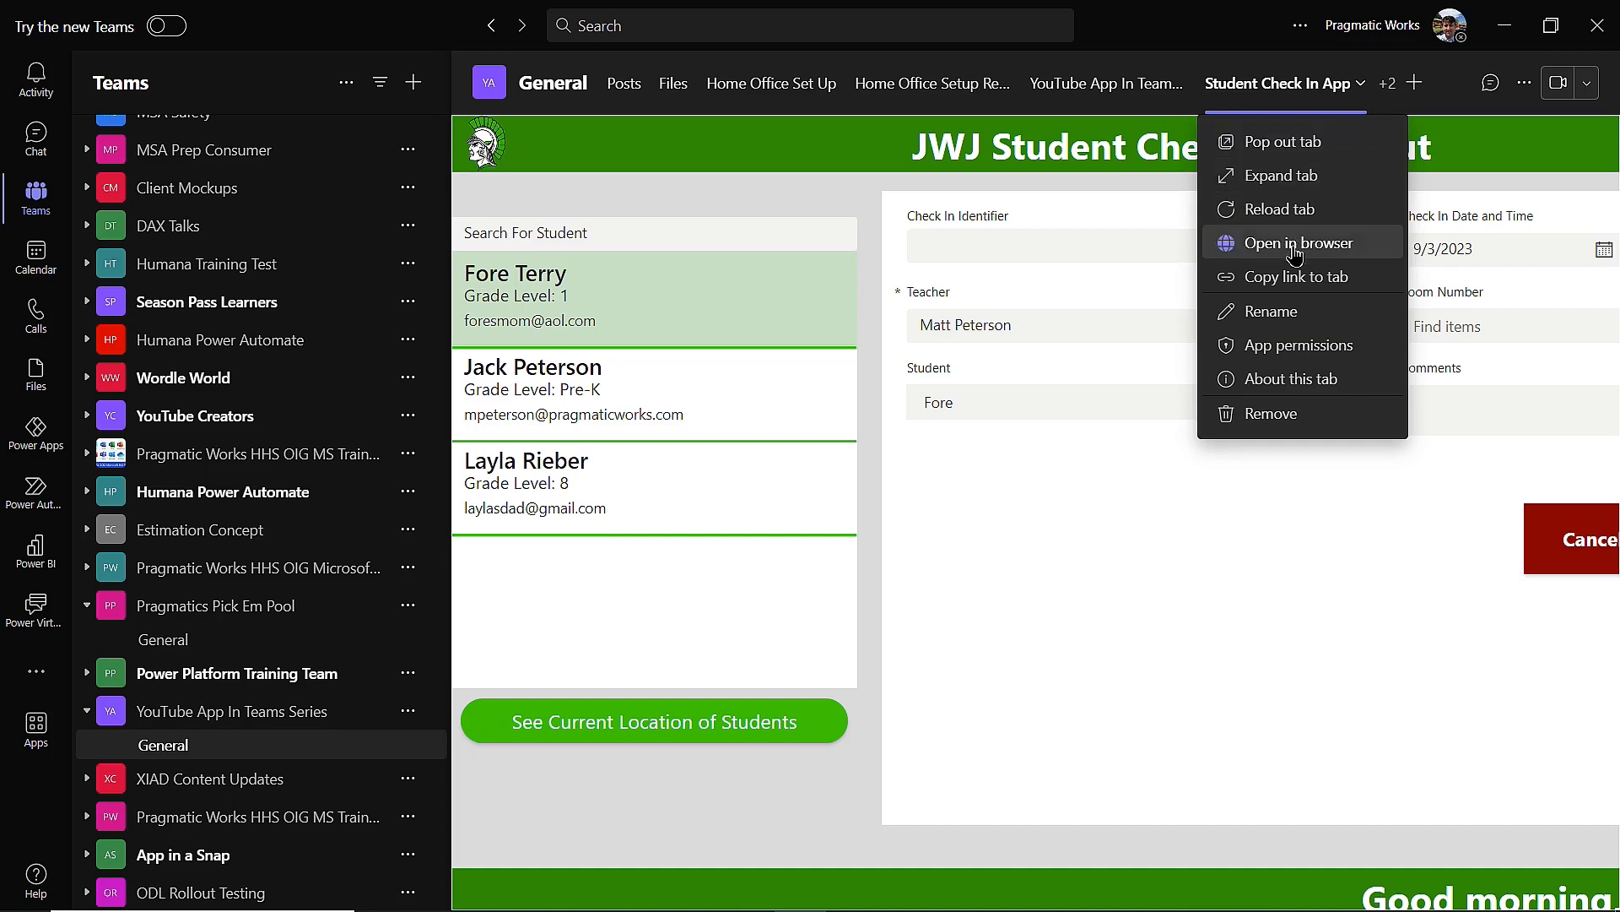
mouse_move(1273, 209)
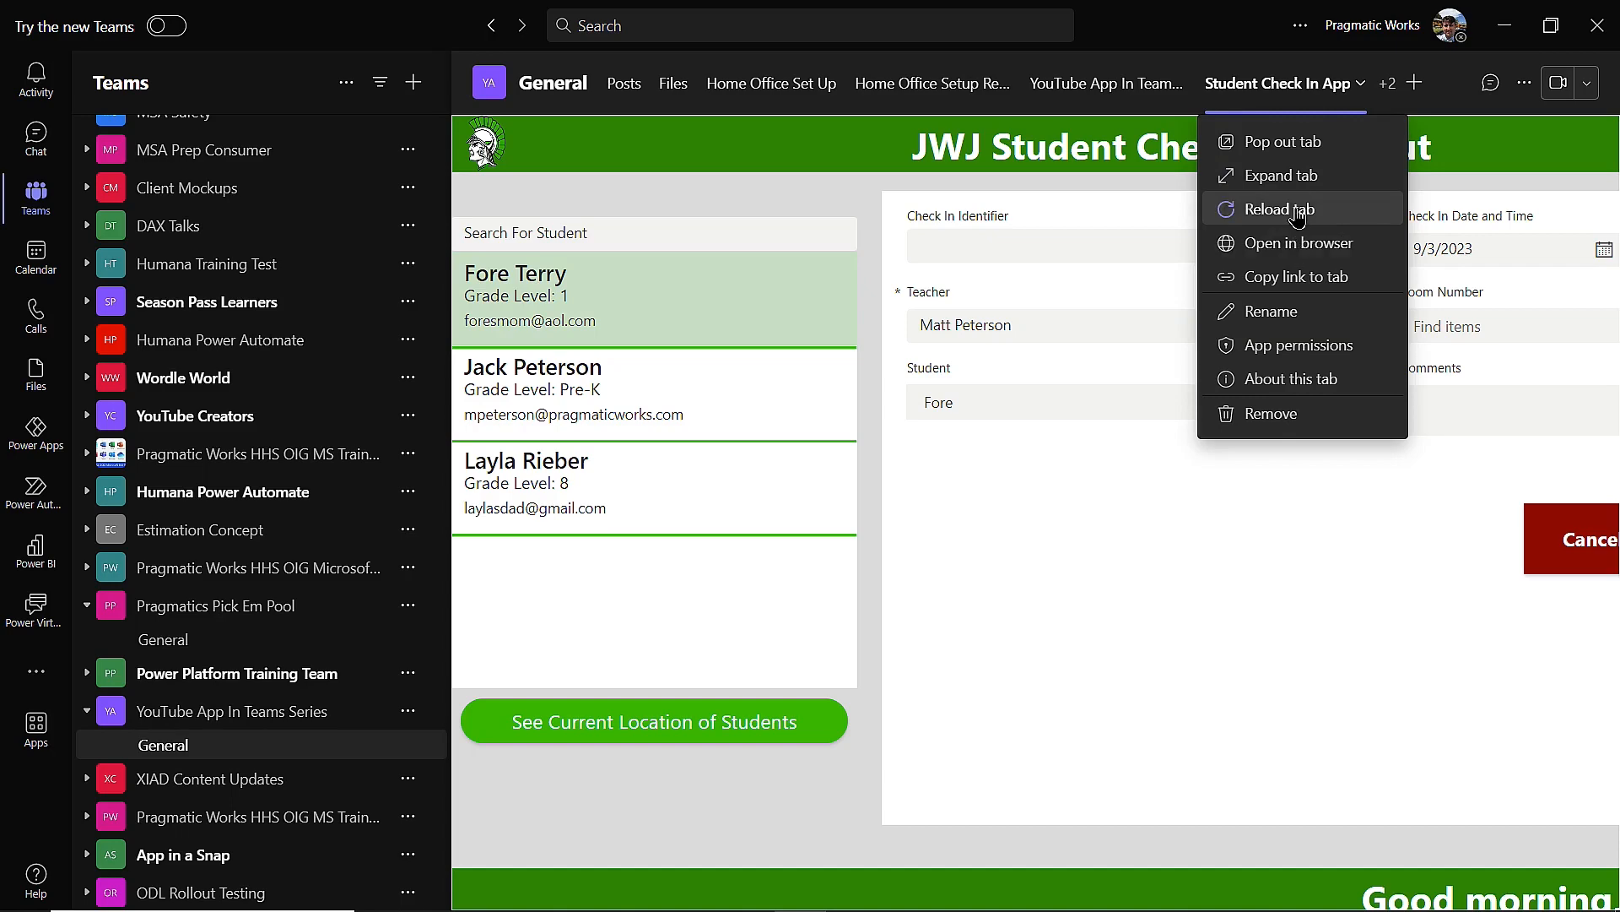
mouse_move(1277, 174)
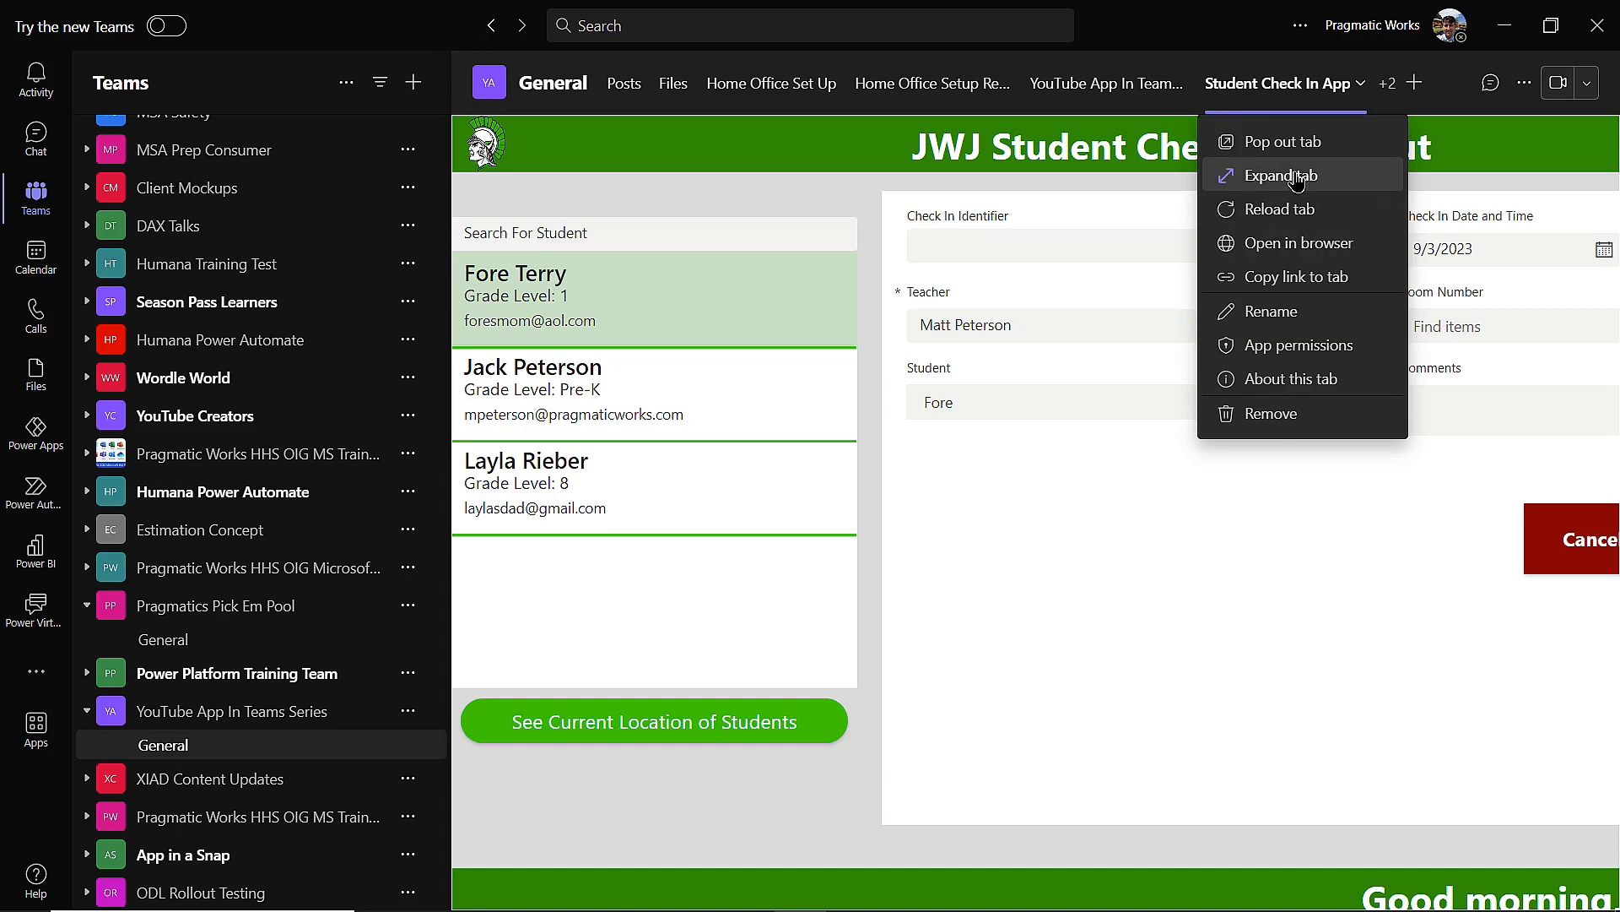
click(1276, 174)
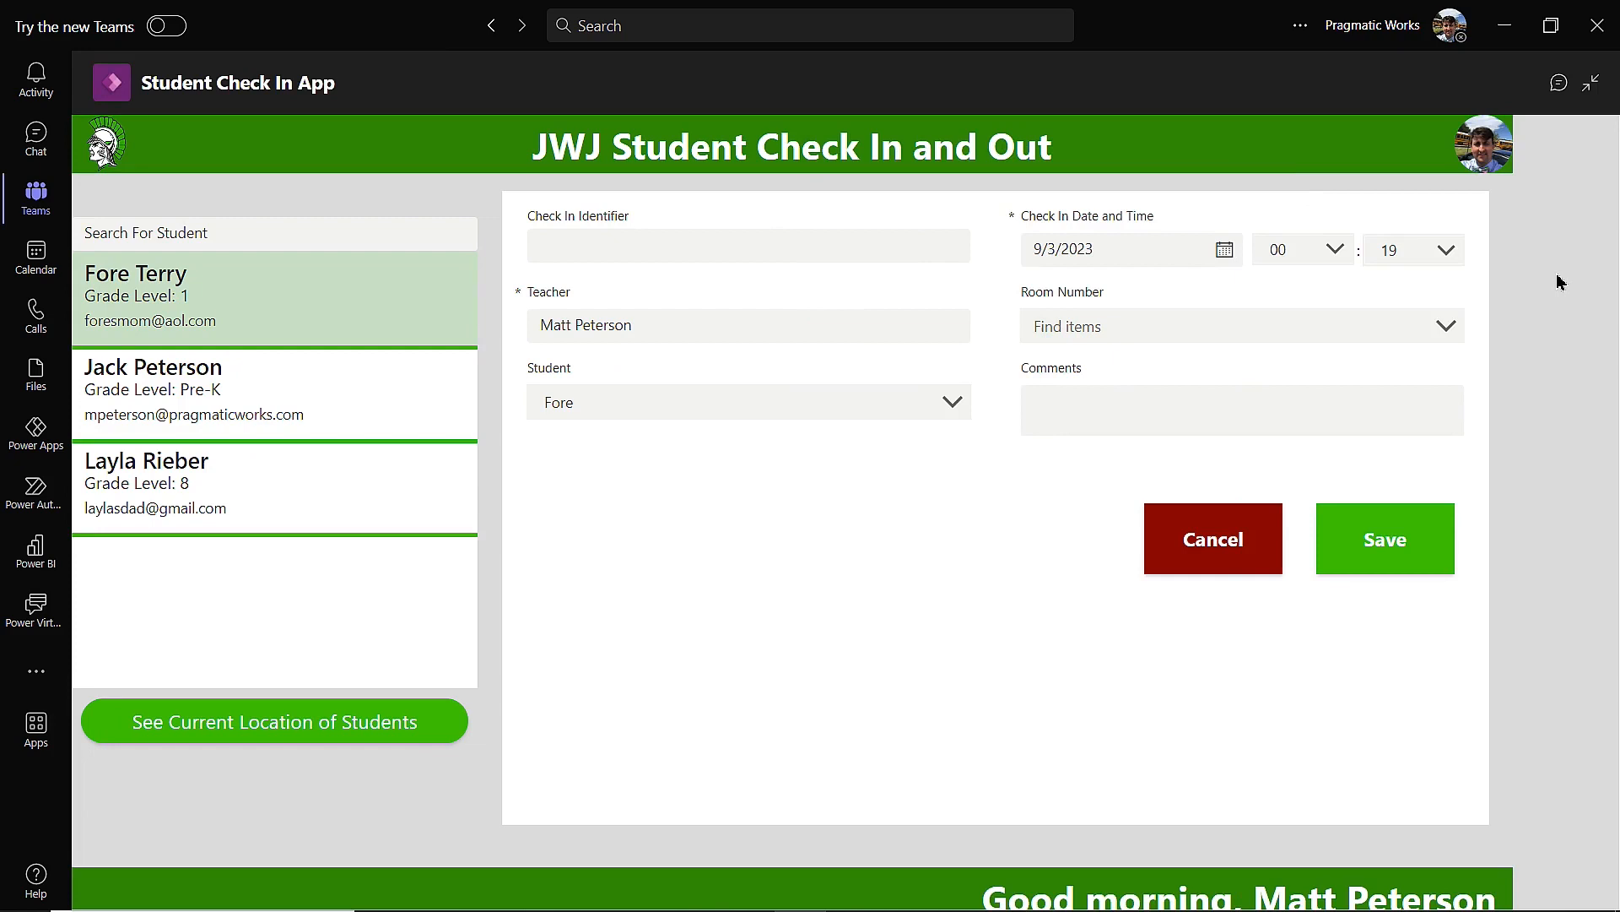
mouse_move(547, 449)
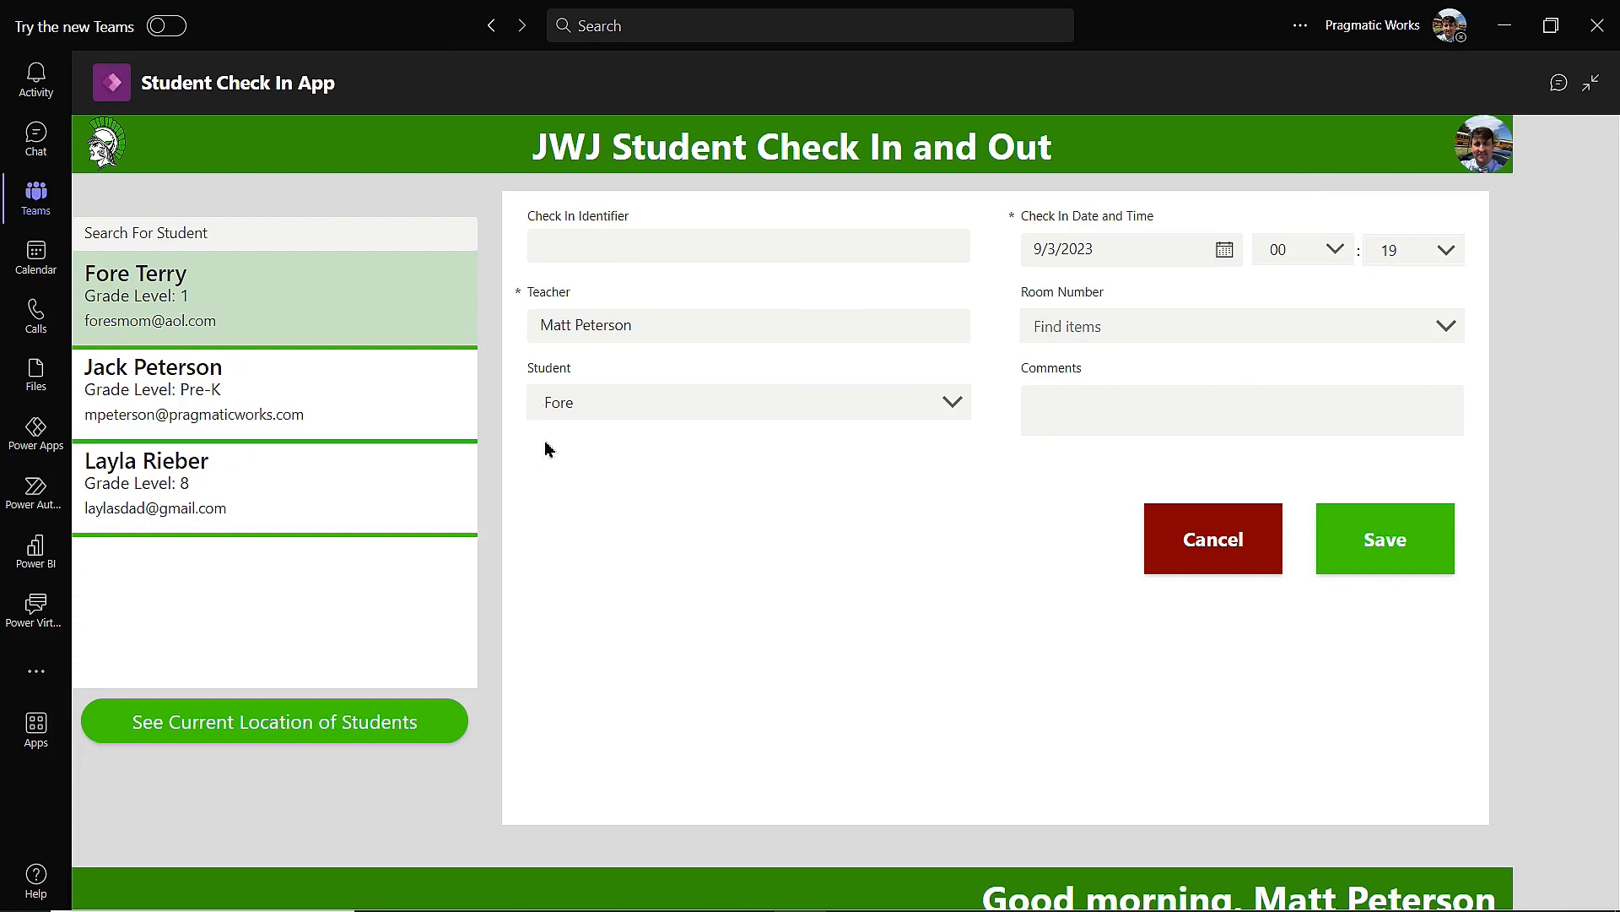
mouse_move(842, 525)
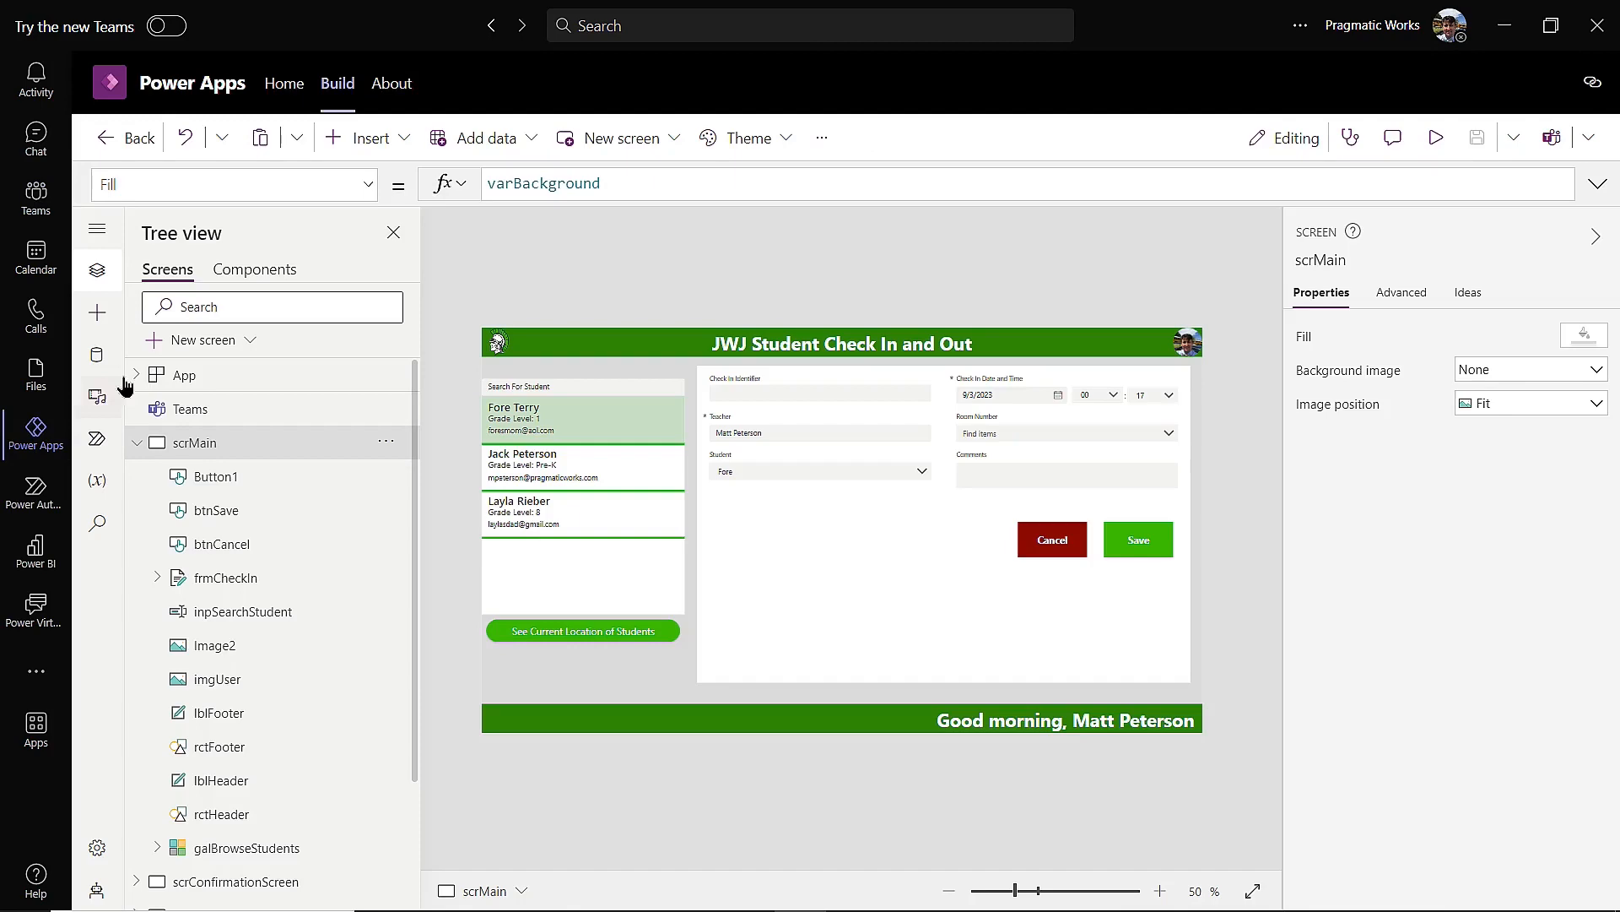
mouse_move(355, 97)
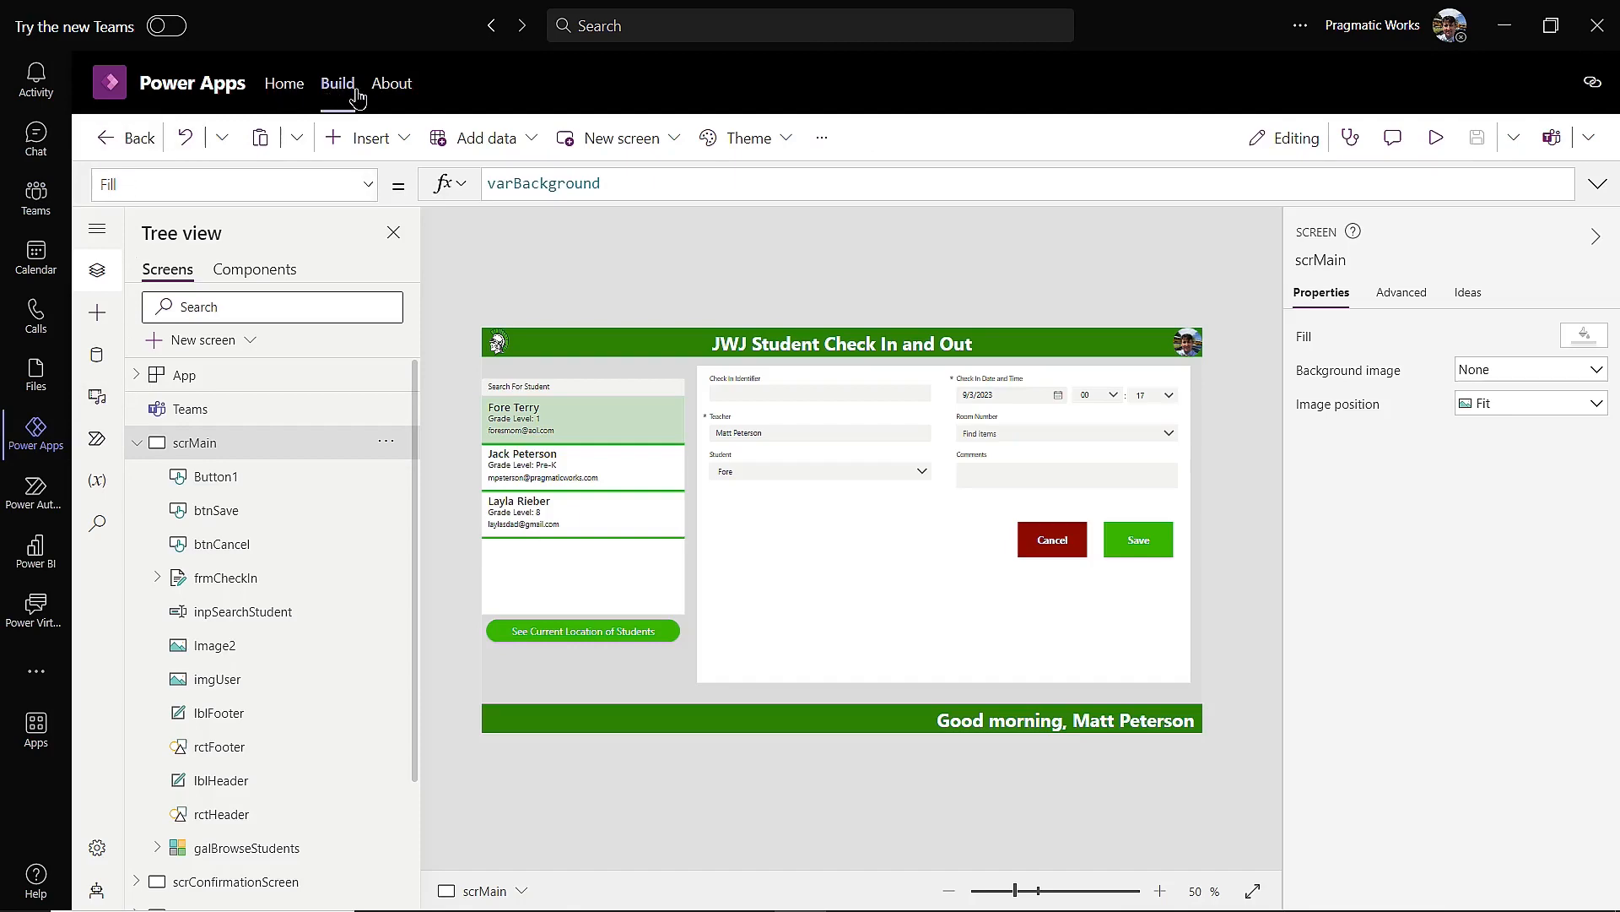
mouse_move(282, 84)
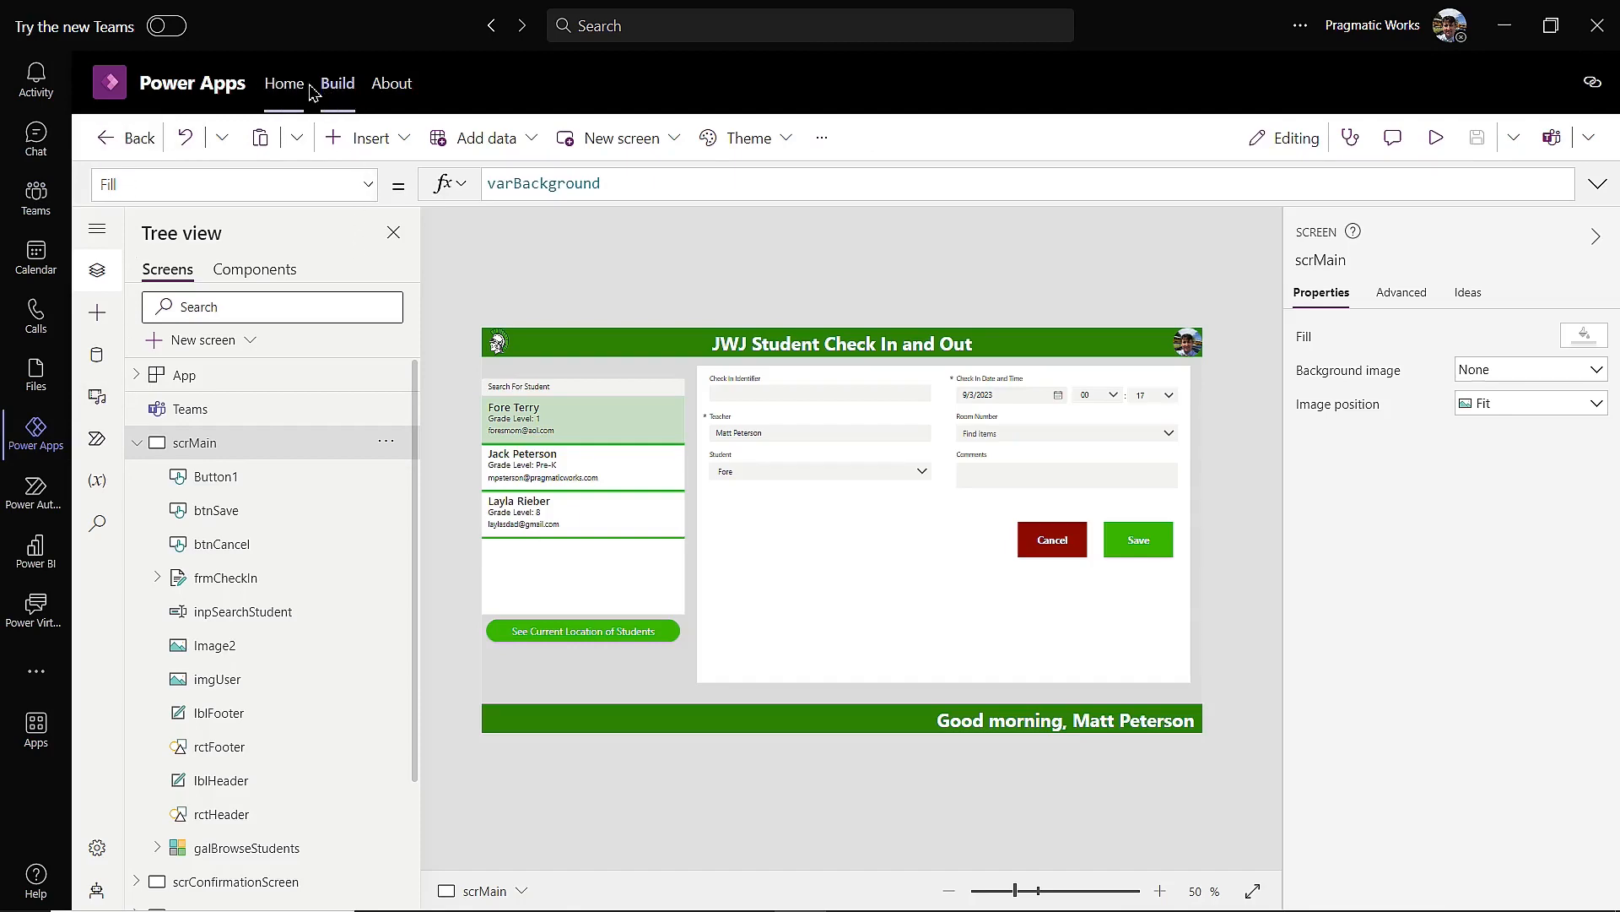
Return to the team's Build page and start Share with colleagues
click(338, 84)
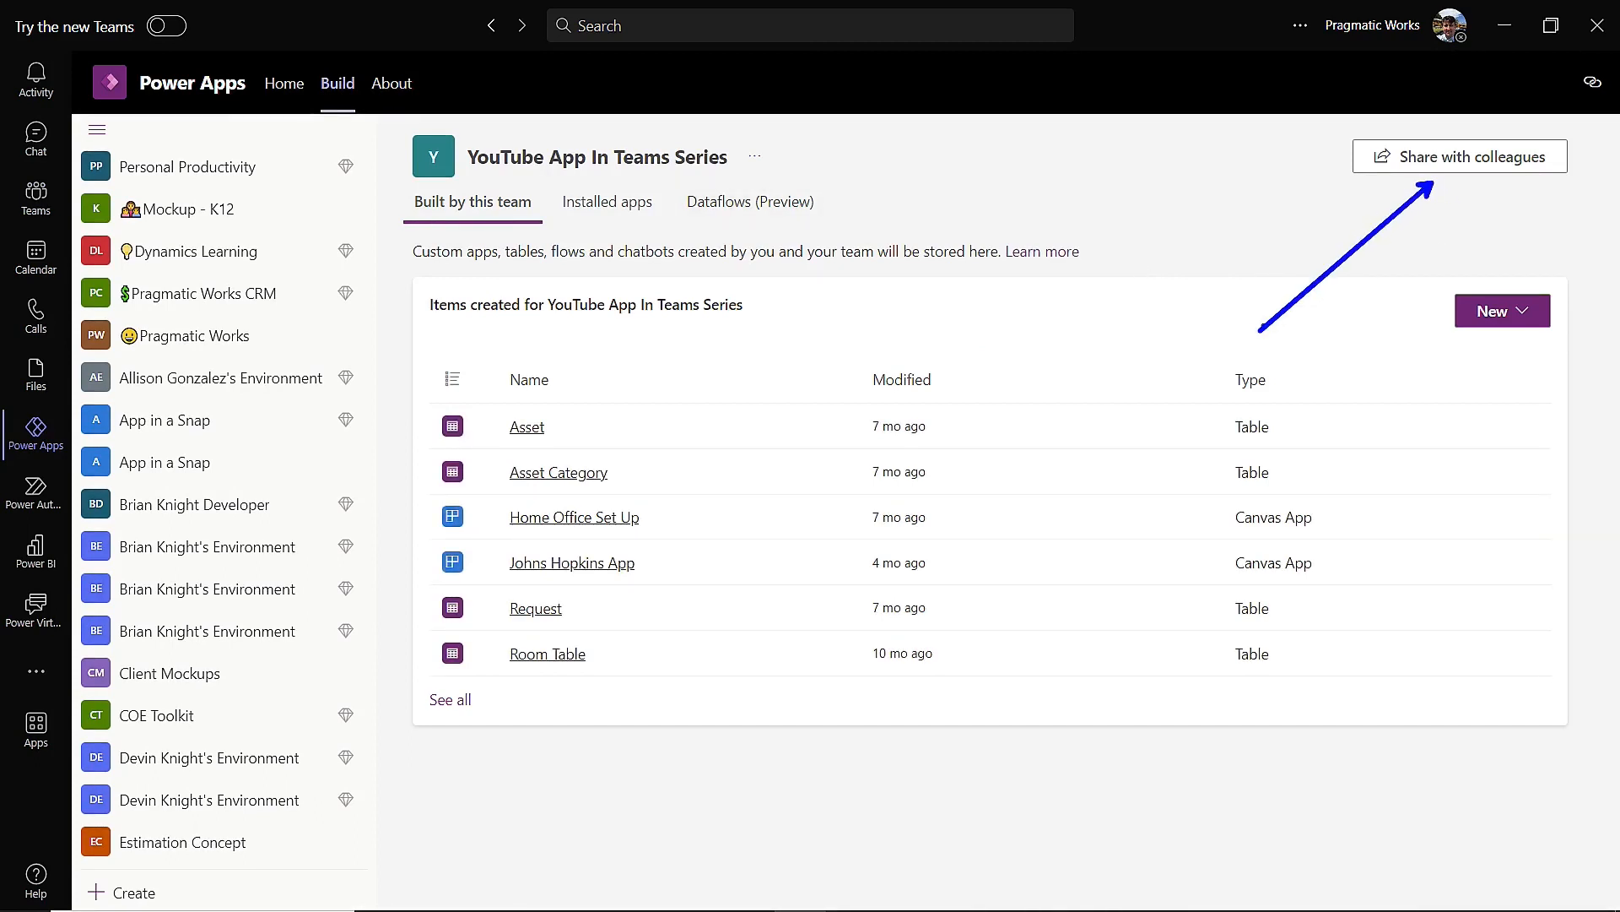
click(1459, 155)
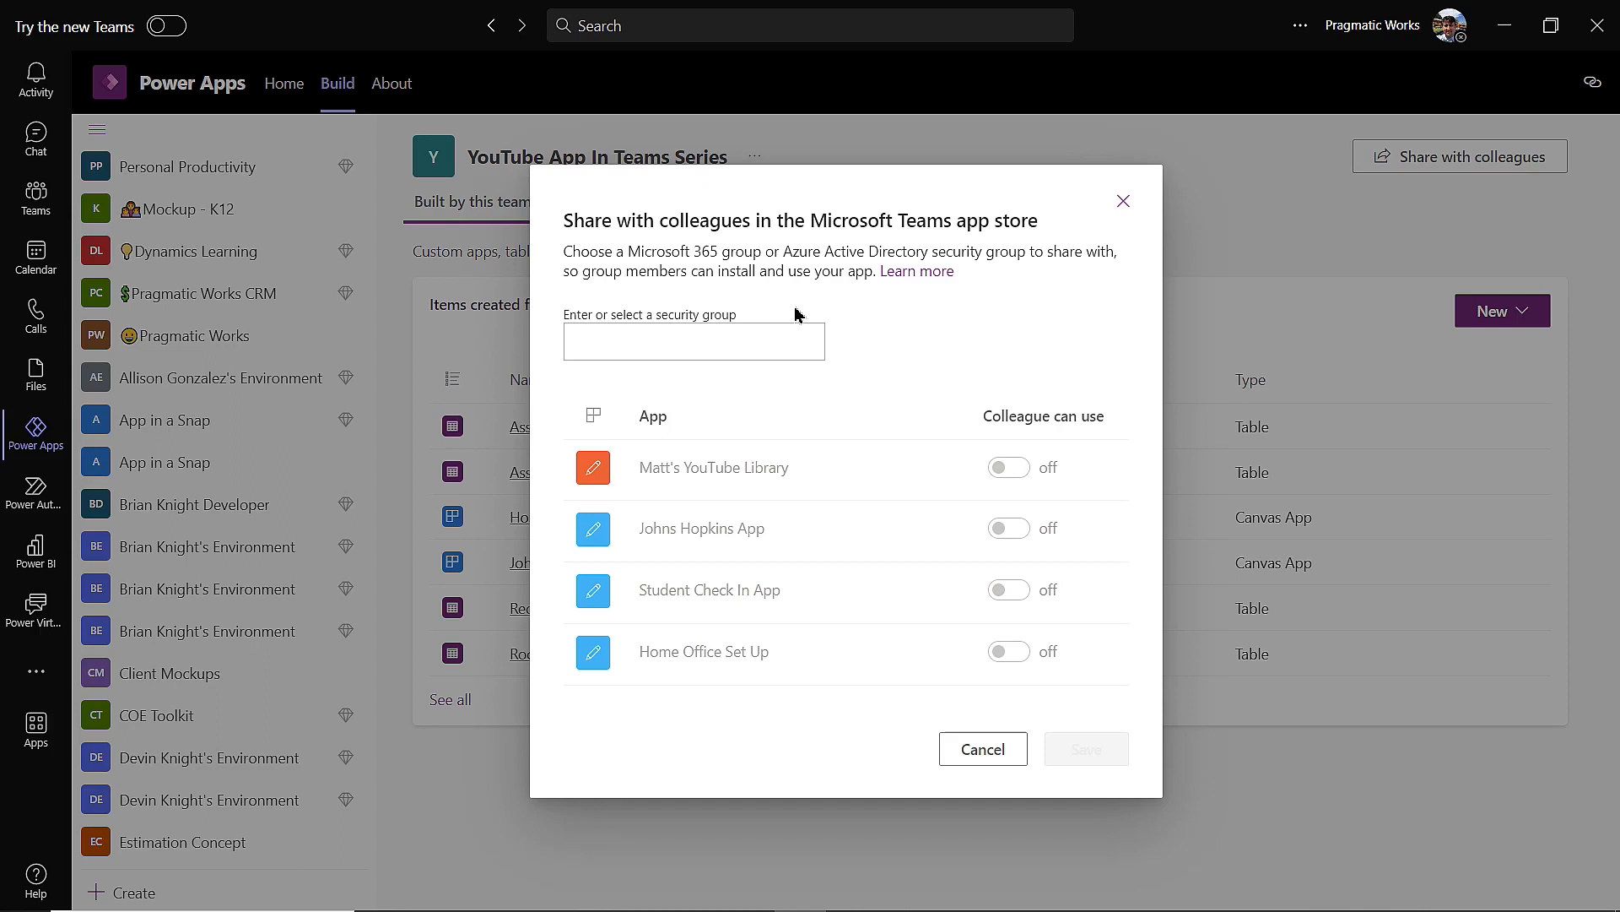
mouse_move(878, 247)
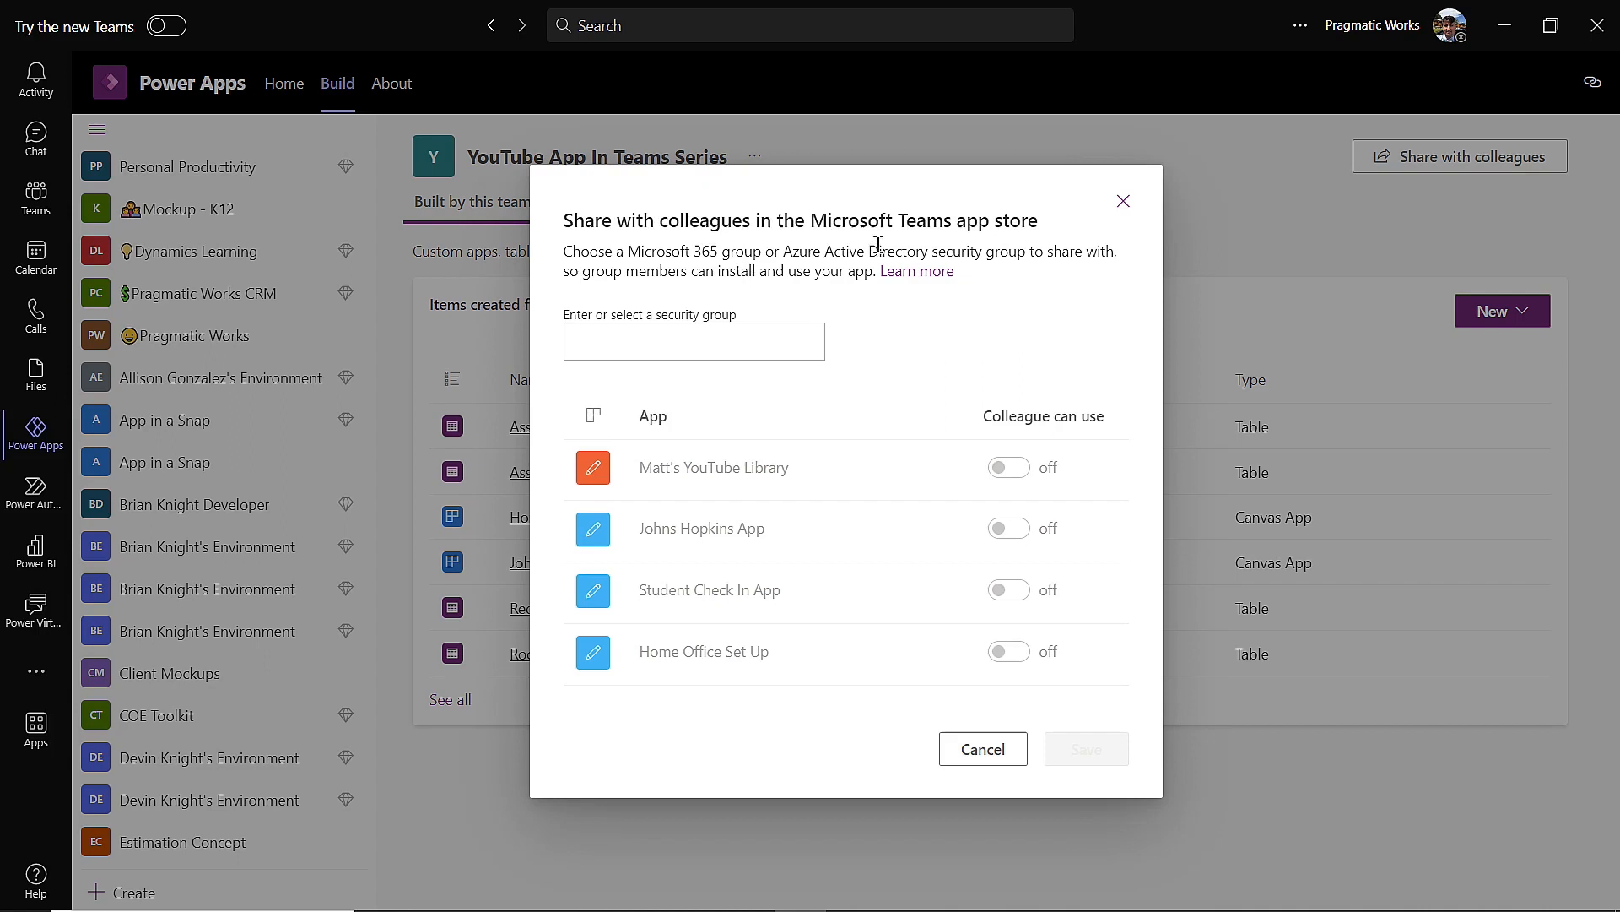
mouse_move(891, 358)
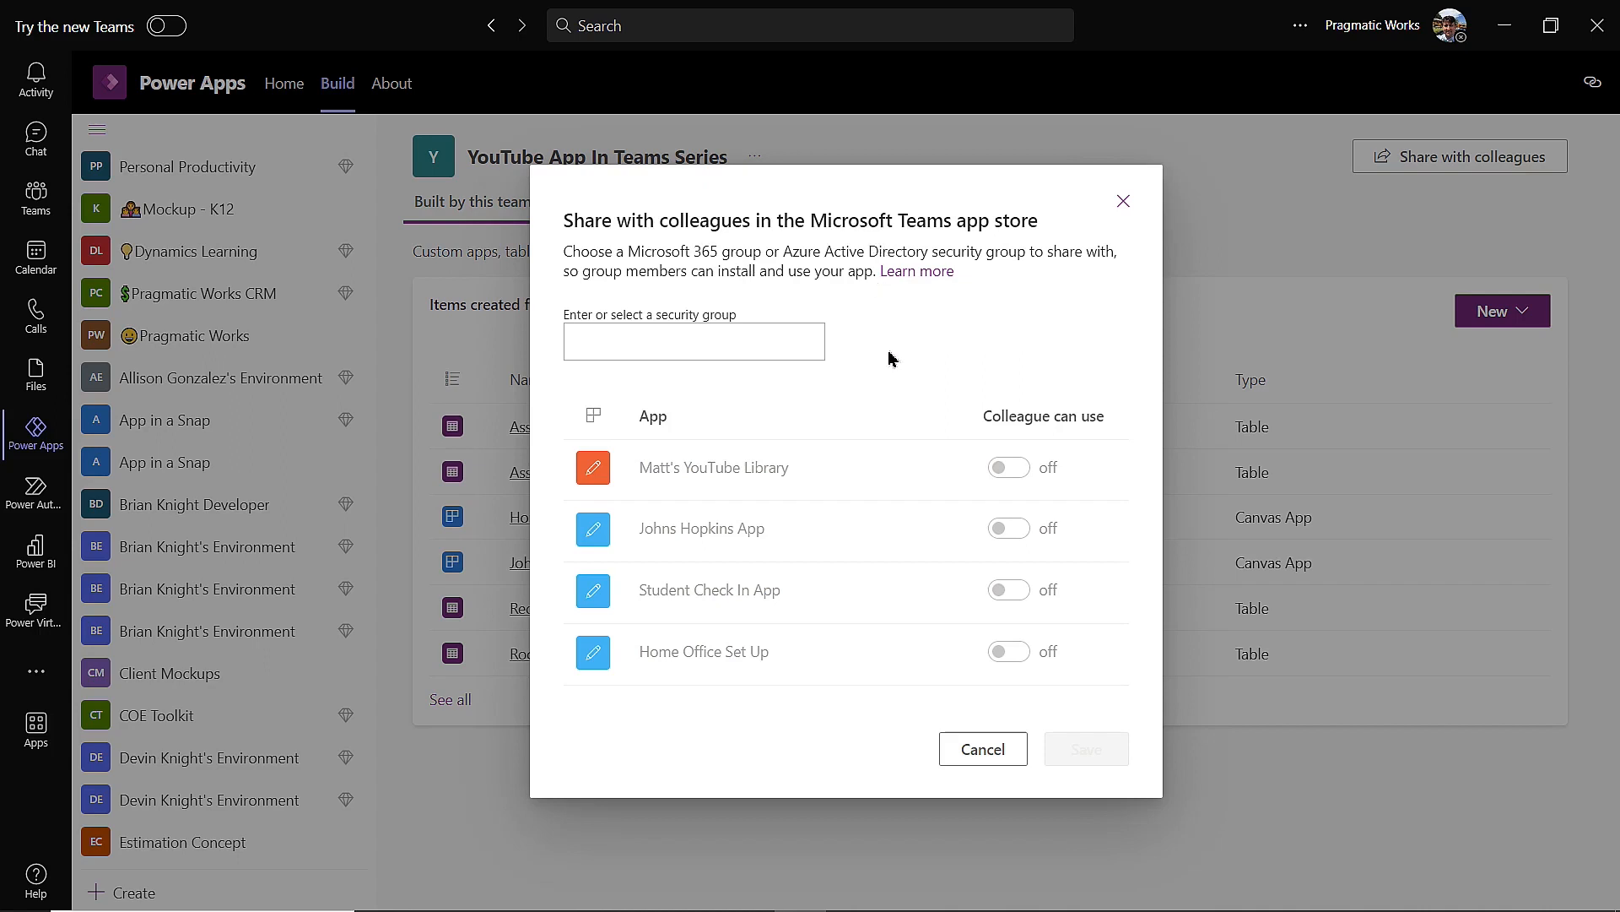
Pick the Power Platform Training Team group, enable Student Check In App for it, then cancel unsaved
click(694, 341)
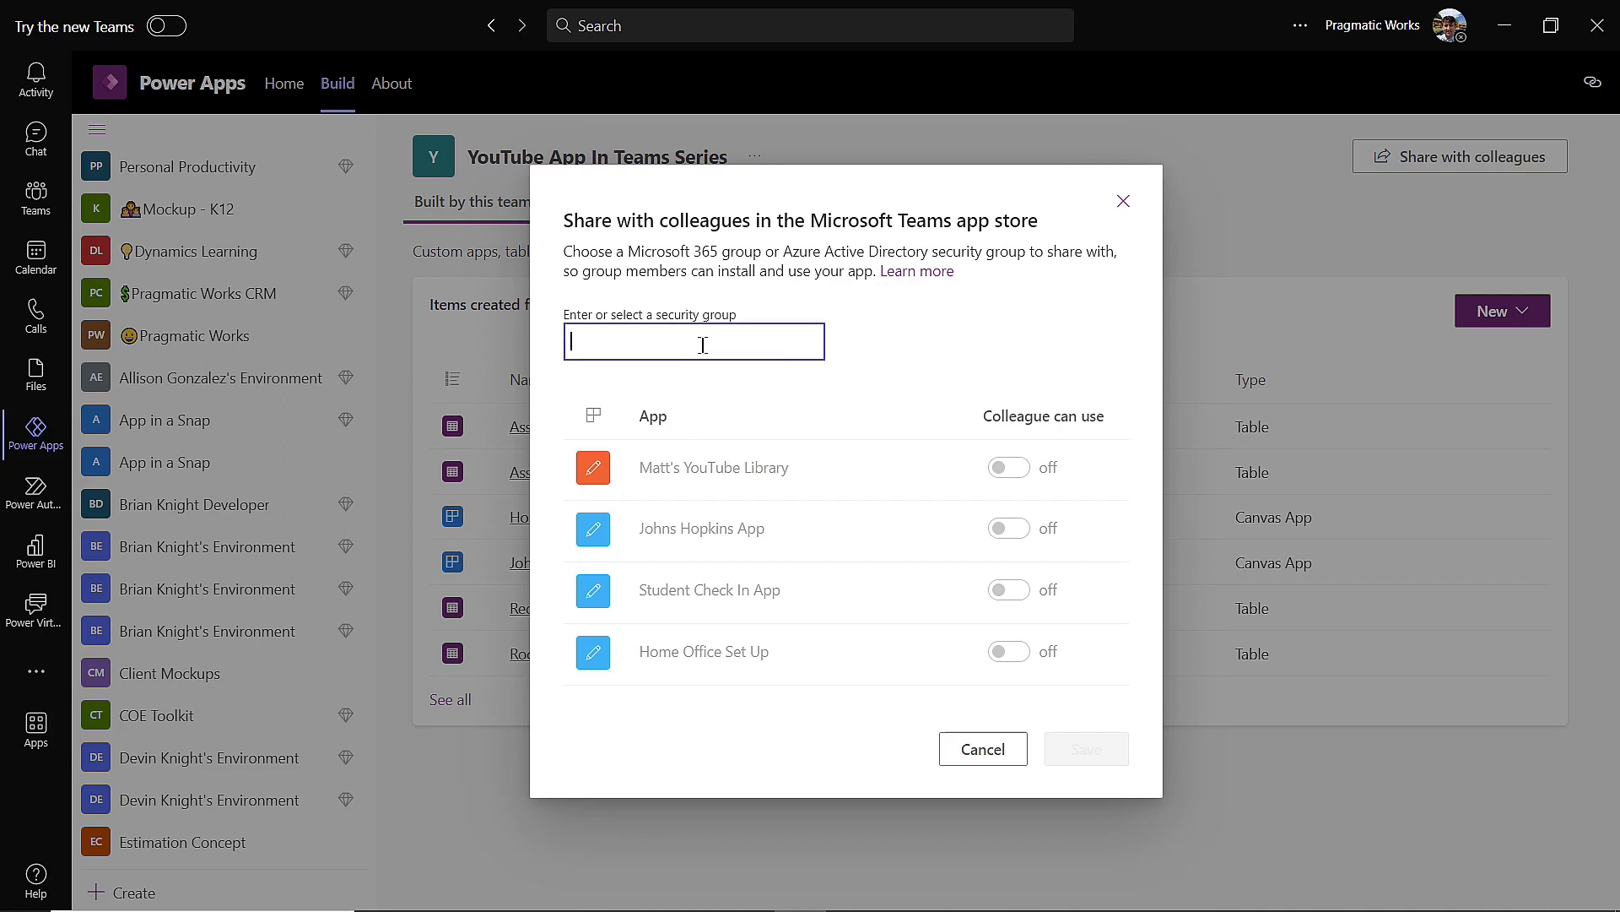
text(powe)
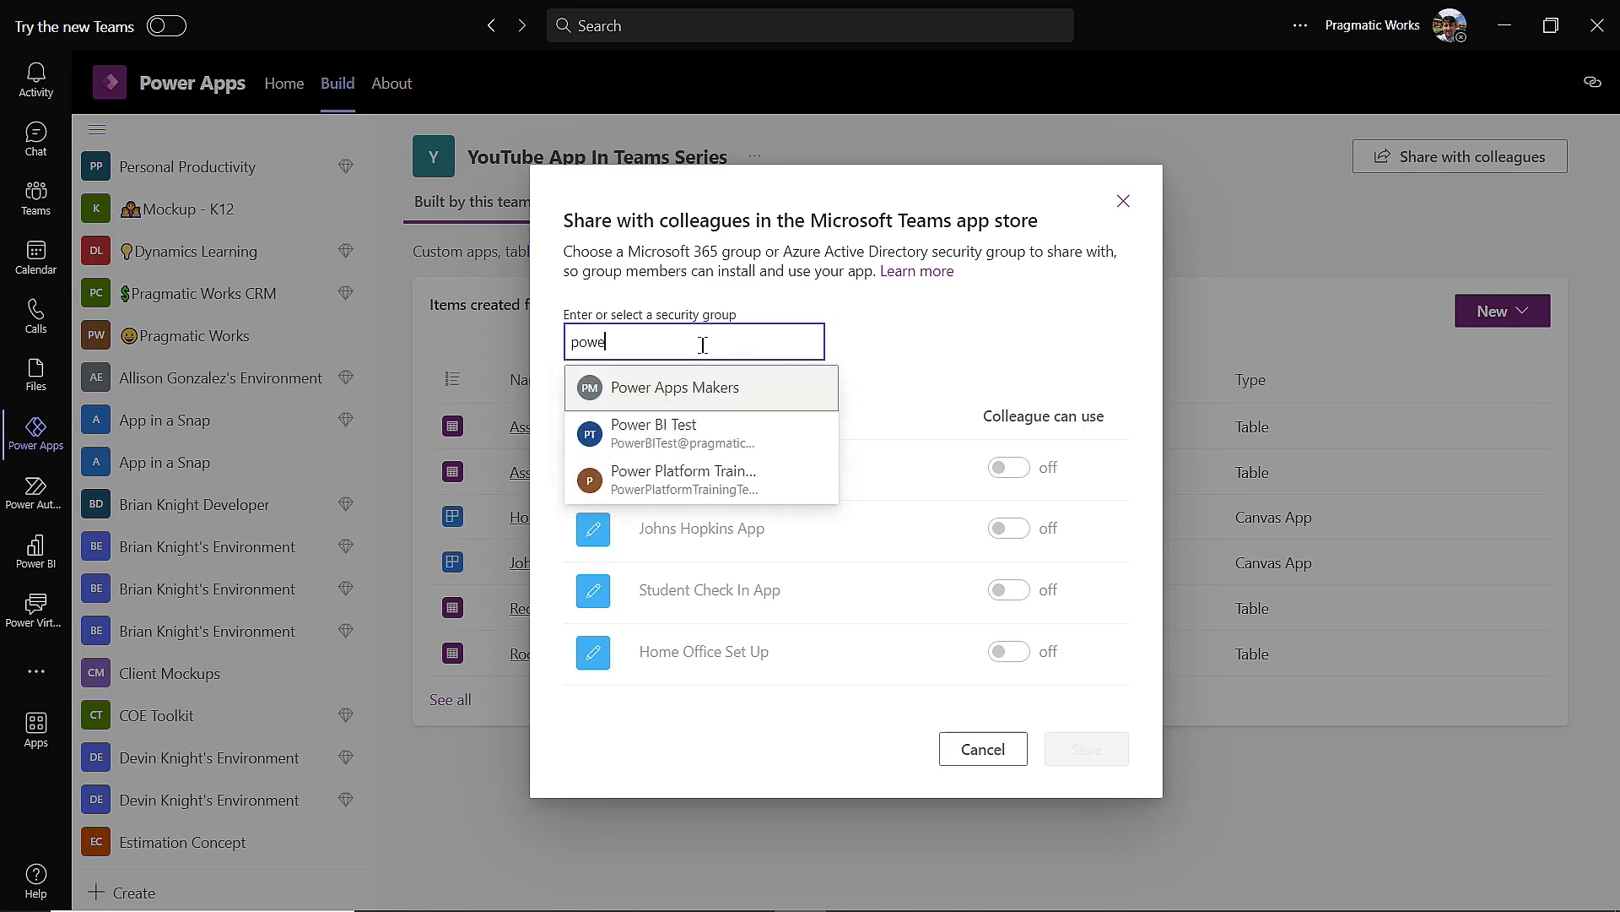
click(681, 477)
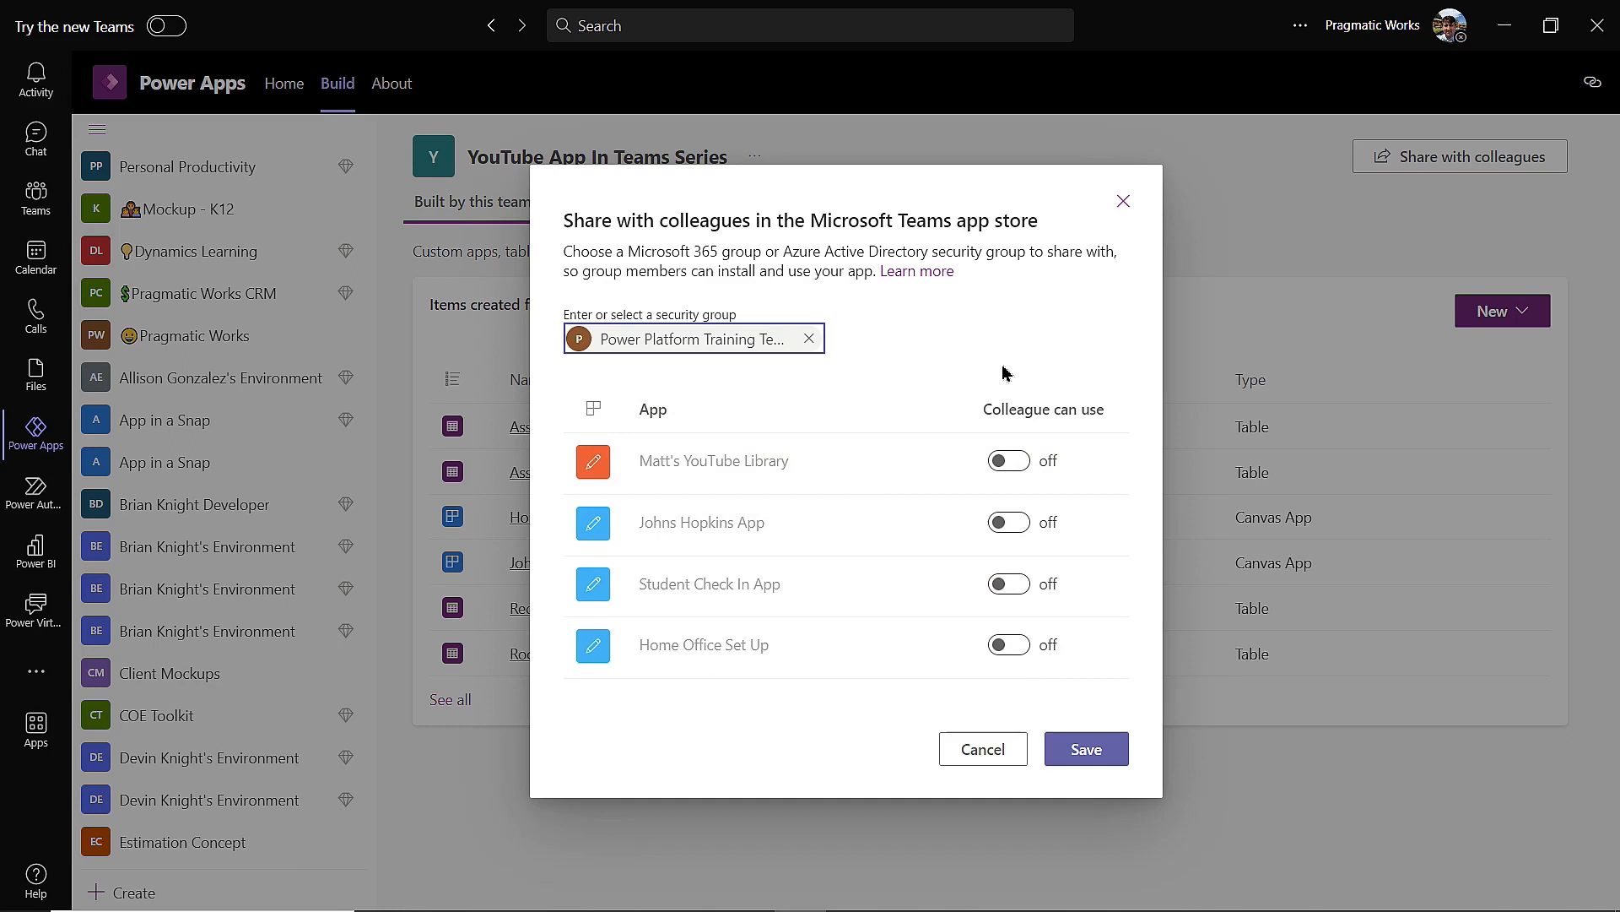
mouse_move(1017, 707)
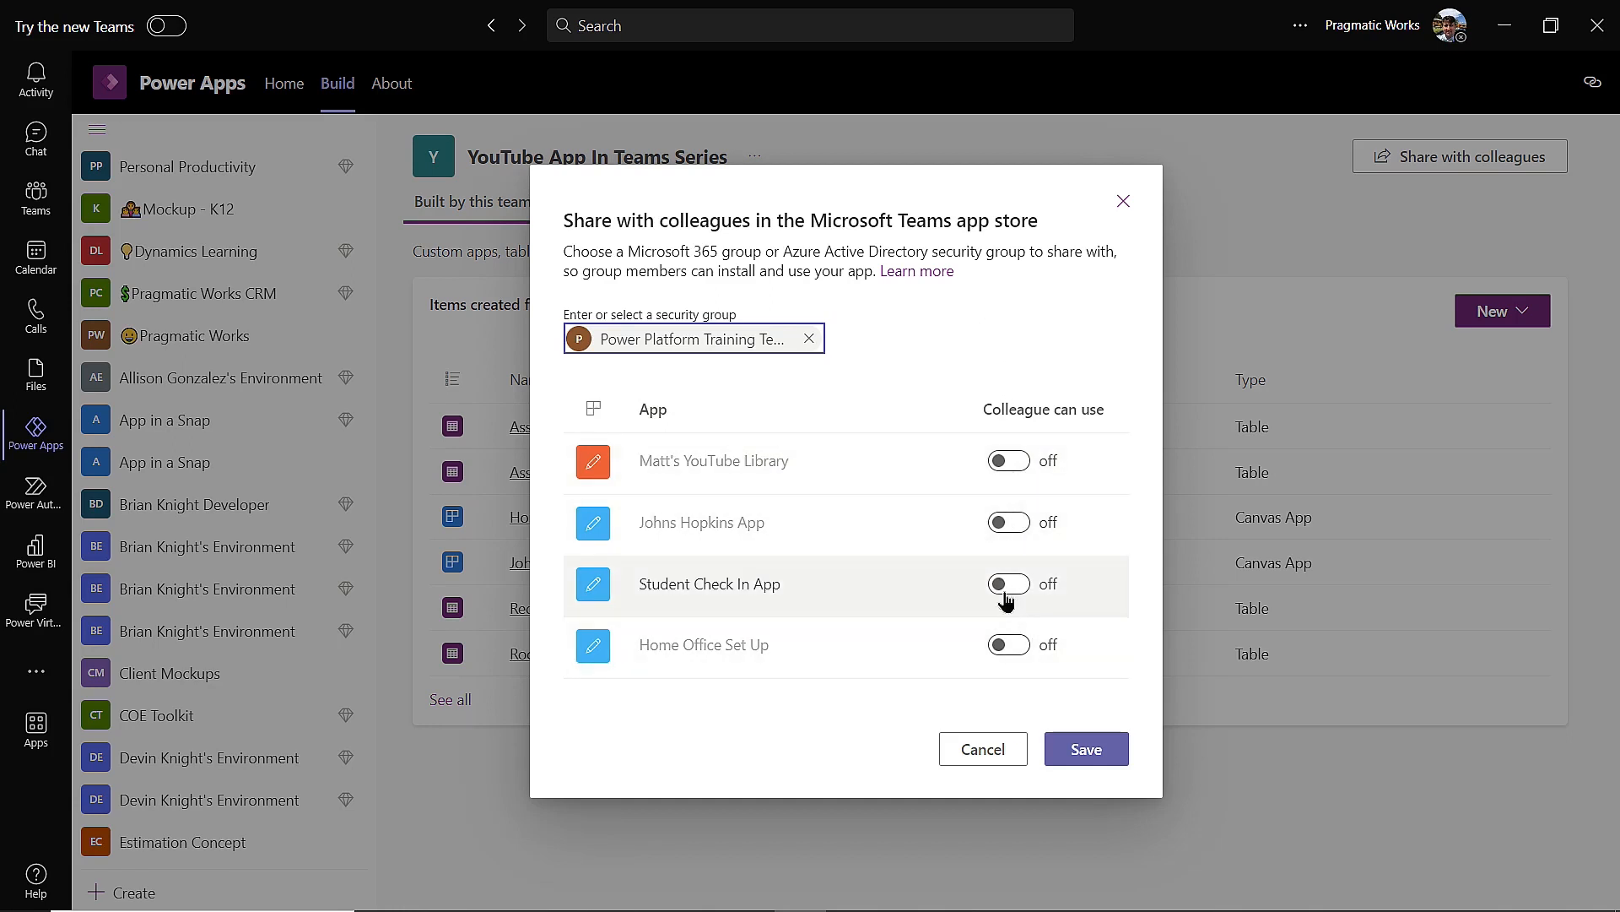
click(1006, 584)
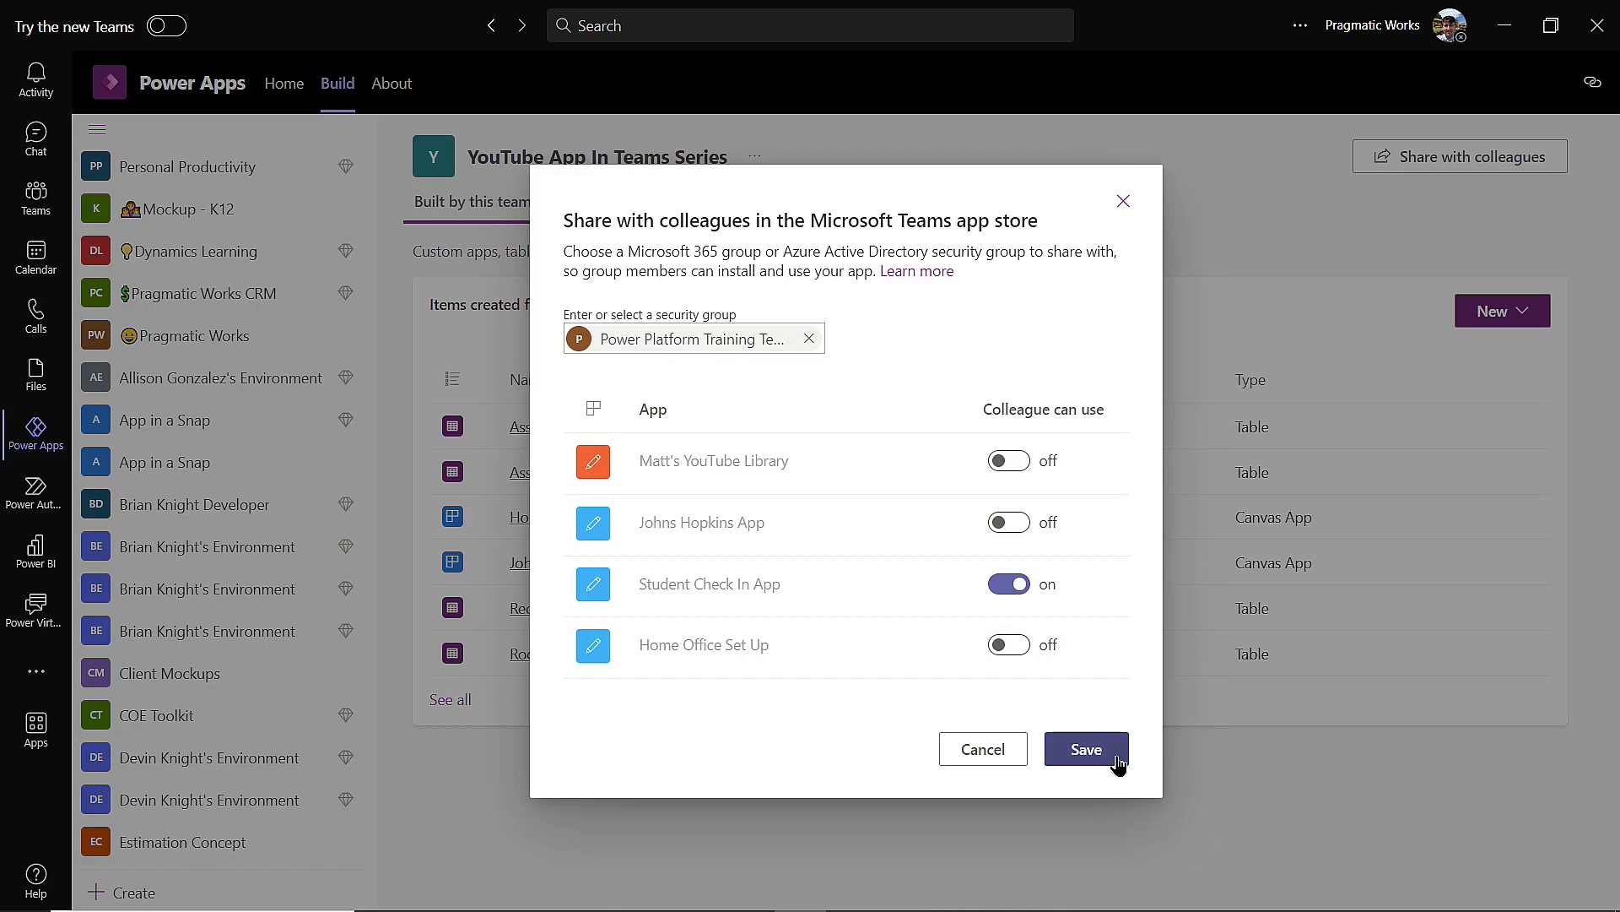
mouse_move(35, 140)
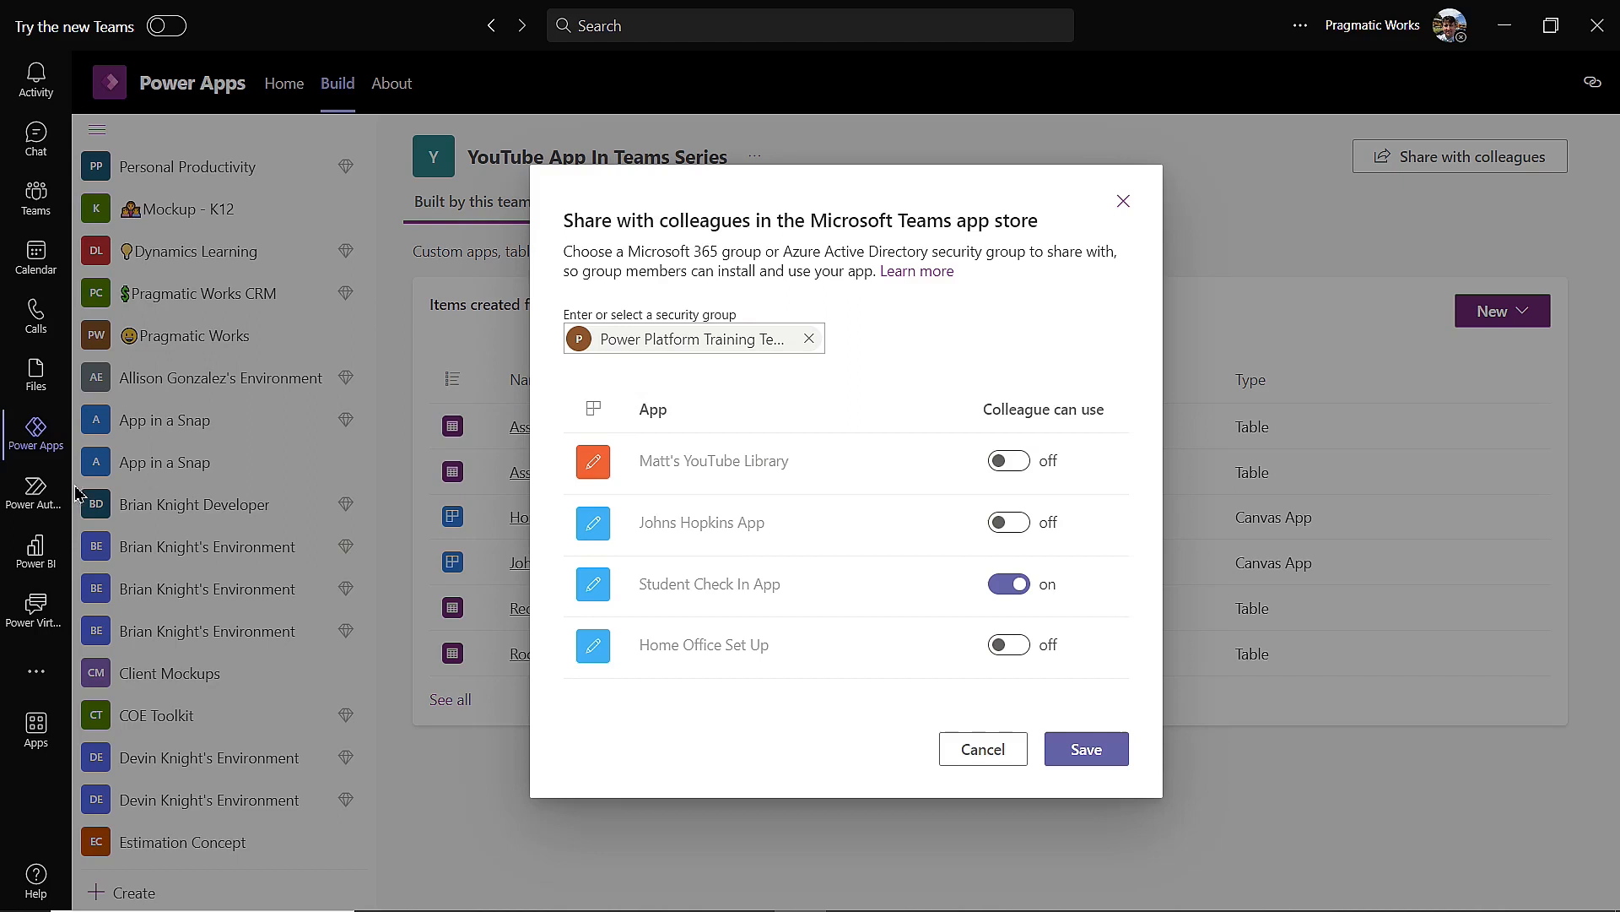
mouse_move(1022, 337)
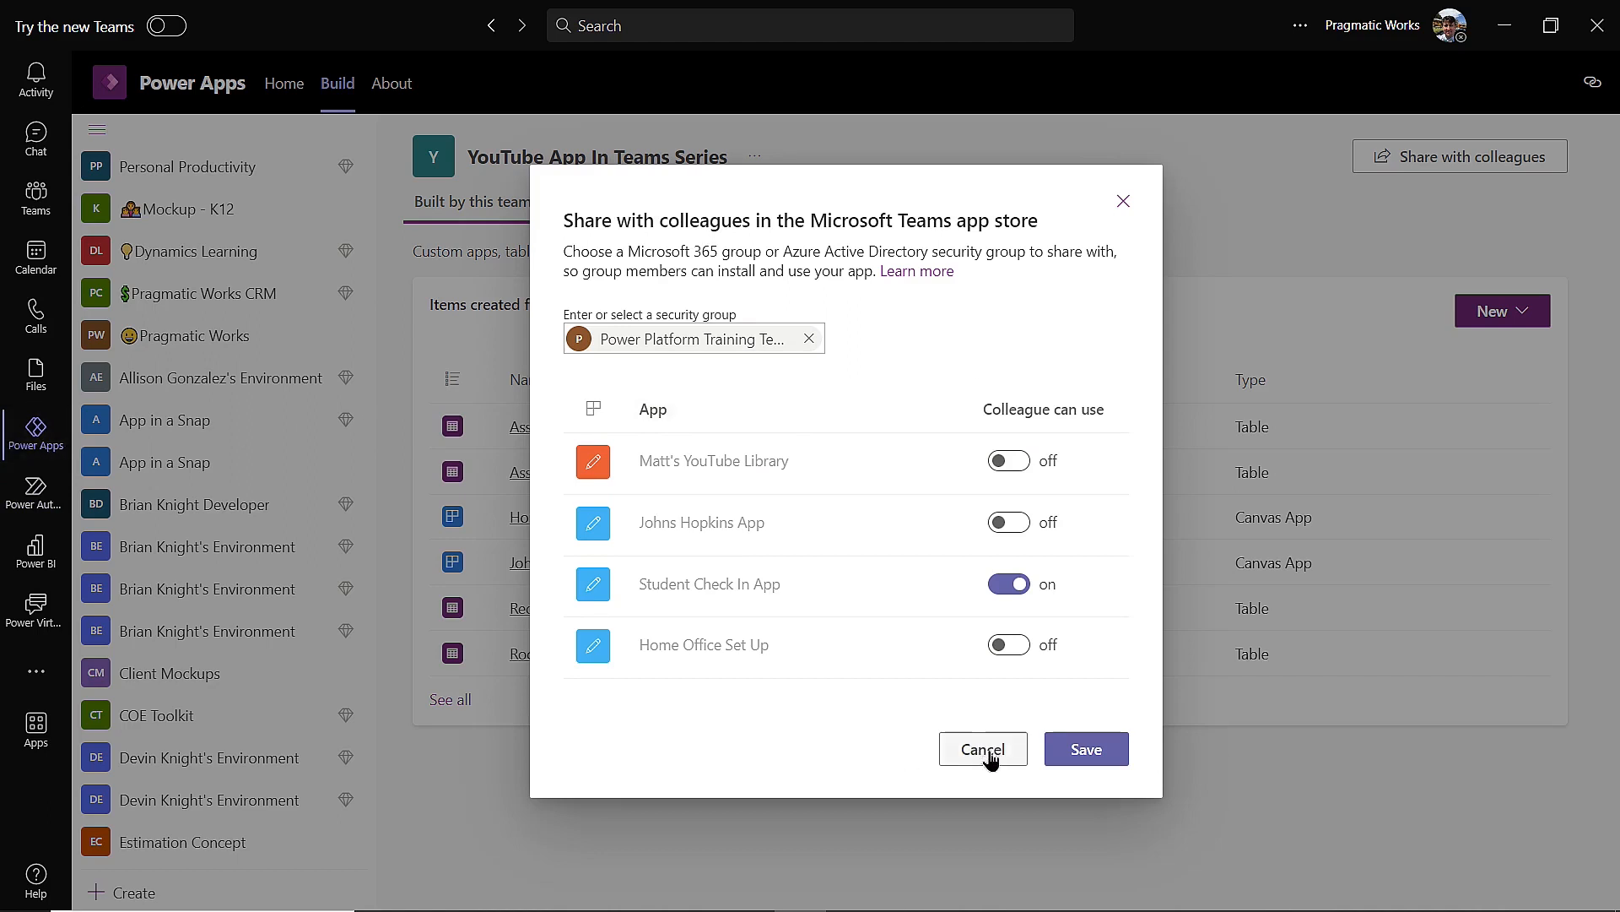
click(981, 748)
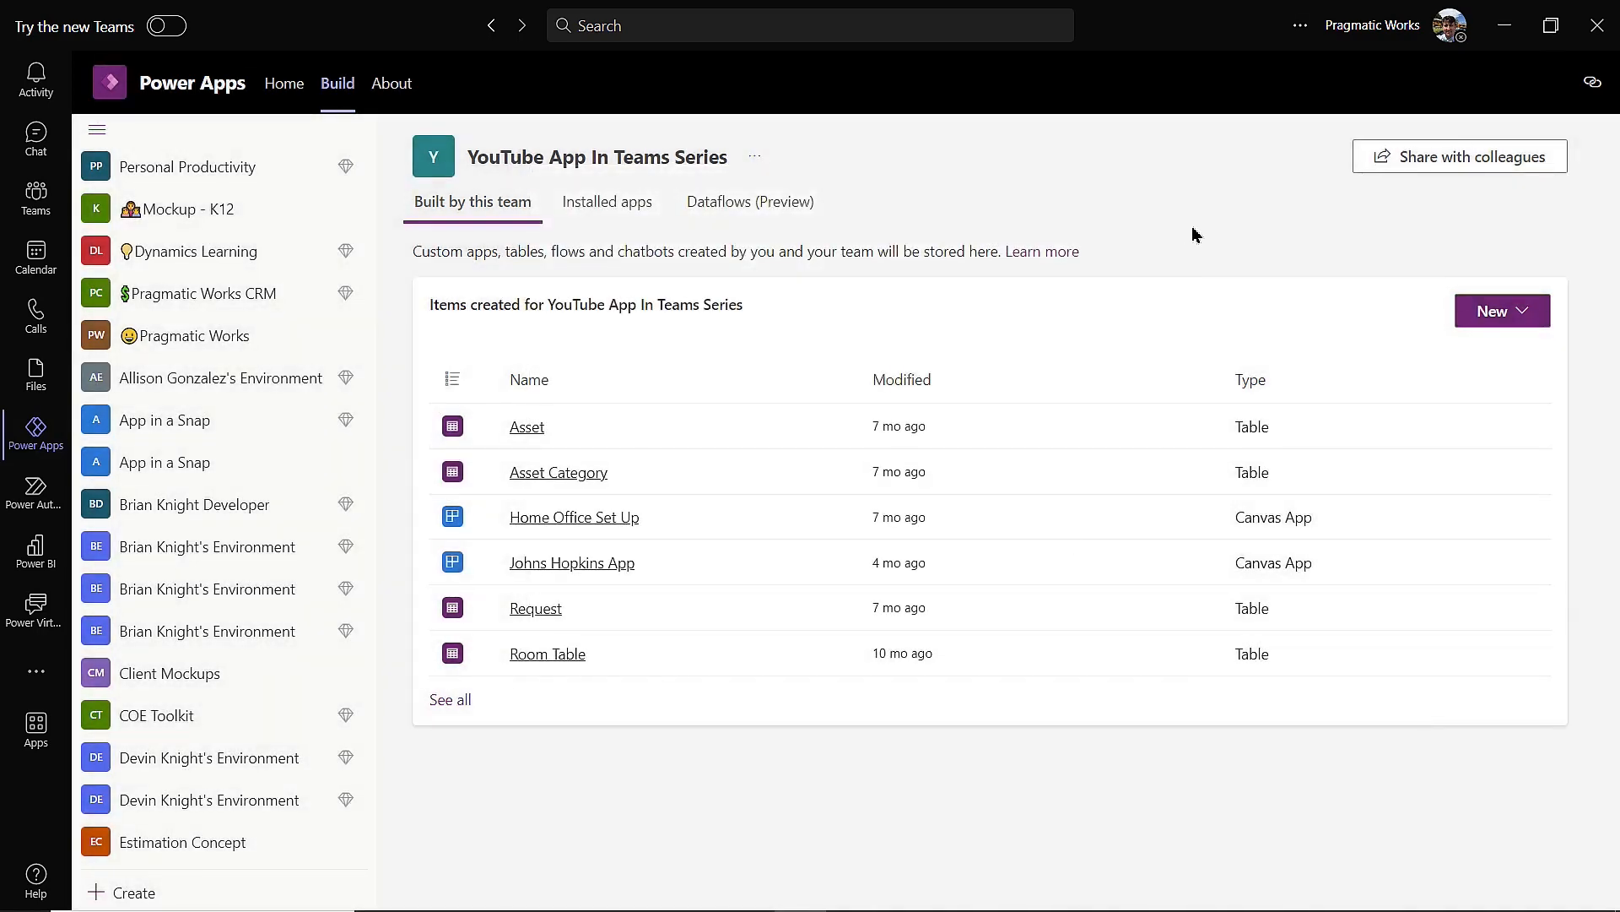